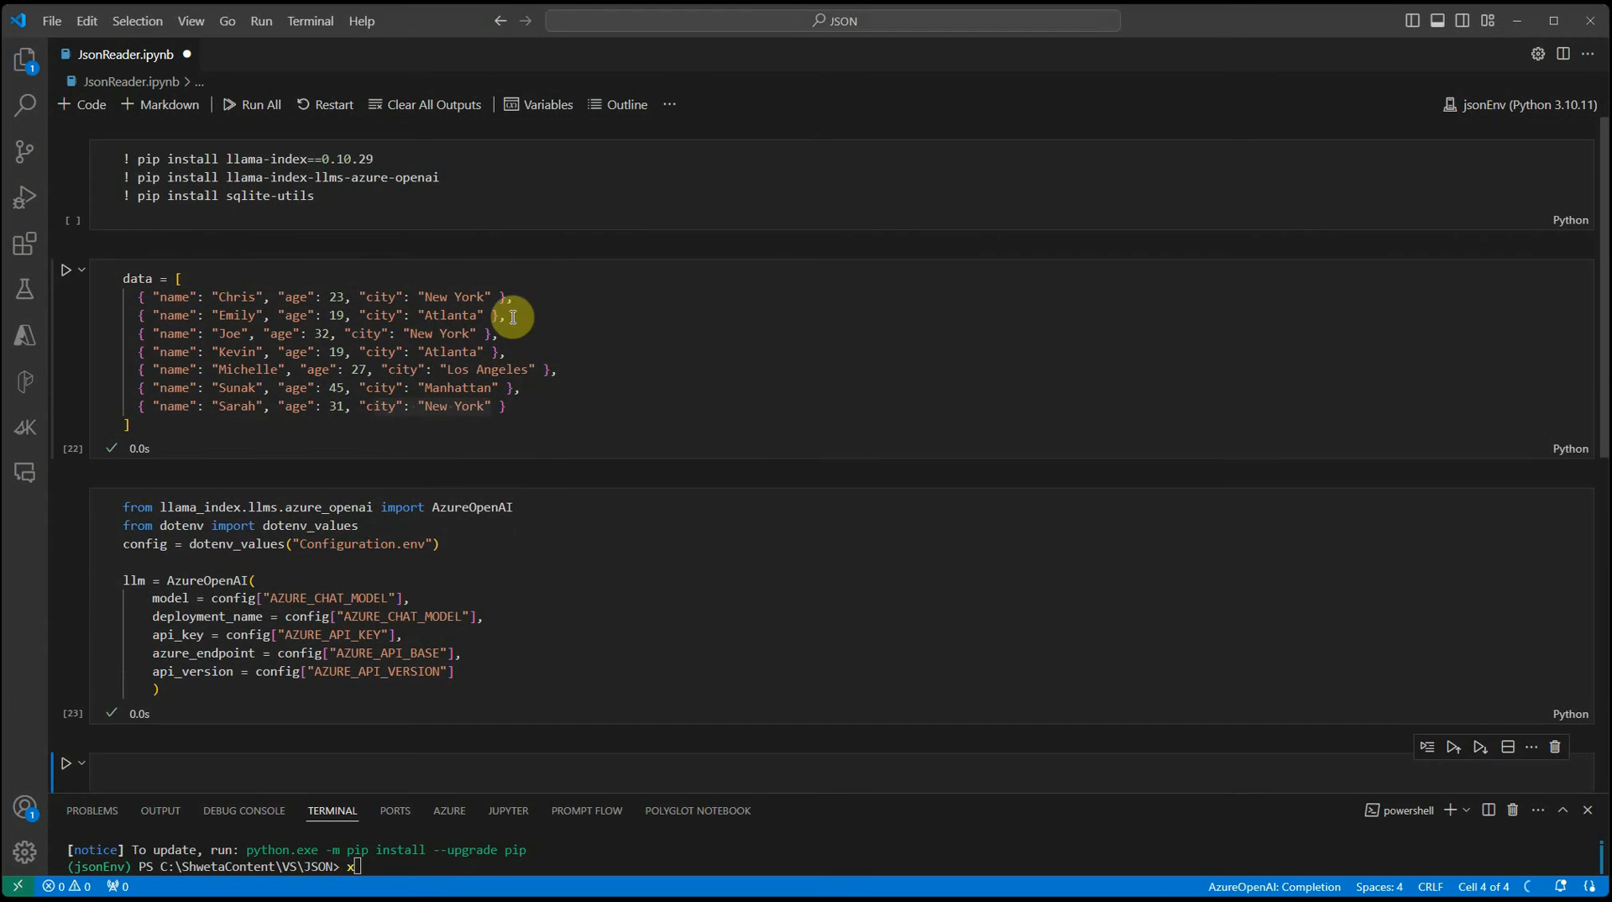
mouse_move(344, 197)
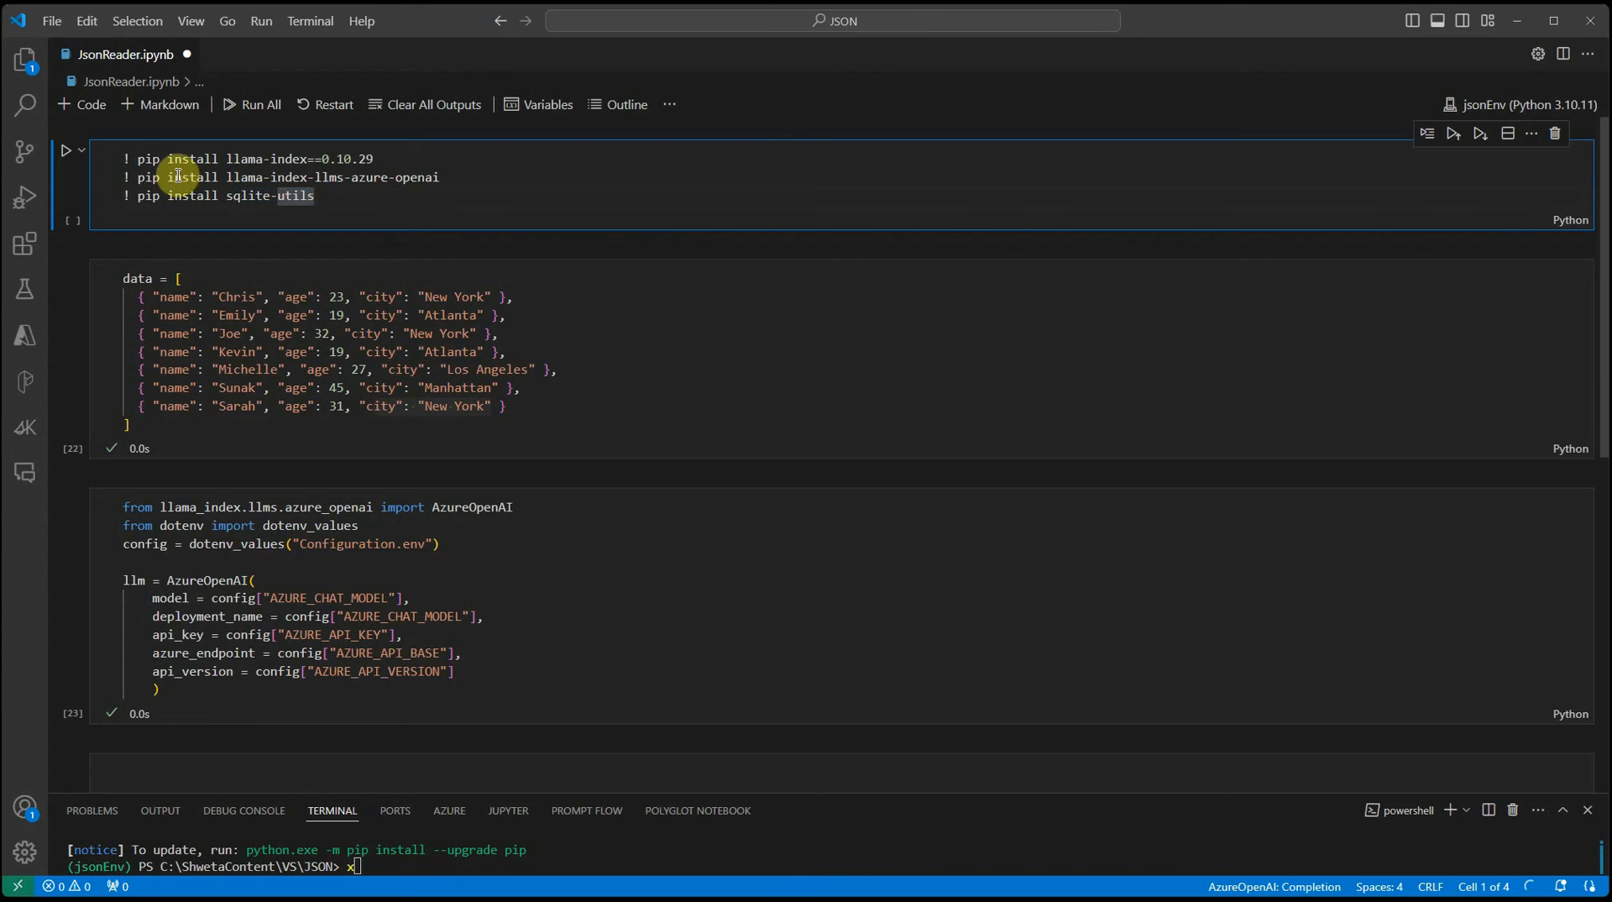
mouse_move(232, 339)
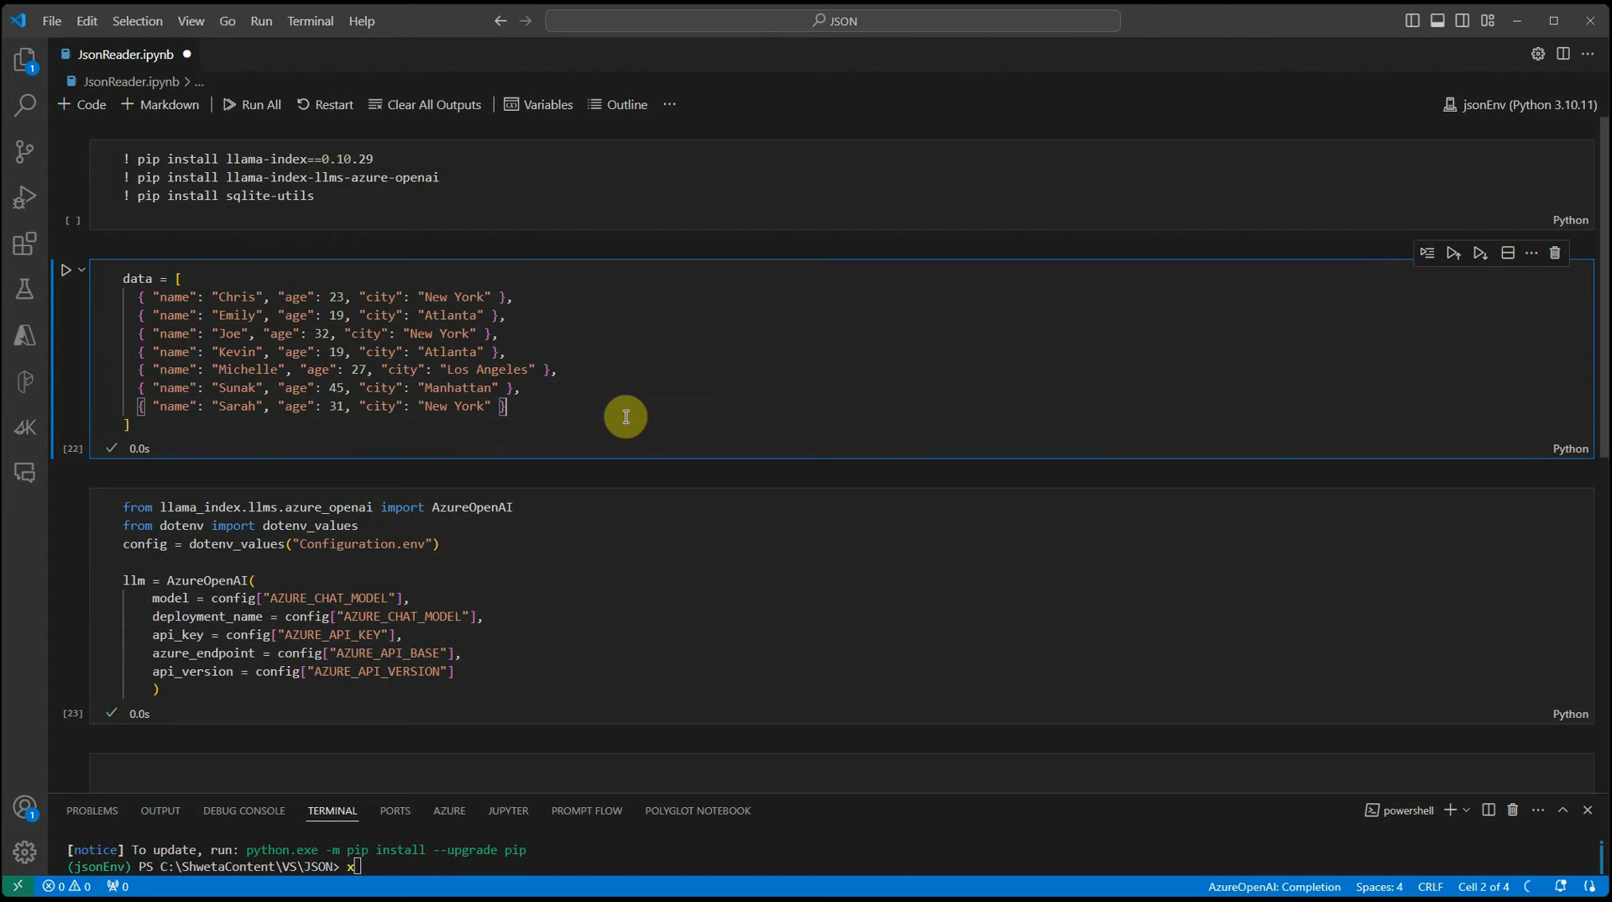
mouse_move(660, 418)
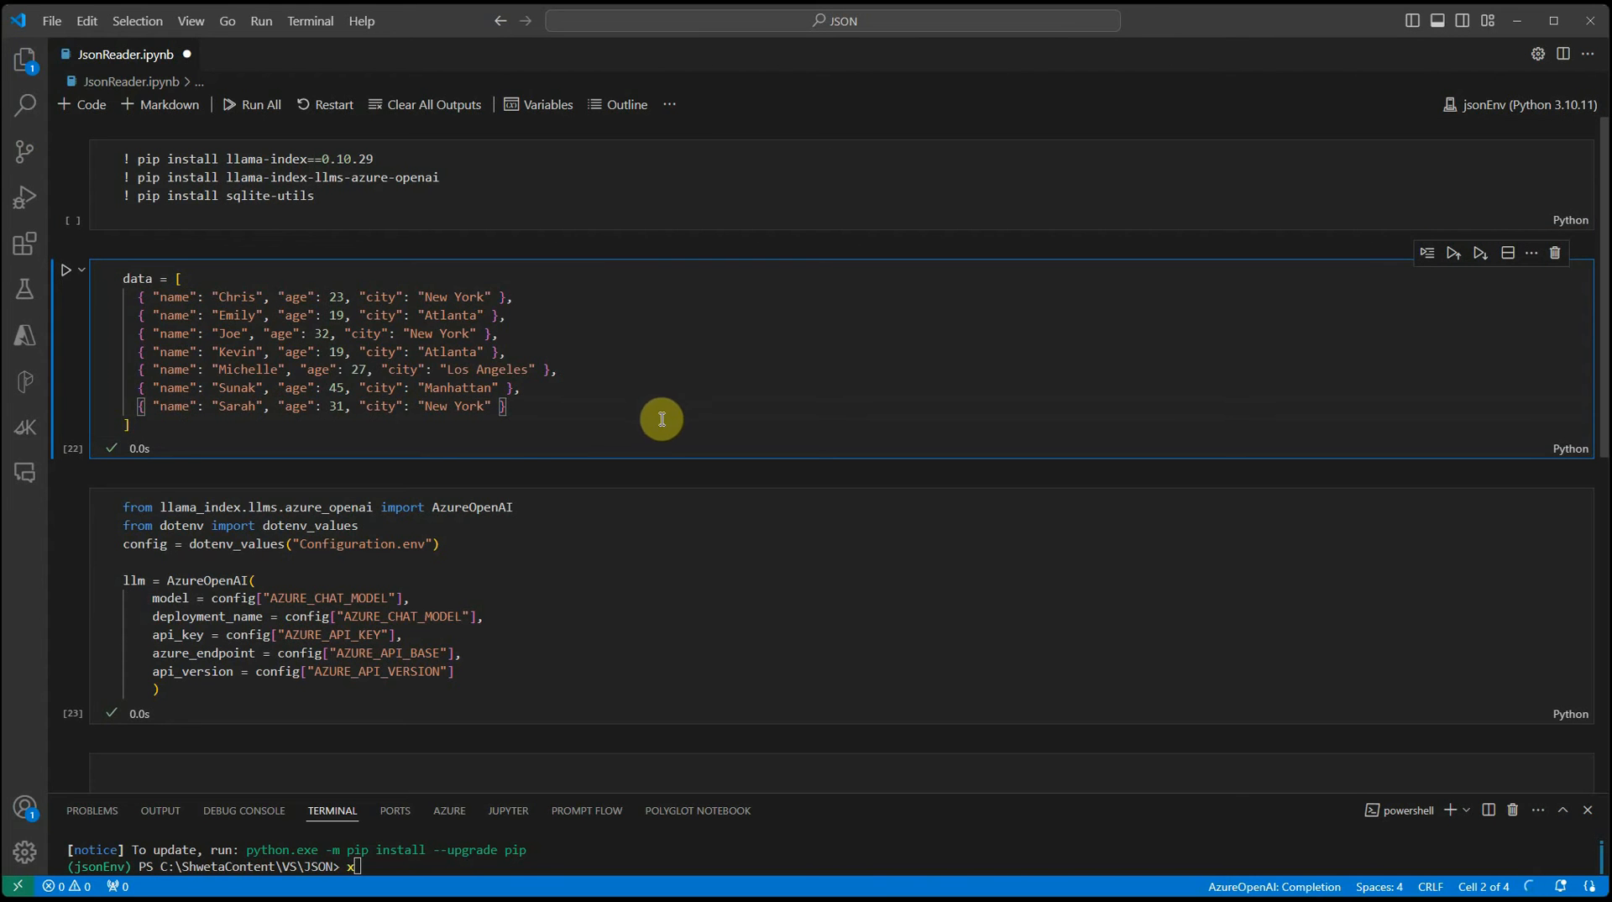
mouse_move(765, 418)
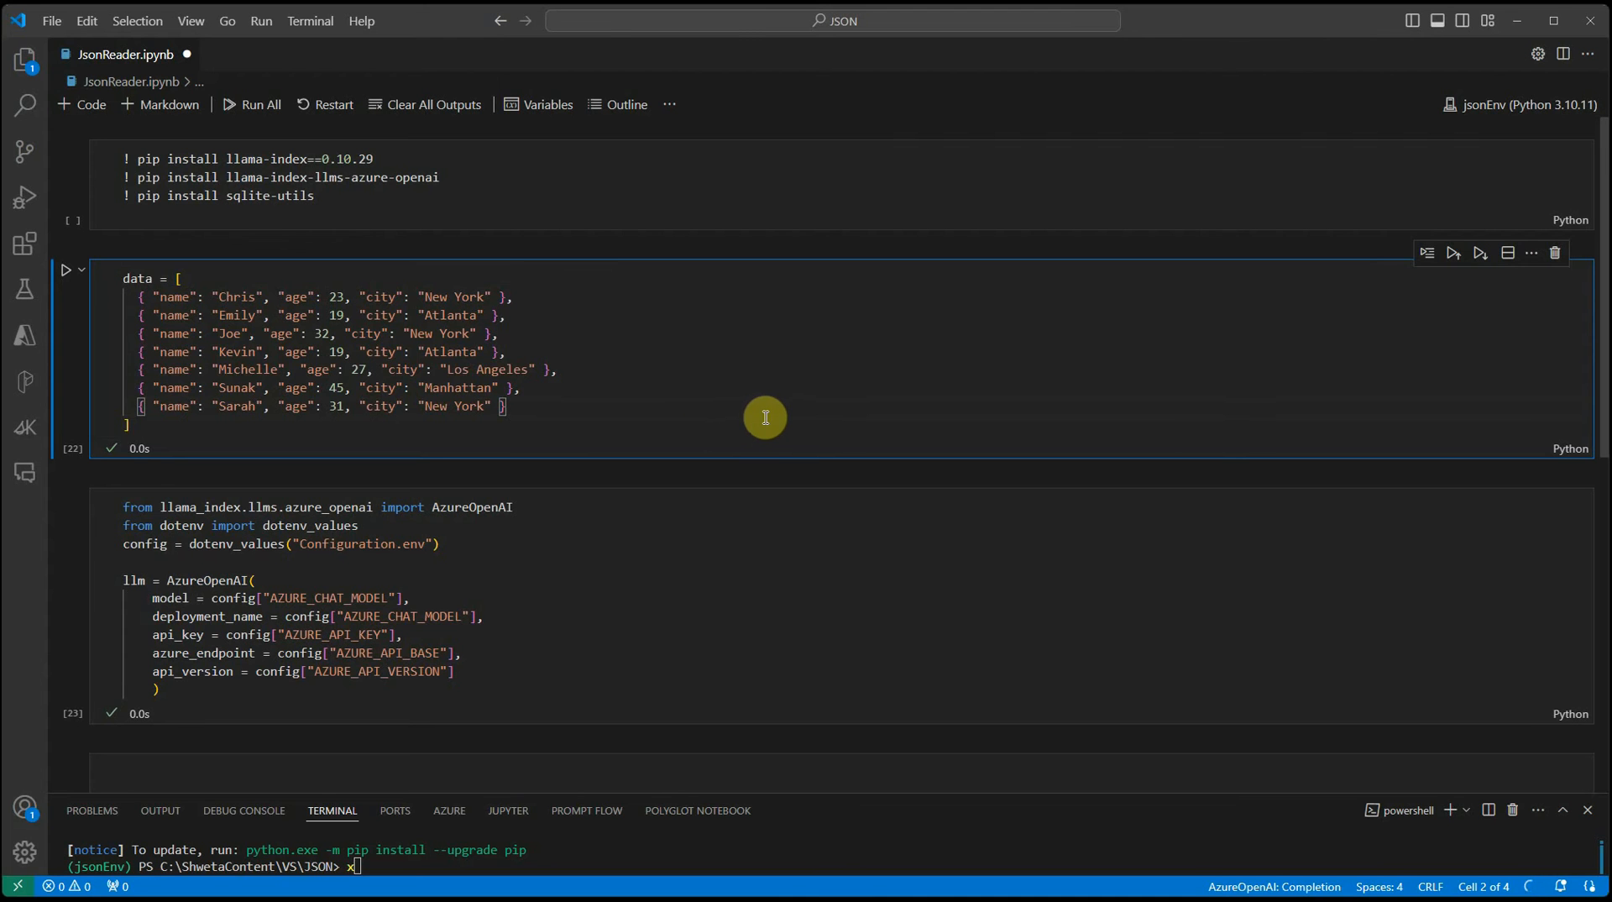
mouse_move(776, 408)
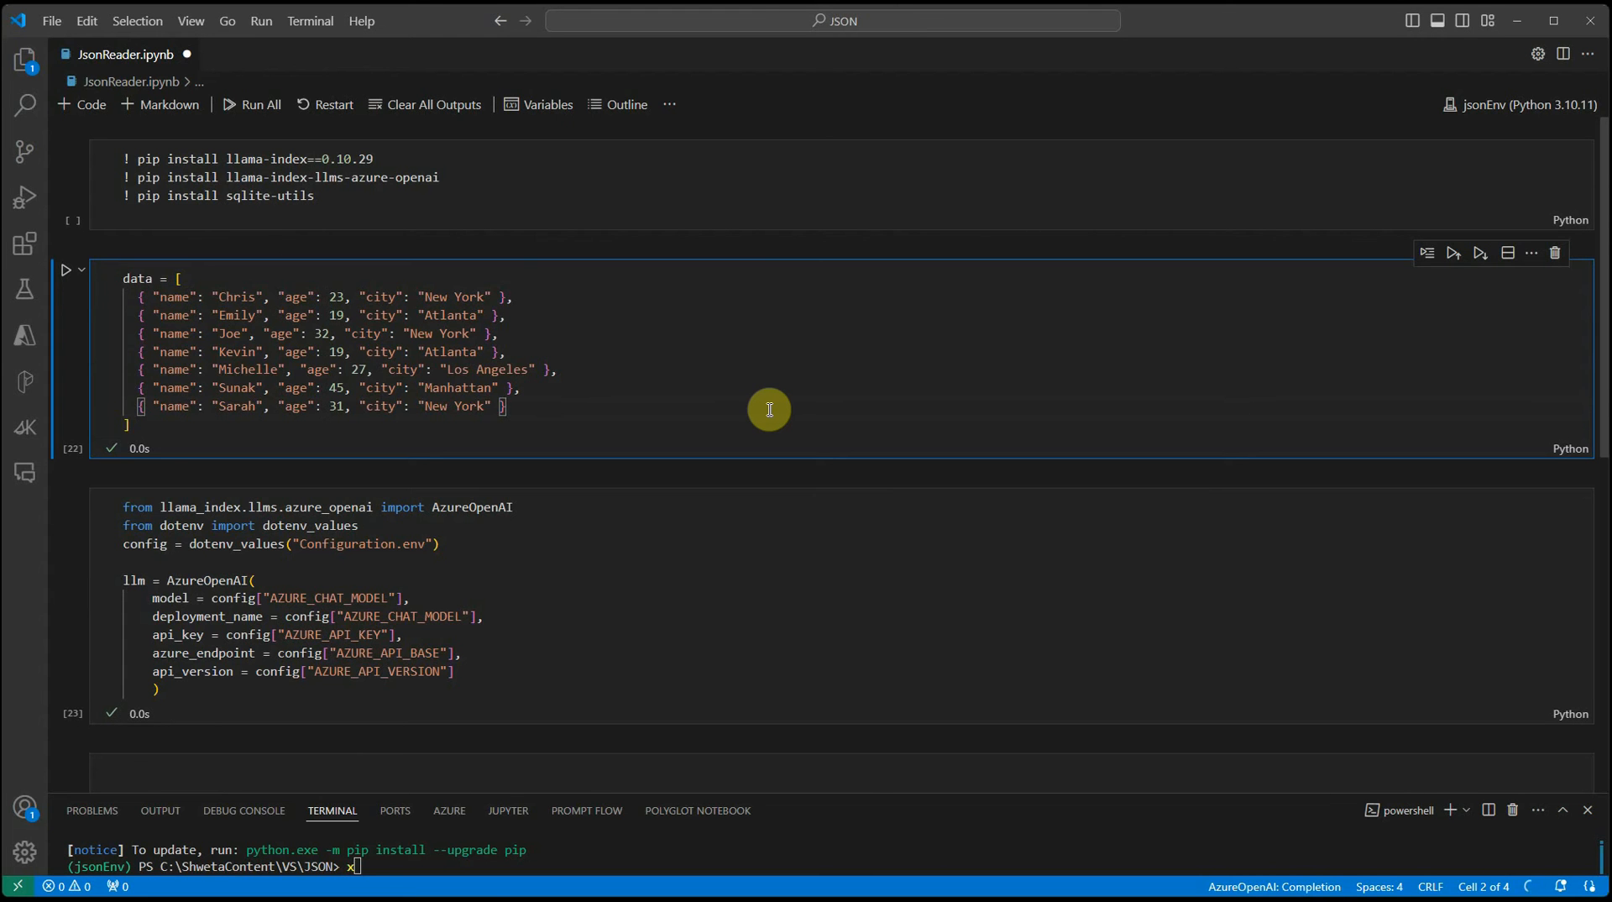
mouse_move(585, 404)
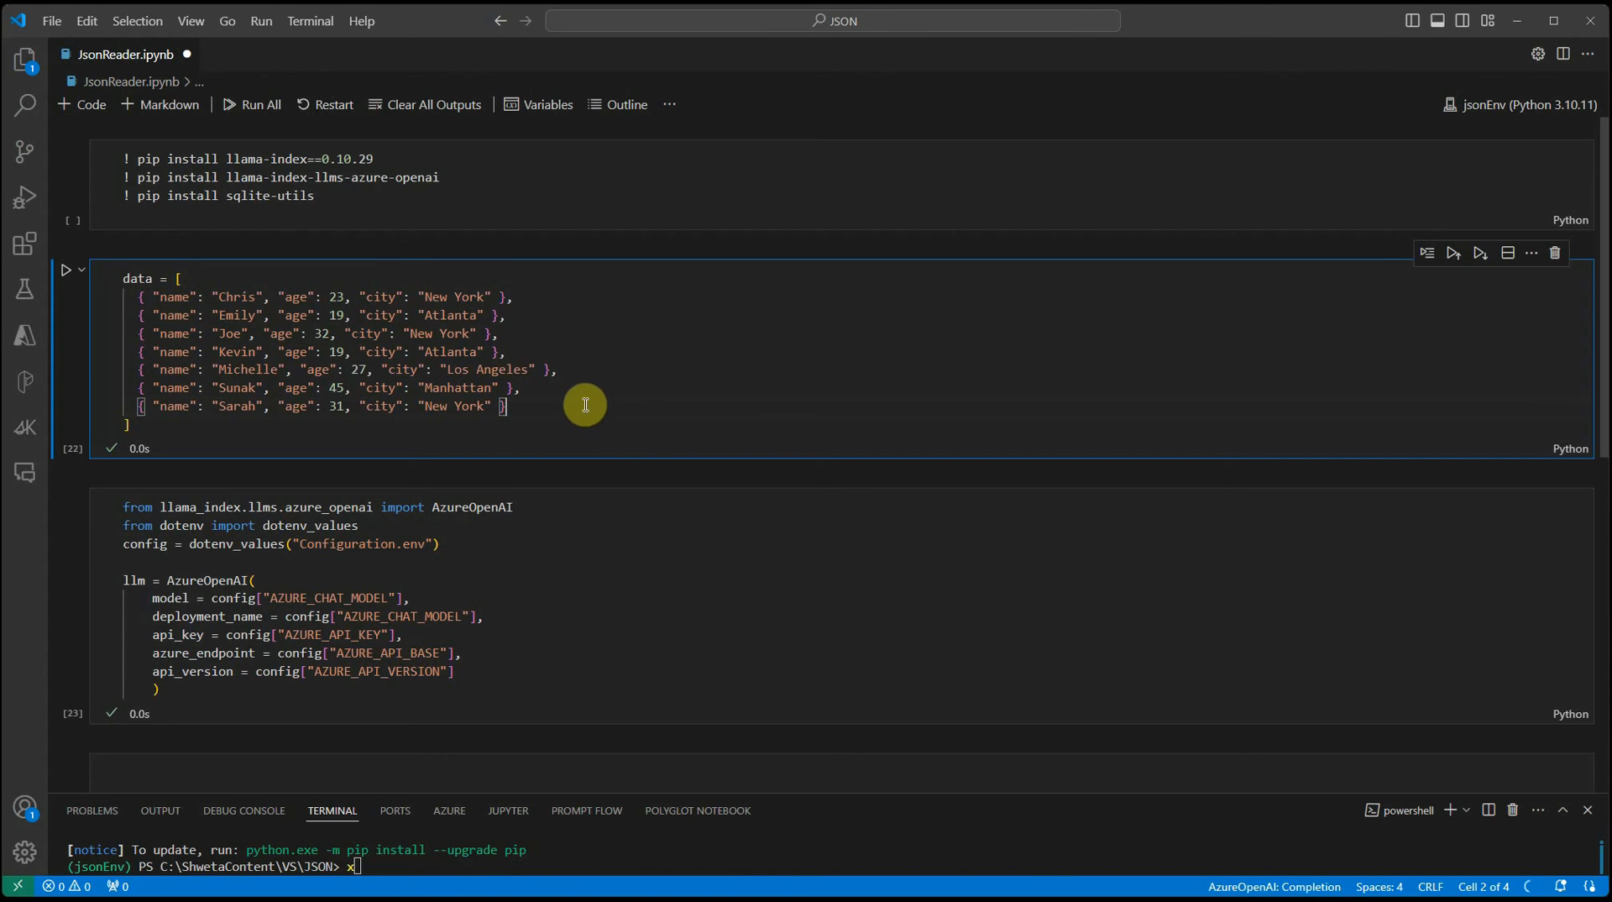
mouse_move(606, 444)
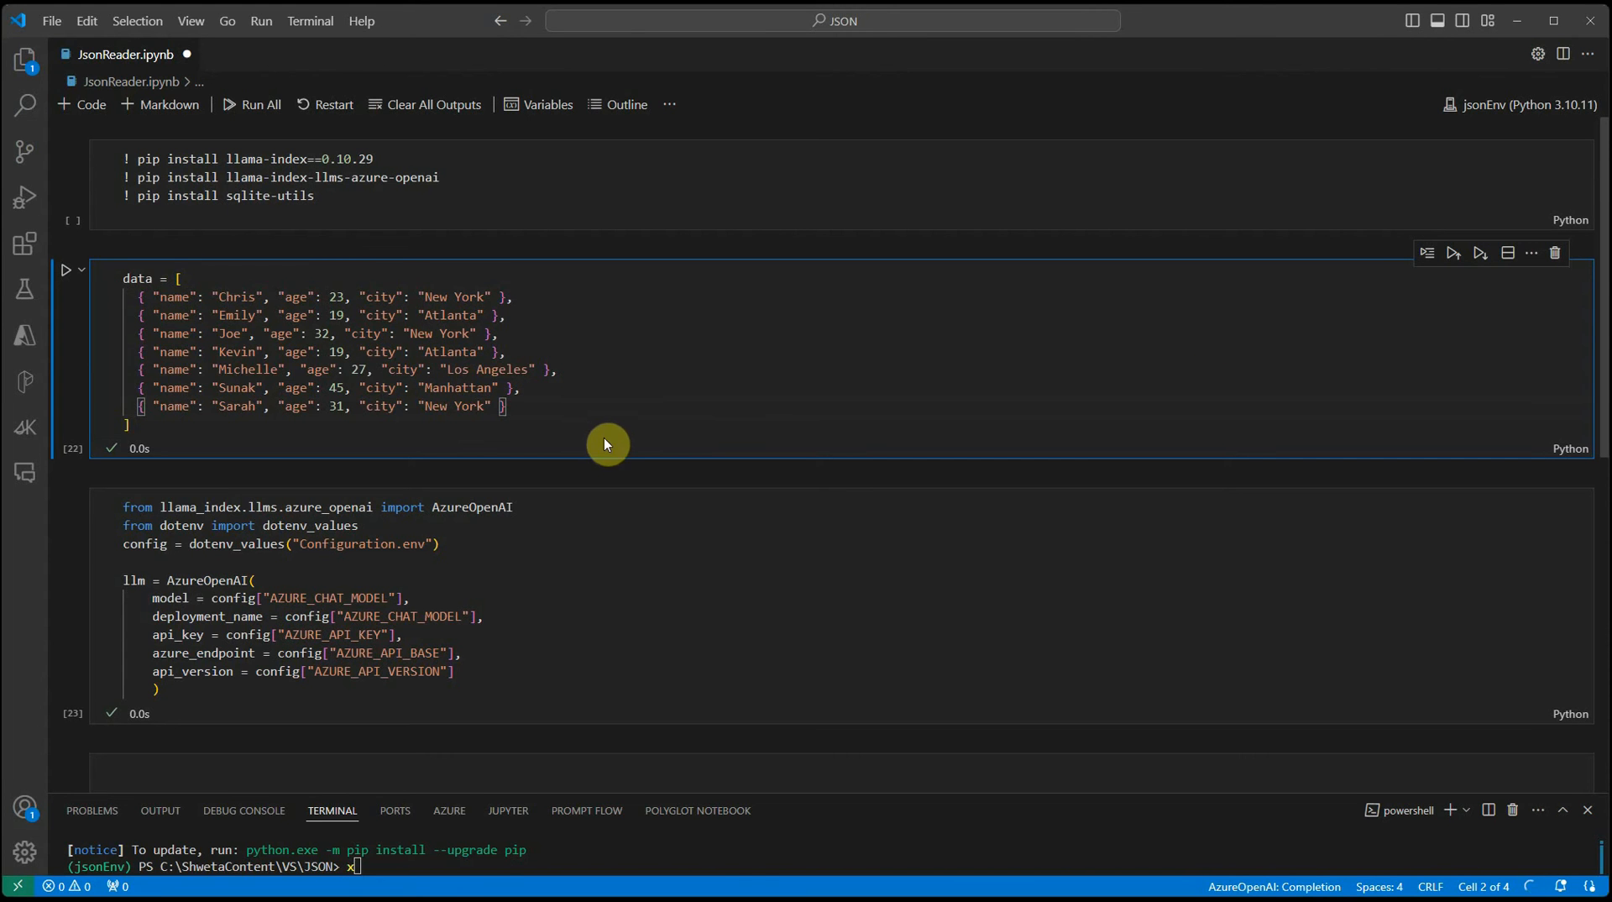
mouse_move(597, 450)
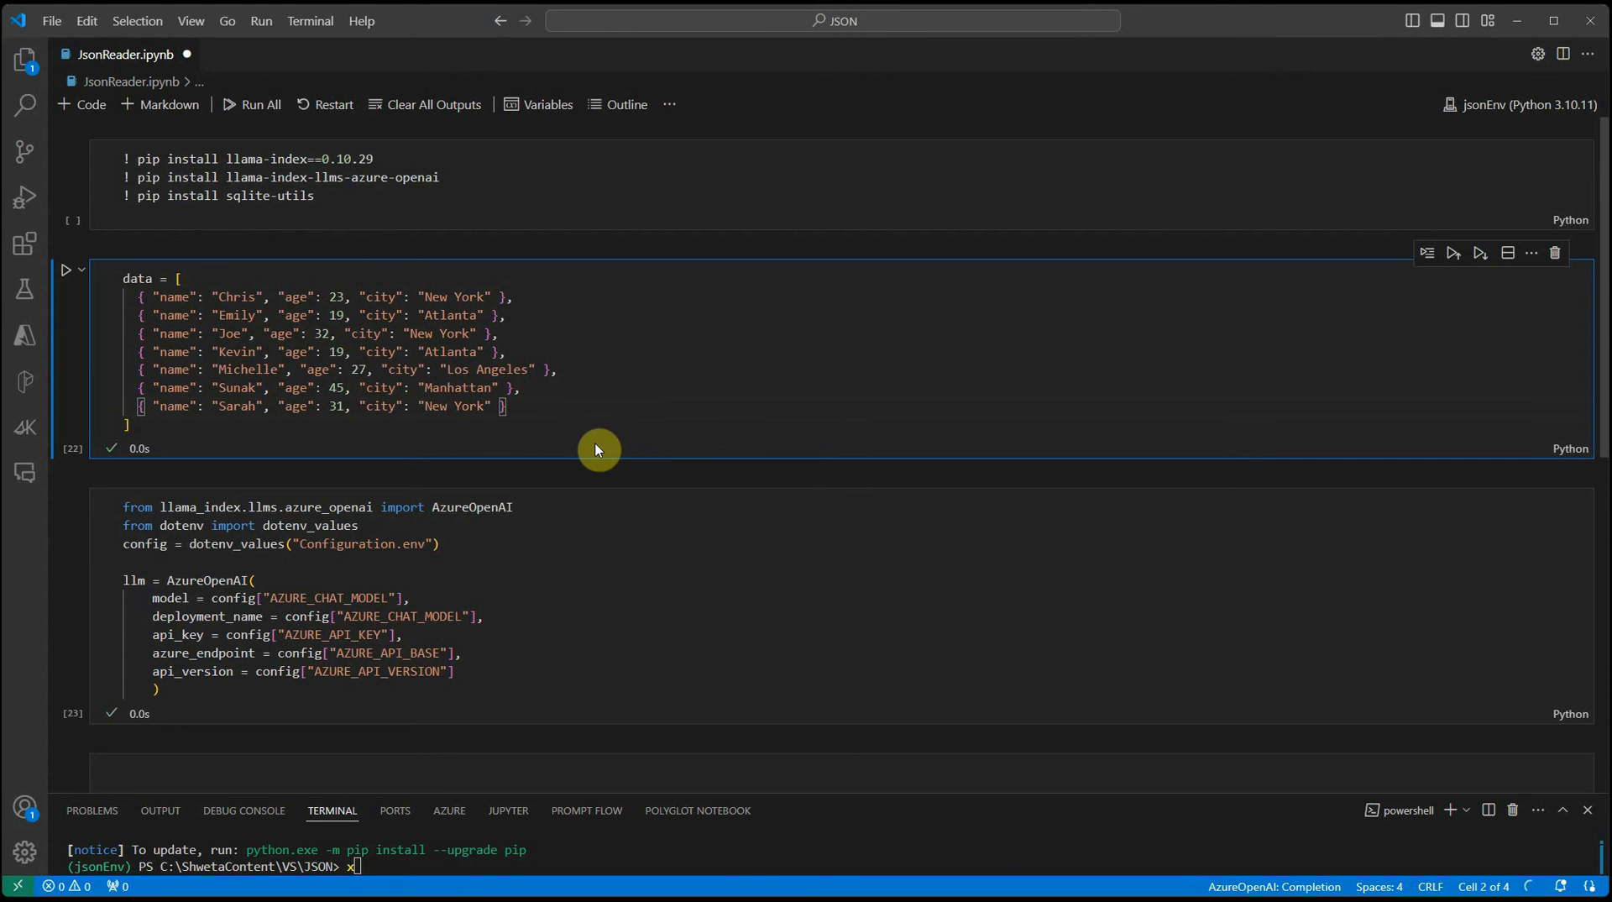
mouse_move(185, 436)
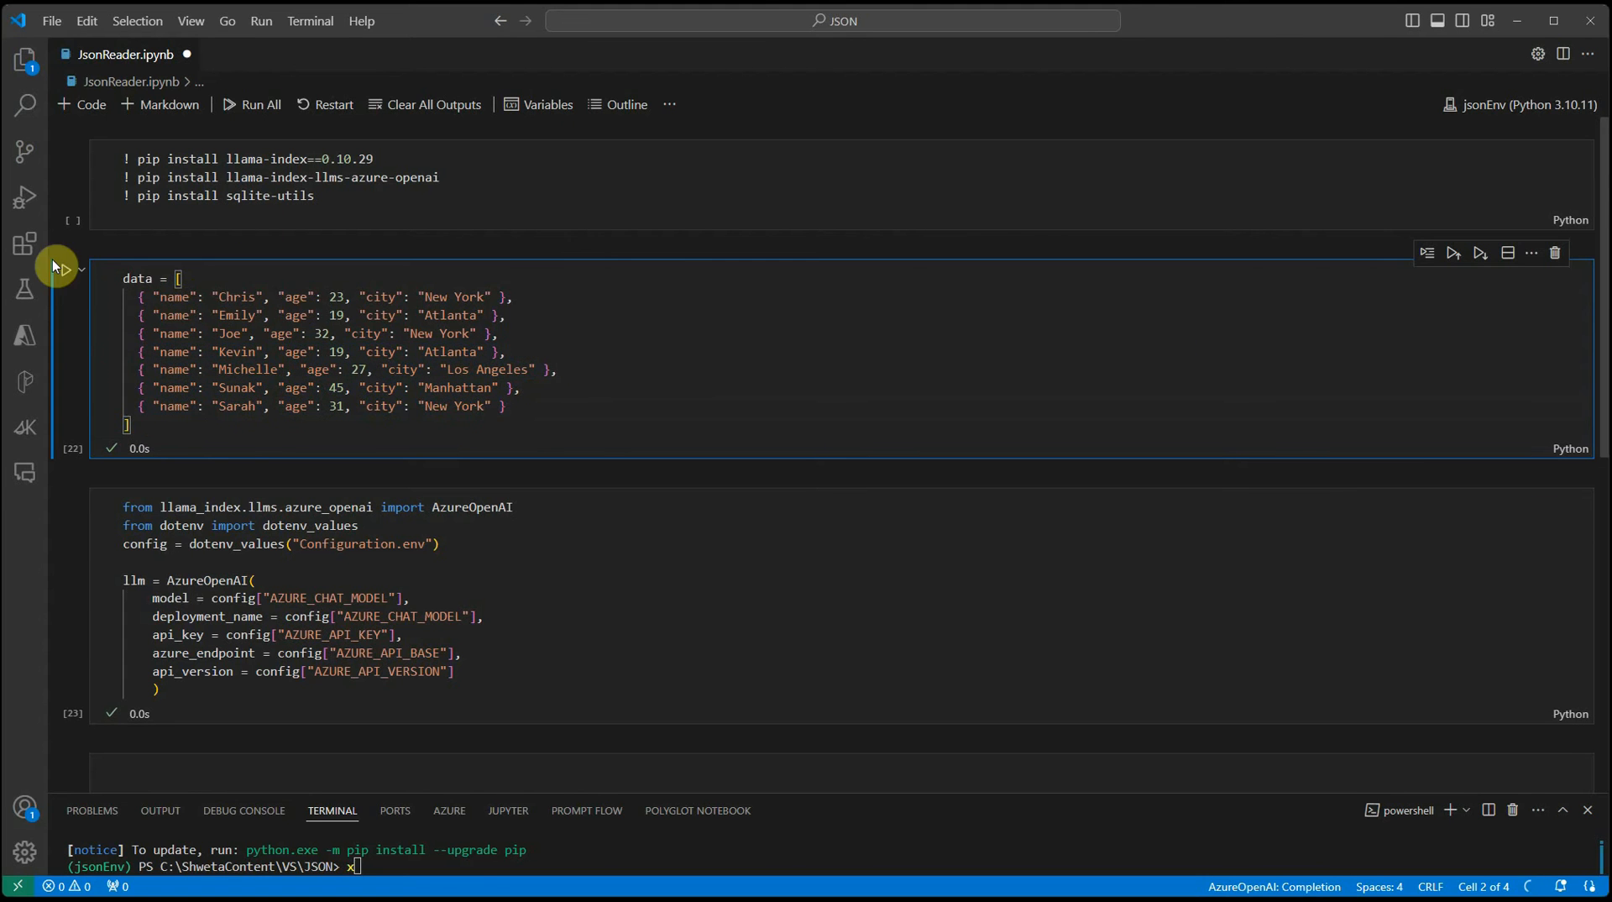
Re-run the people data list cell and highlight the AzureOpenAI import line for explanation
left_click(67, 270)
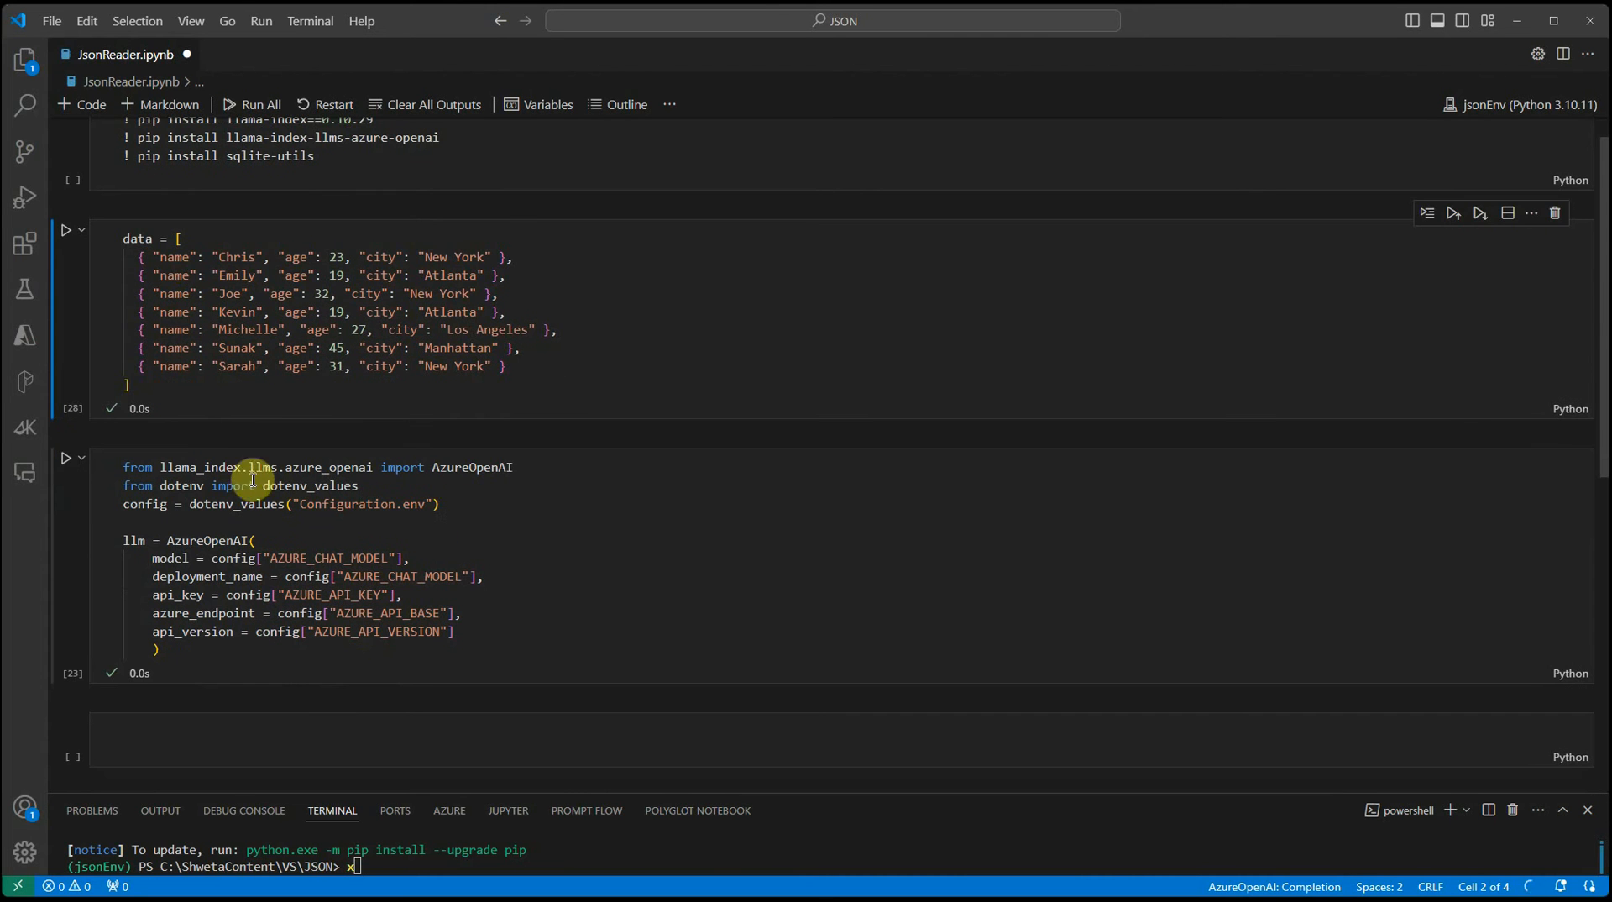
left_click(498, 504)
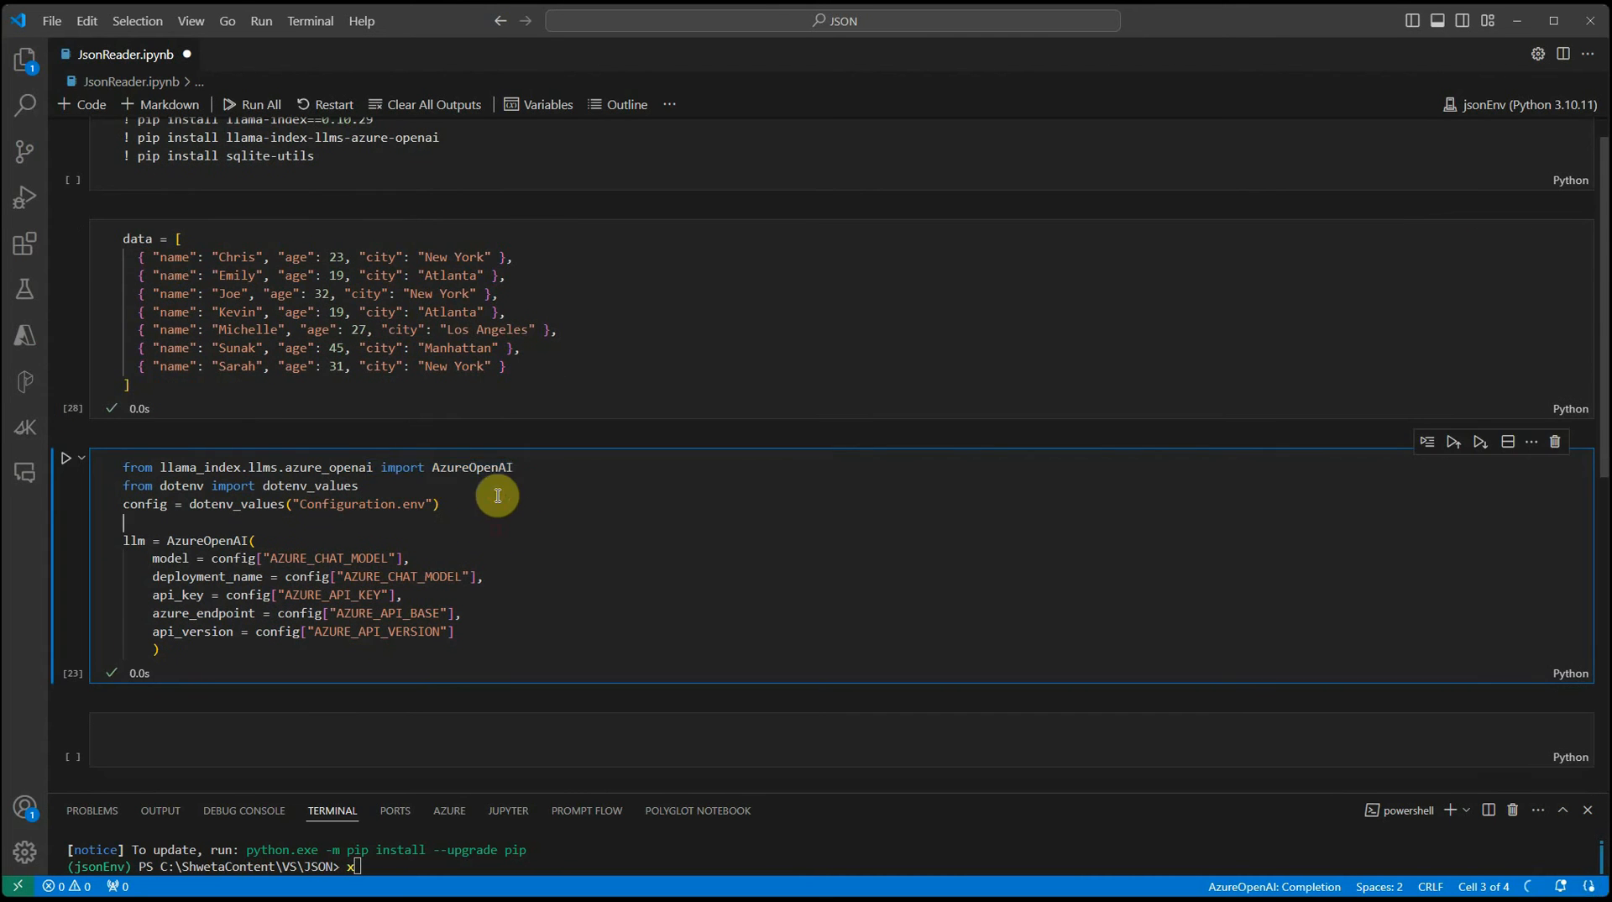
left_click(125, 466)
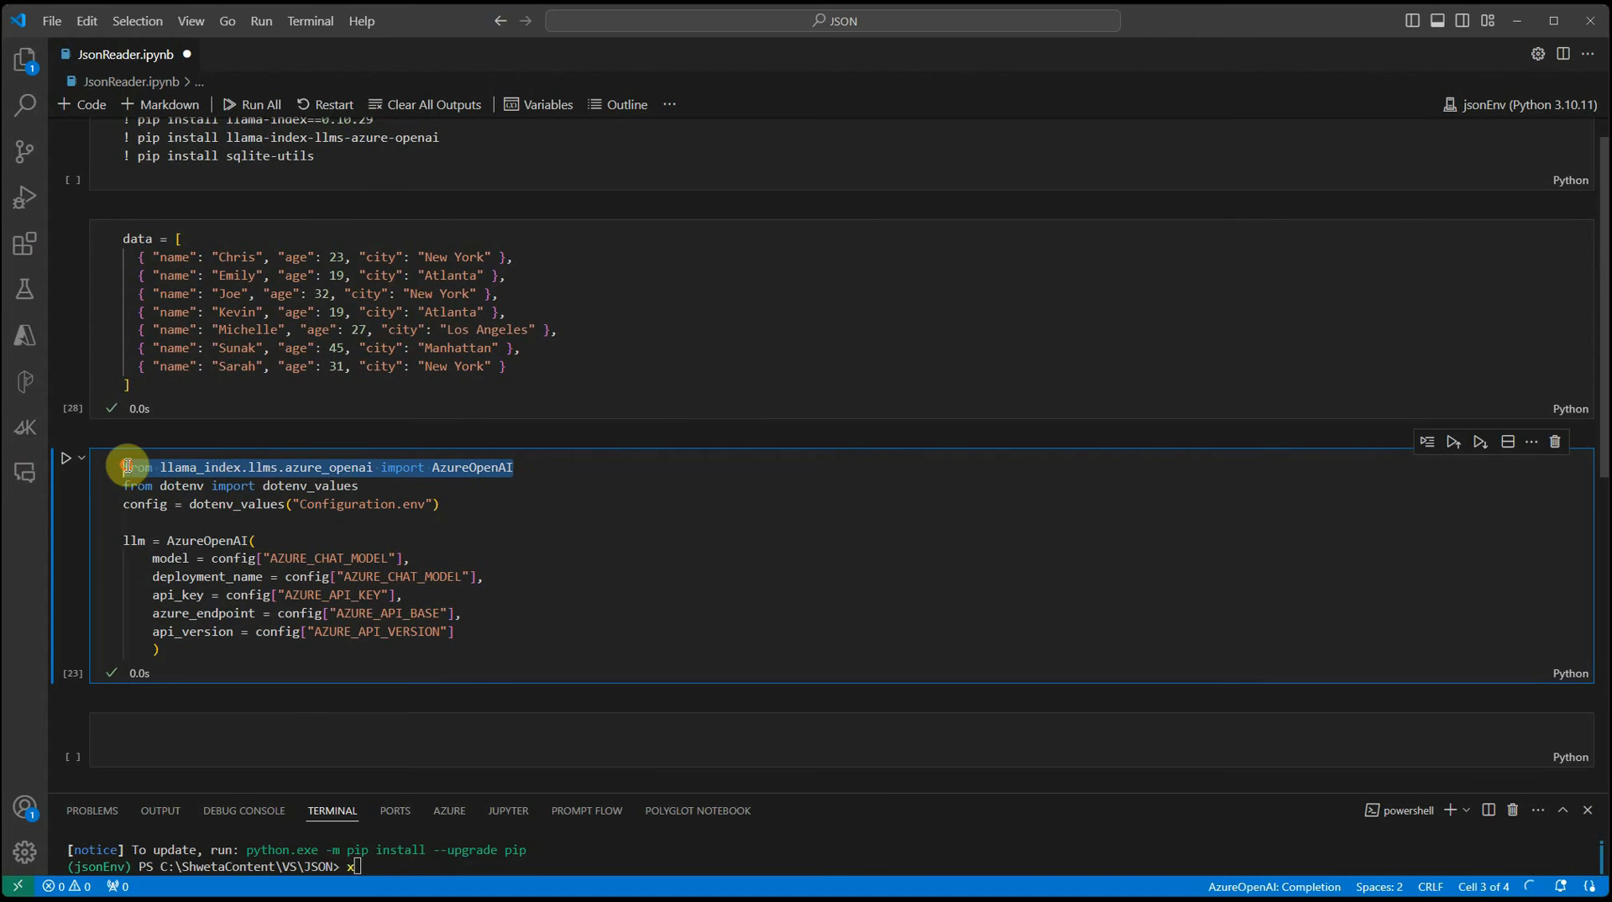
double_click(310, 485)
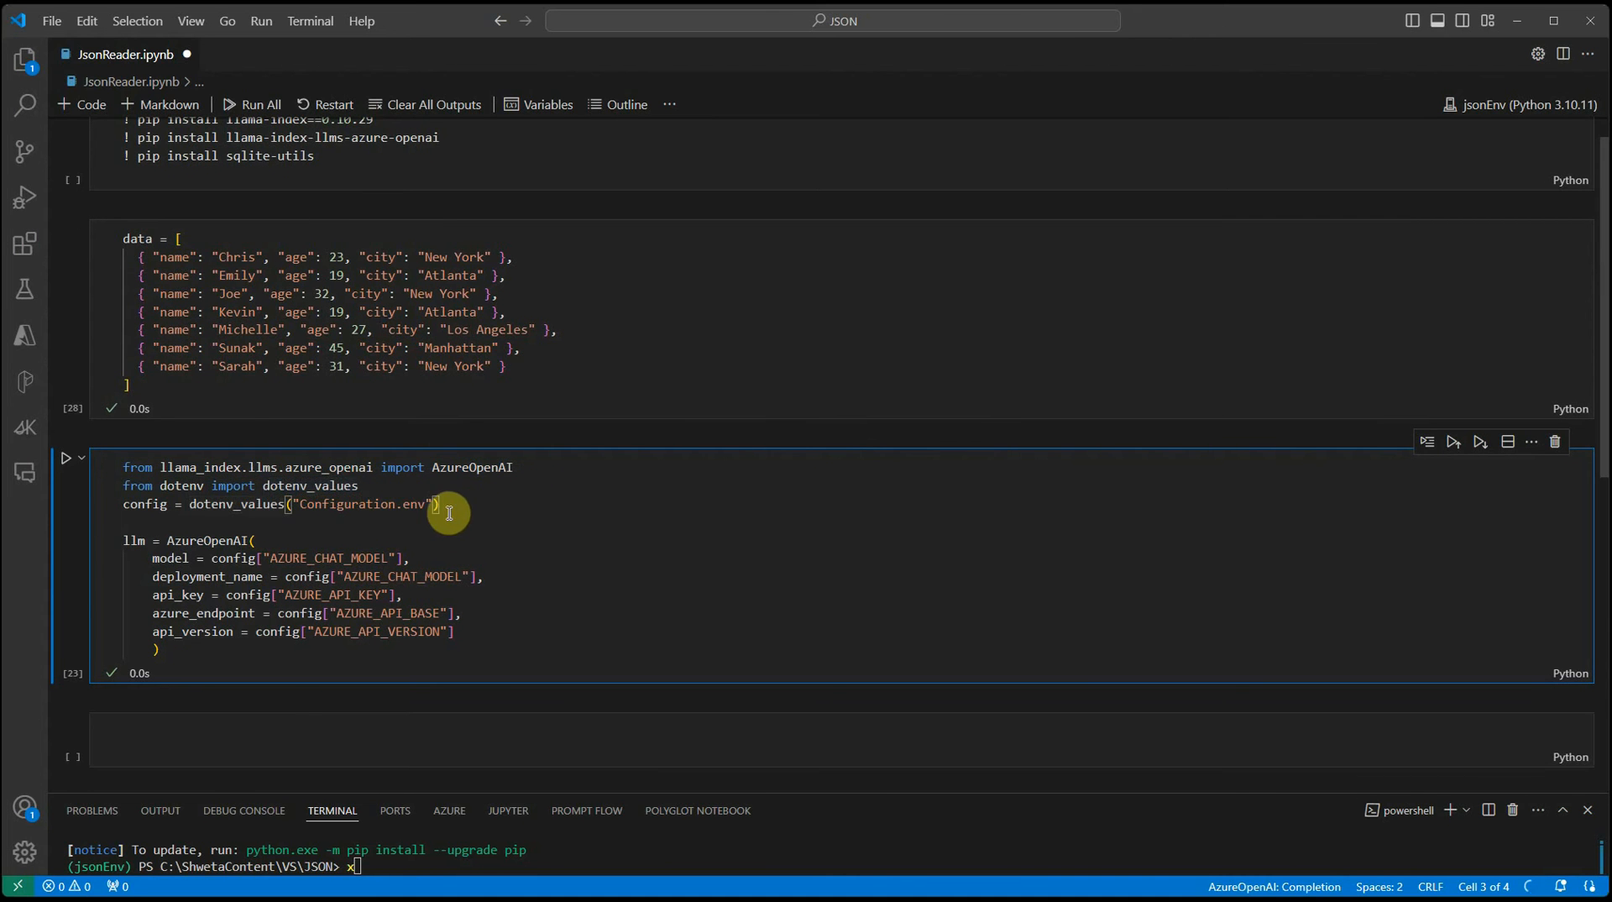
mouse_move(493, 530)
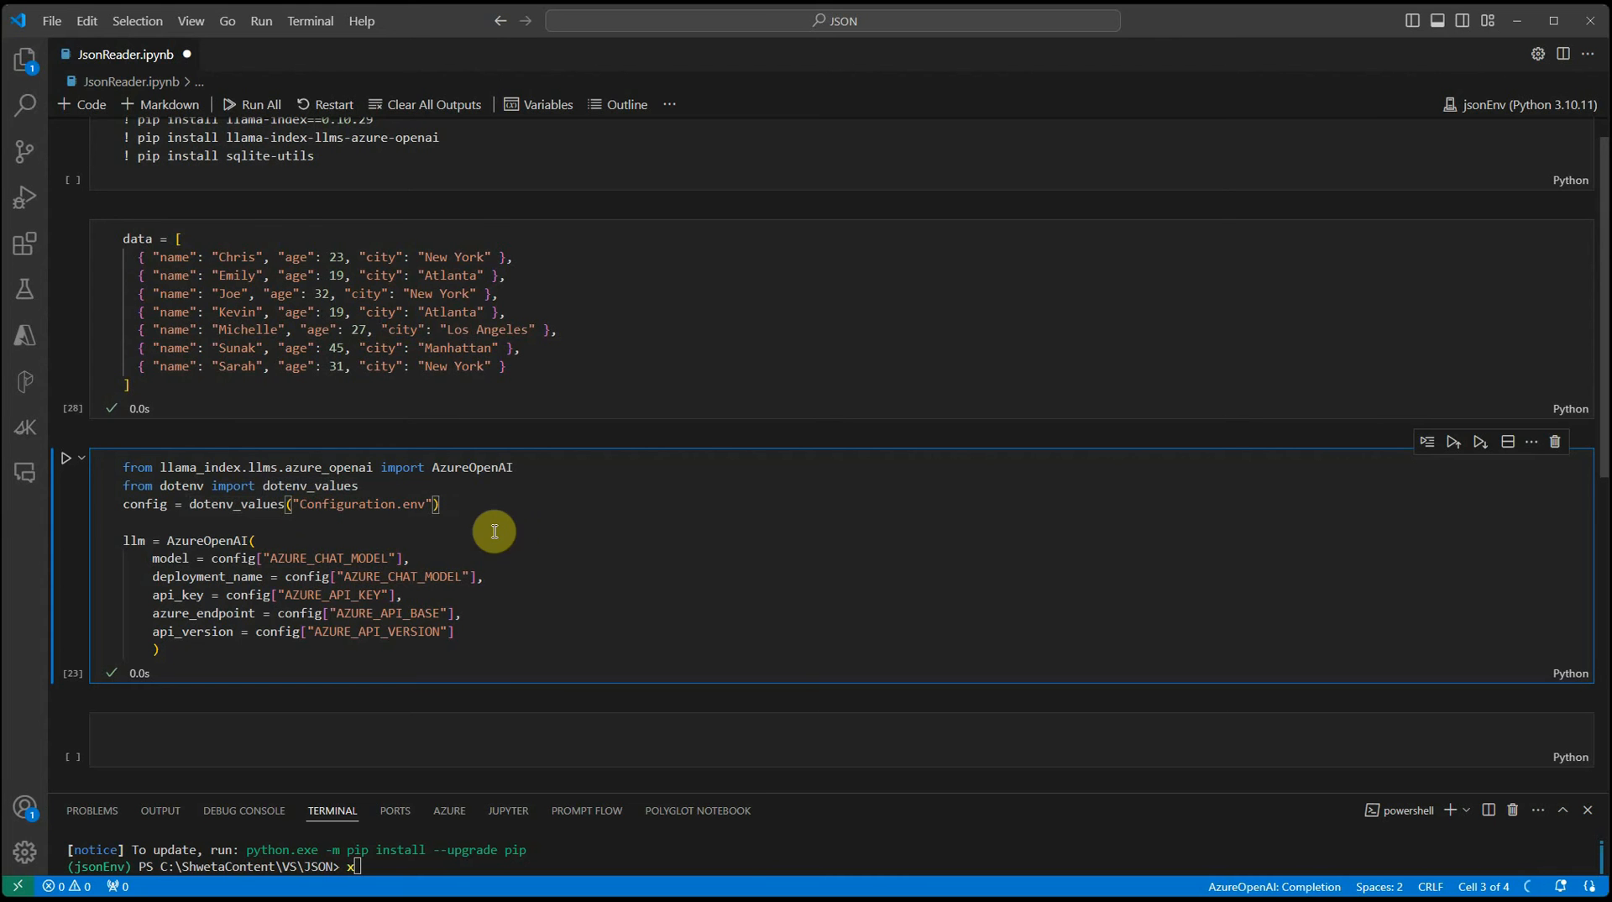
mouse_move(509, 543)
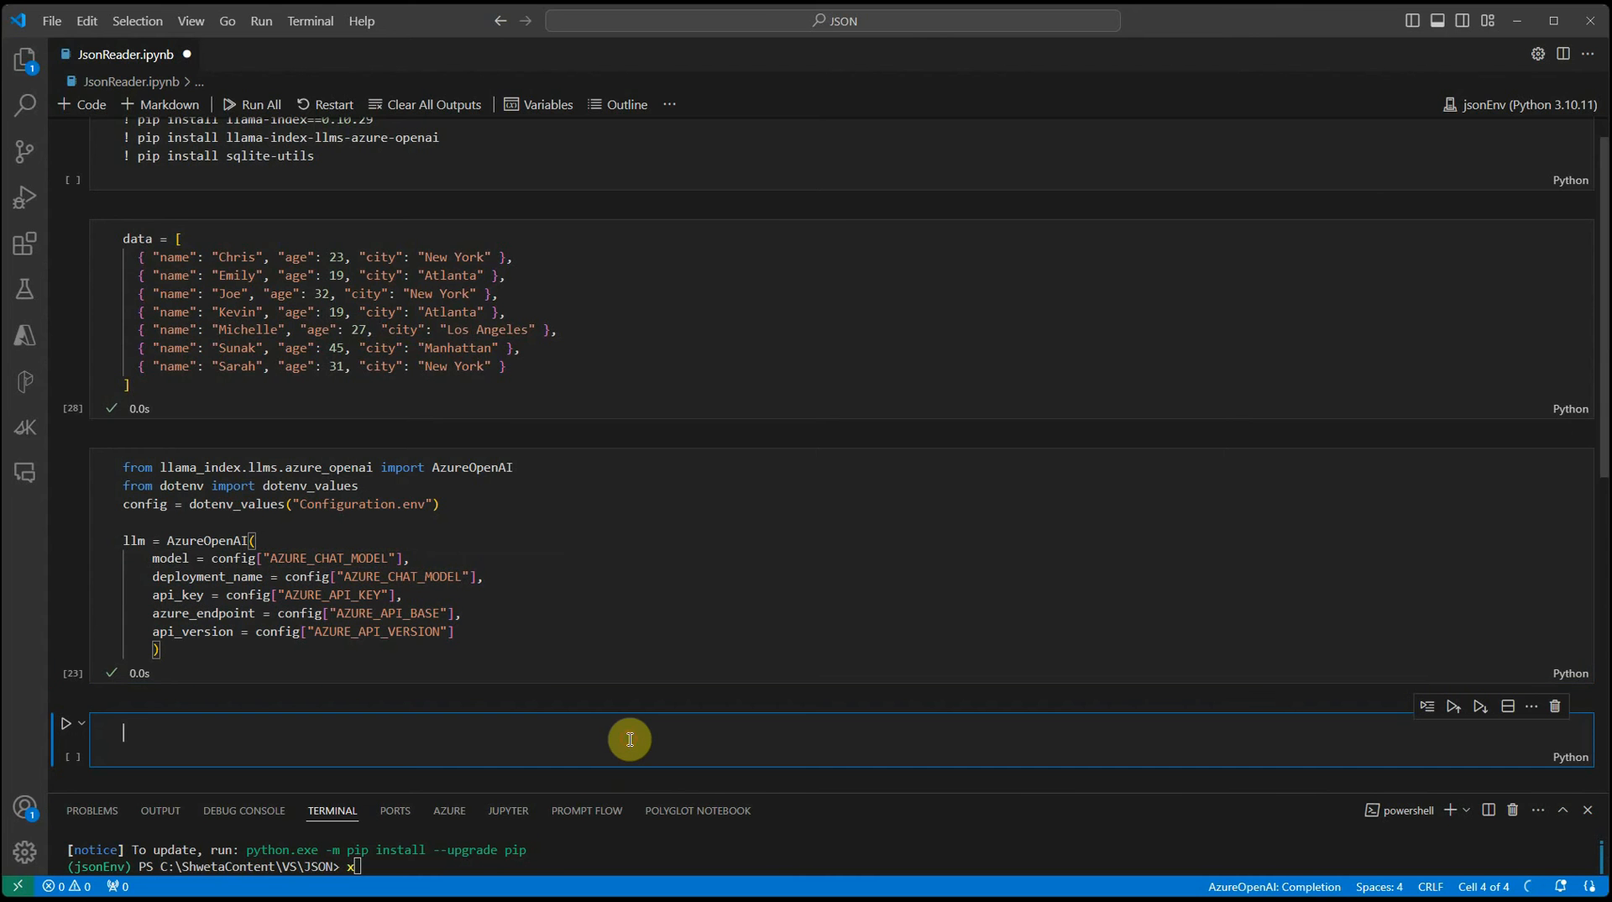
Import JSONalyzeQueryEngine from the llama_index query_engine module in a new cell
scroll("up", 3)
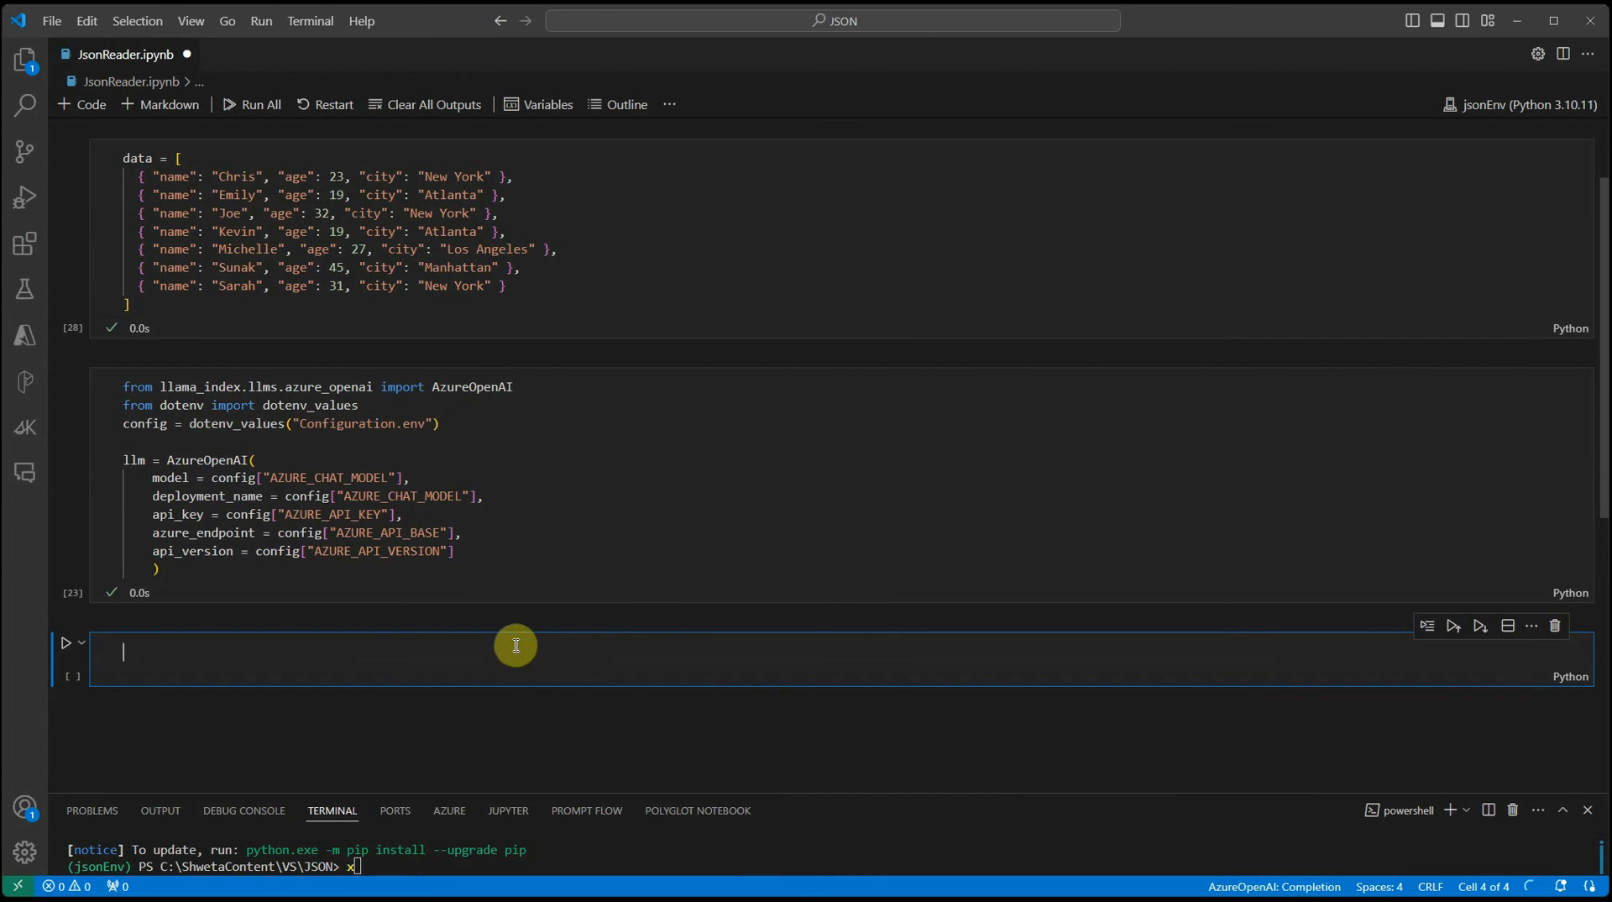
mouse_move(513, 660)
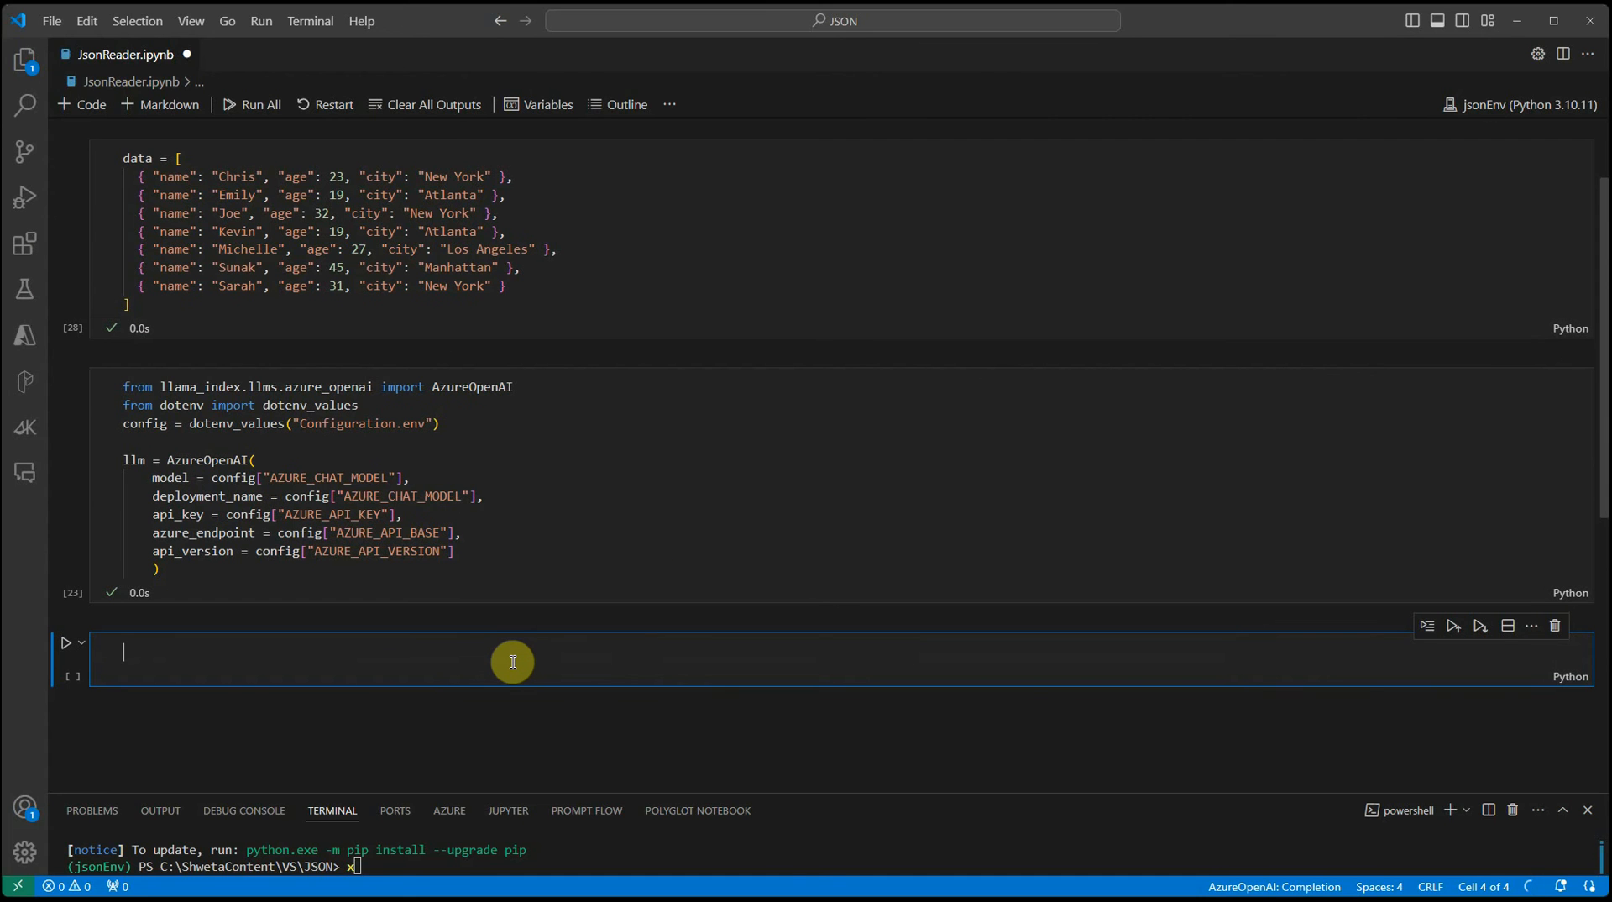
type("f")
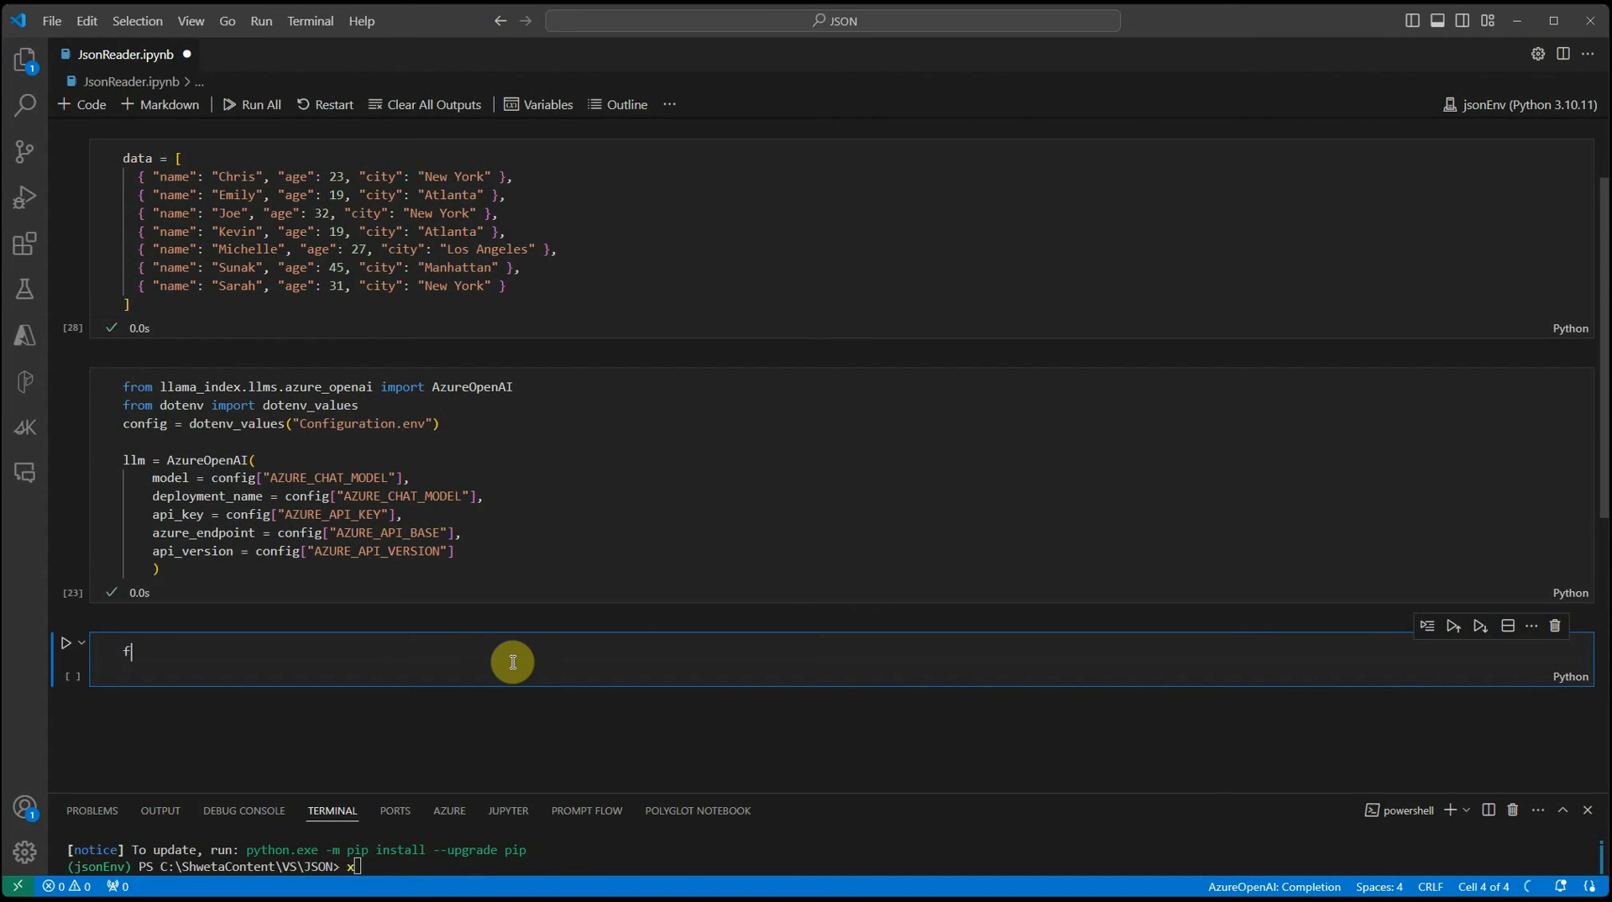
type("rom")
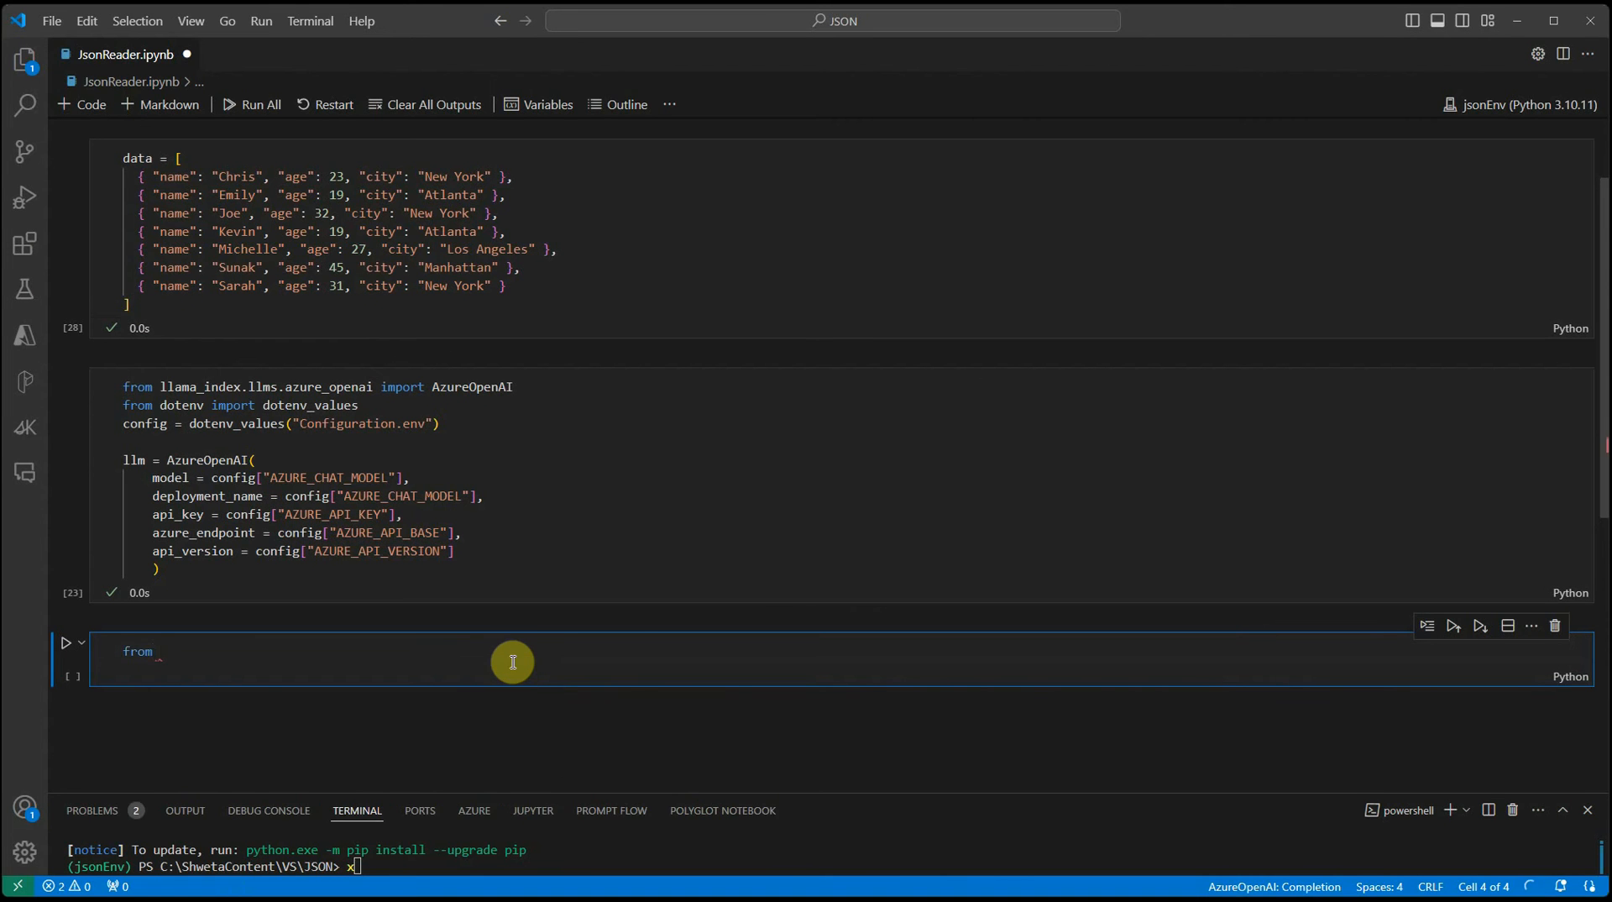
type("llama_index.core,")
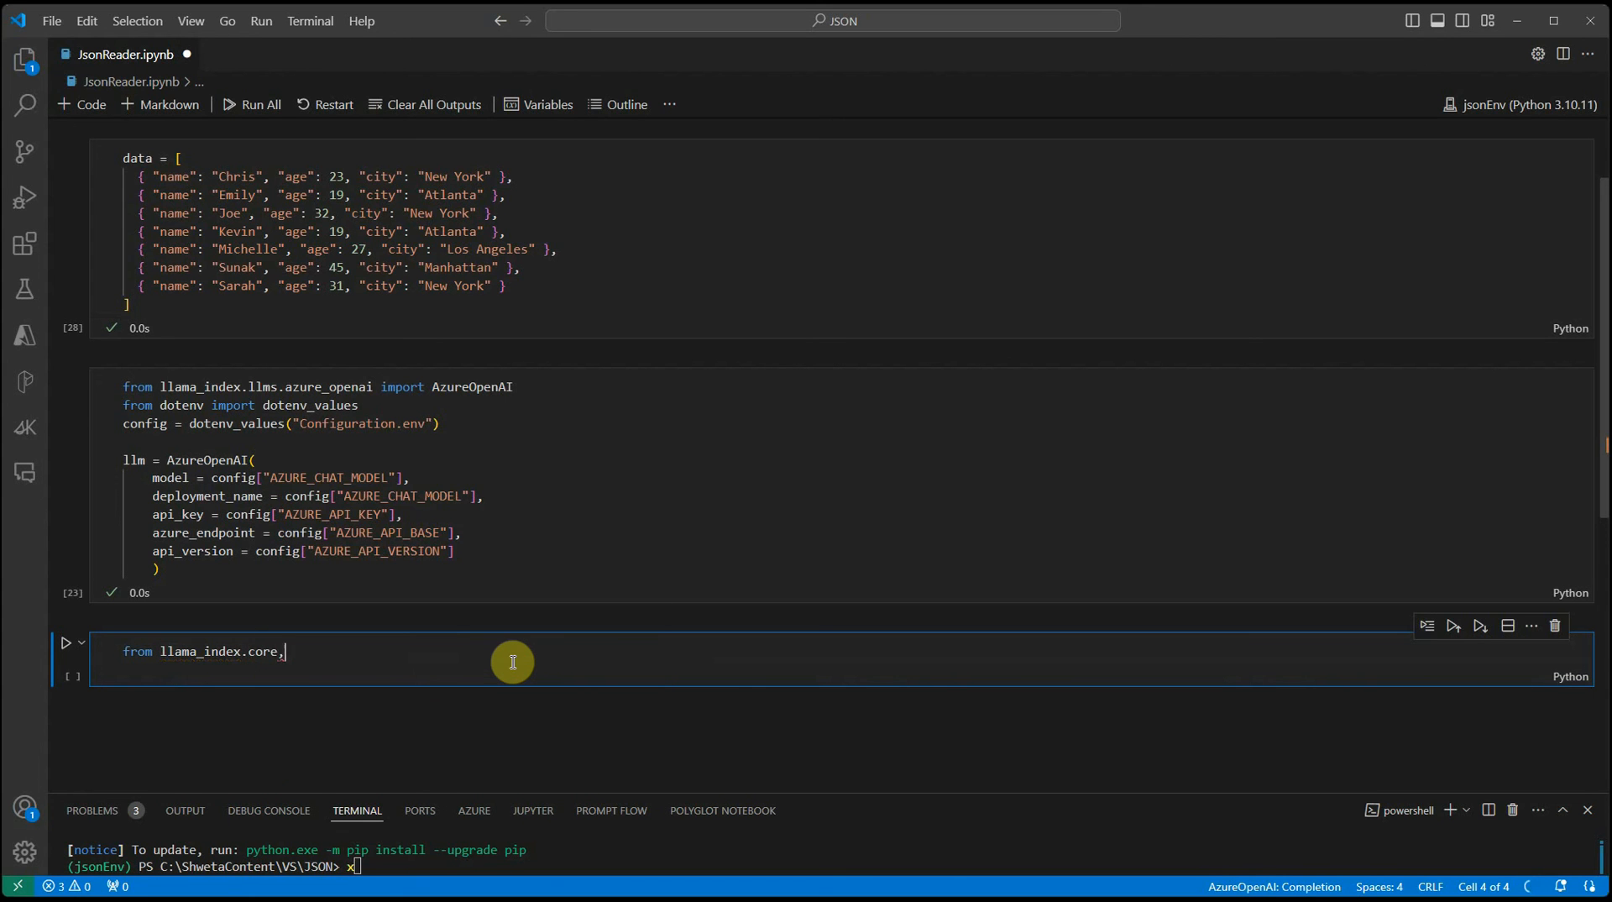
type("query_engine")
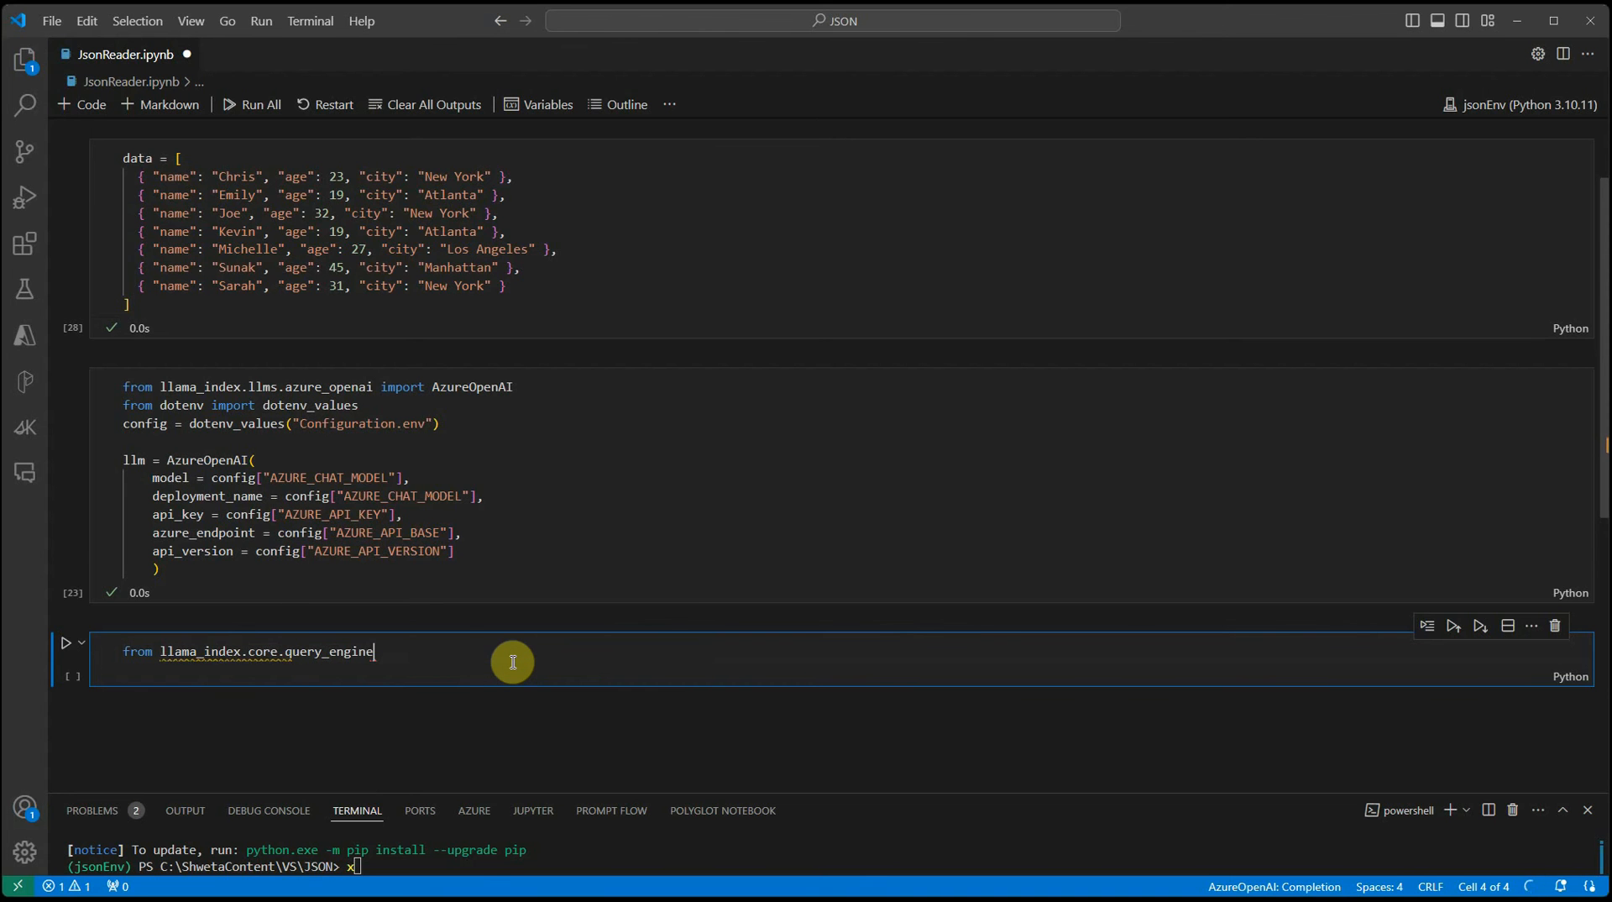
type("im")
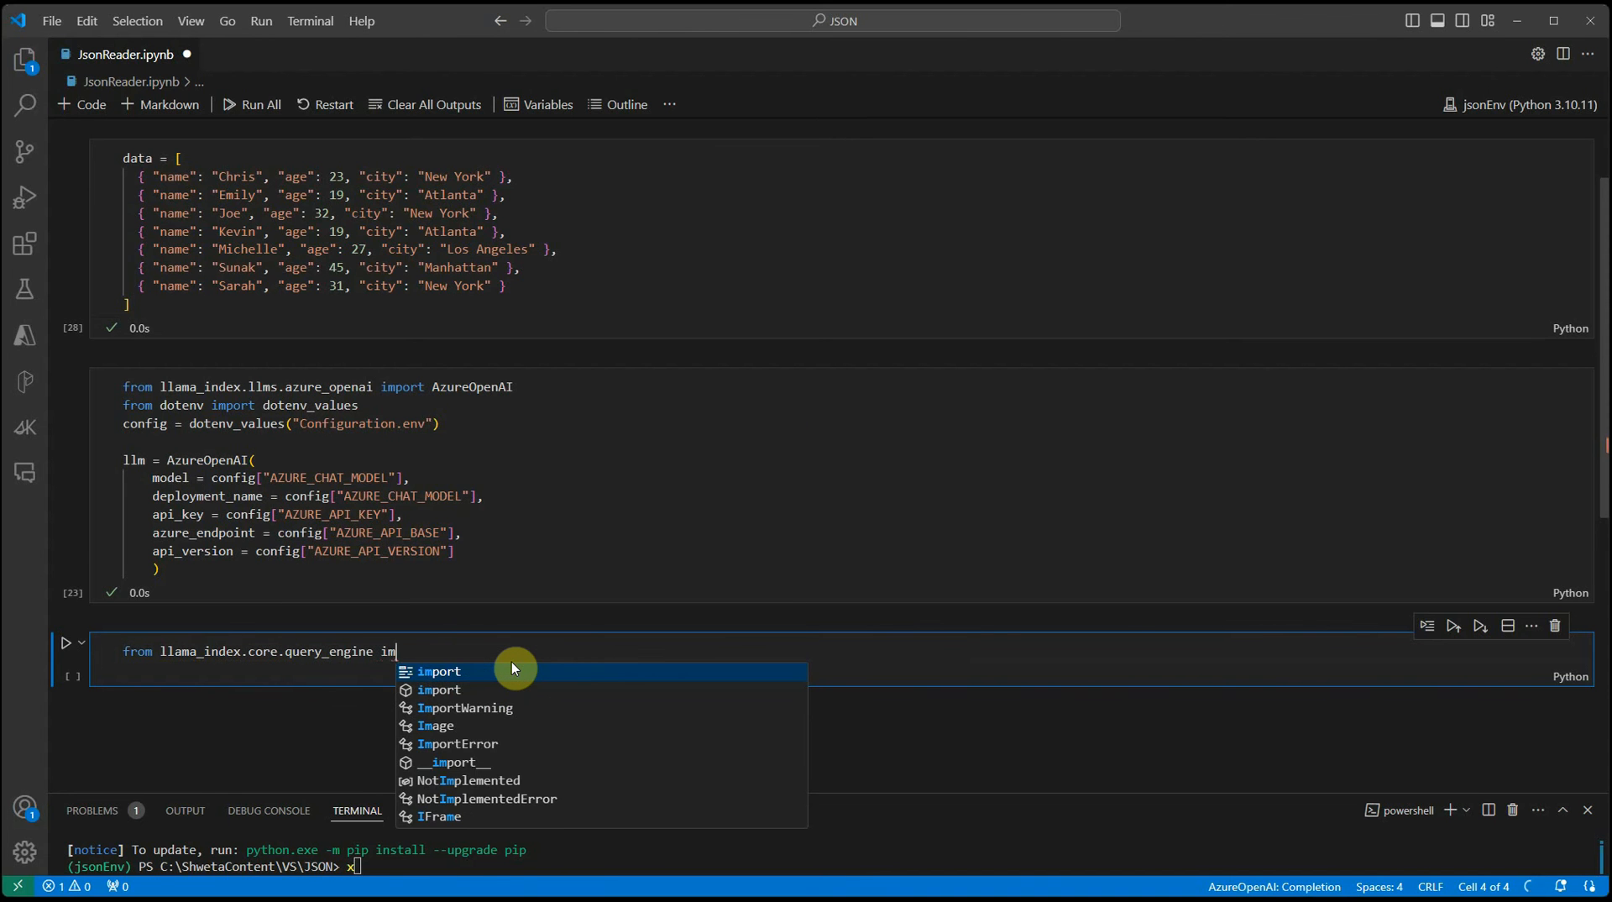
left_click(440, 670)
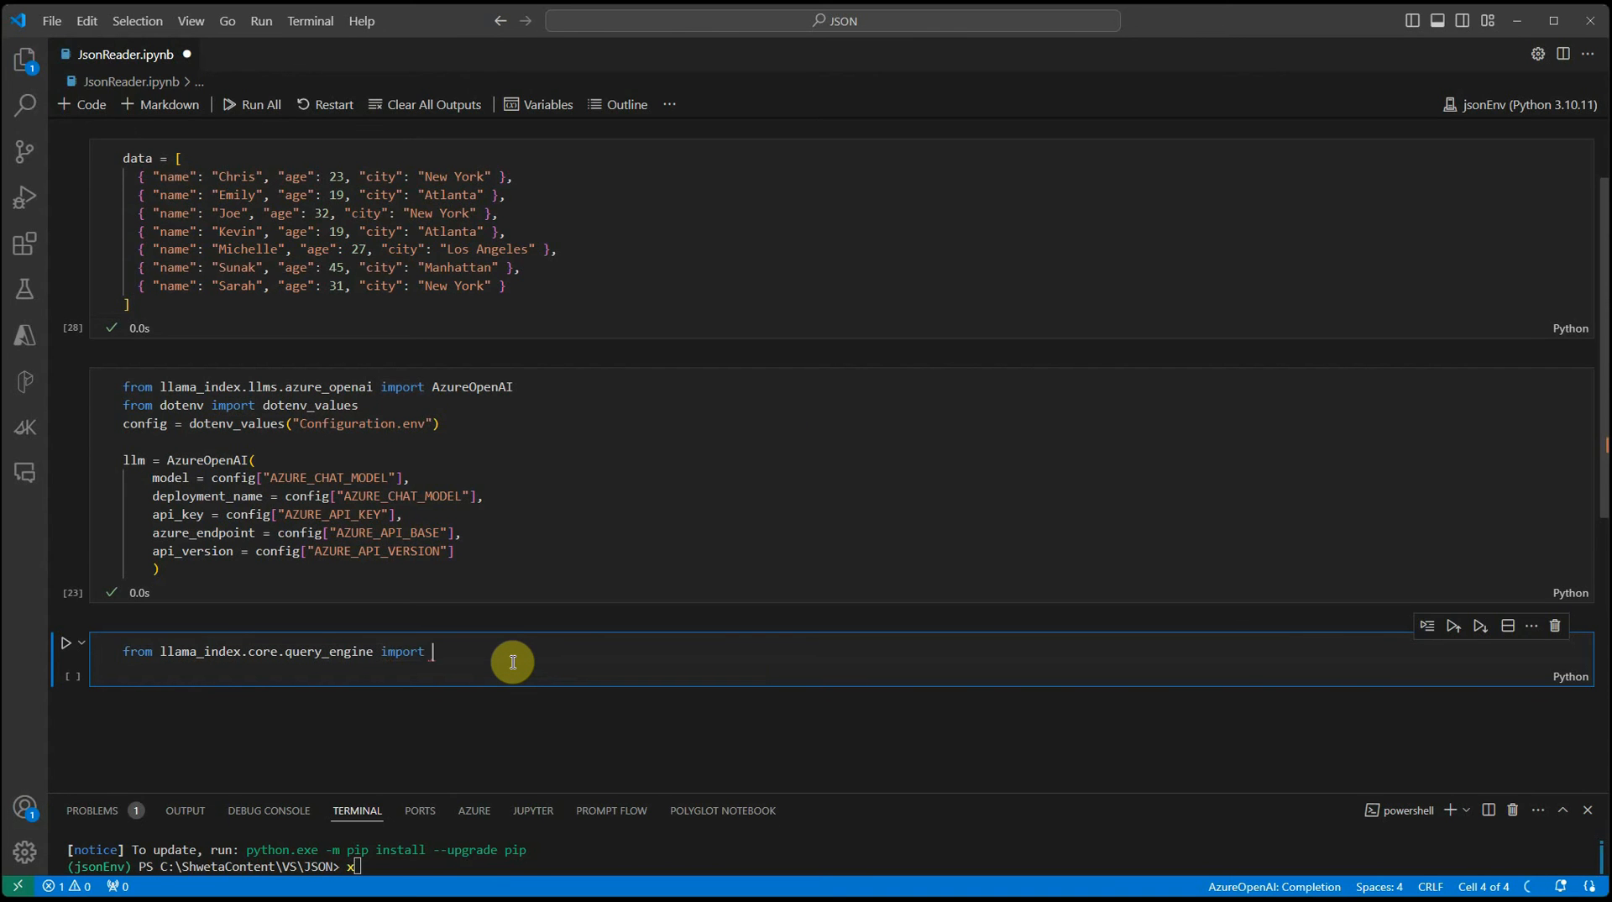
type("JSONalyzeQueryEngine")
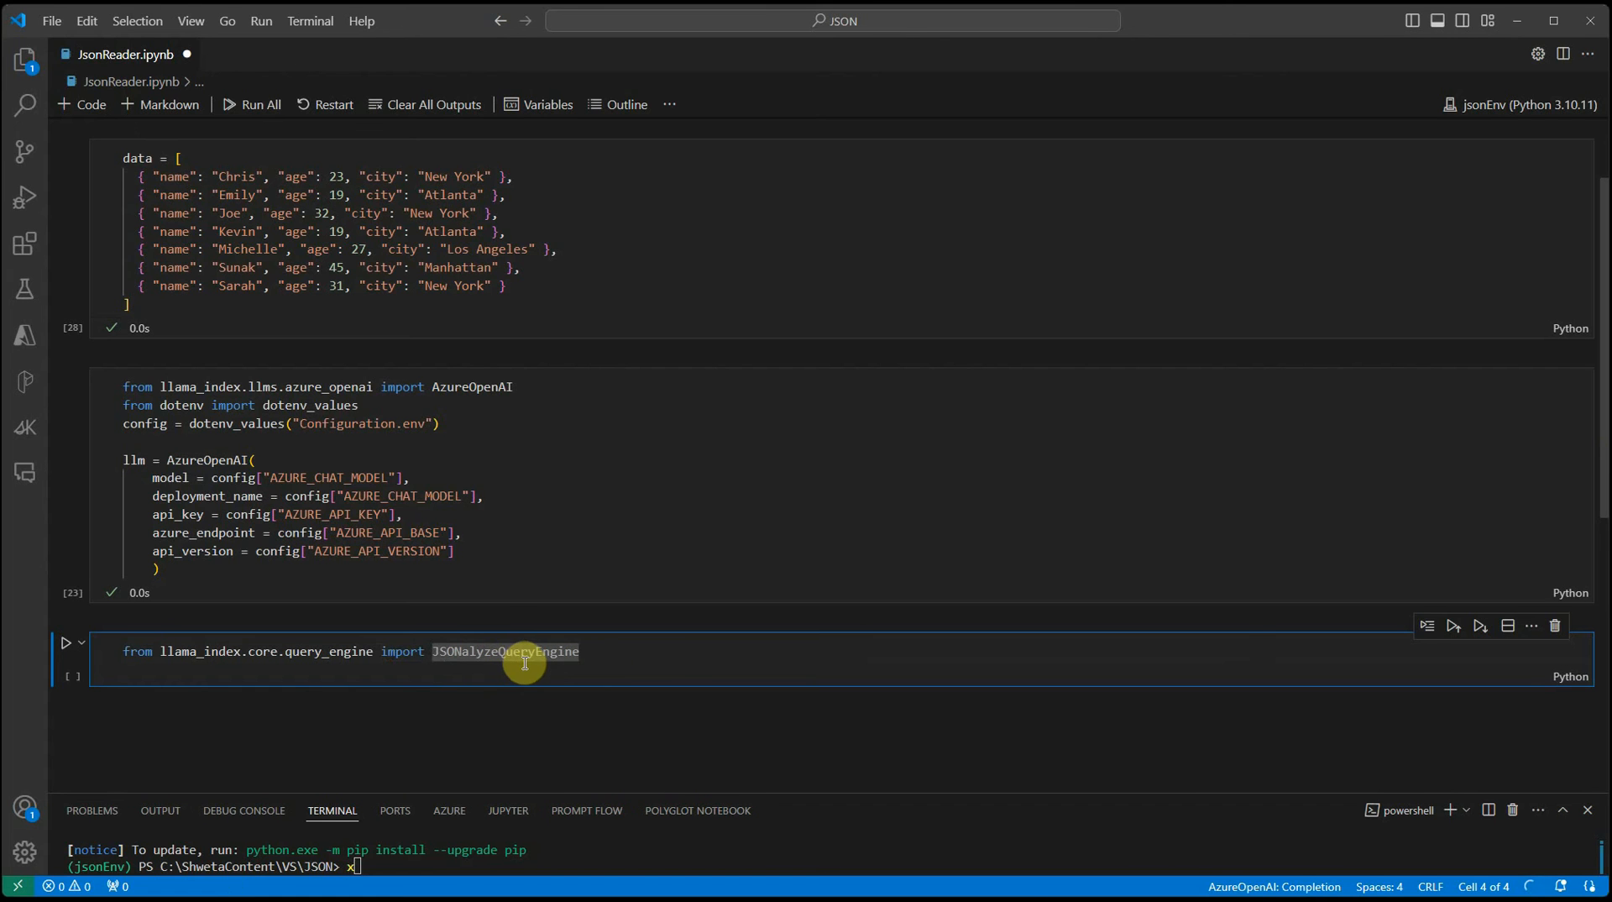
mouse_move(669, 651)
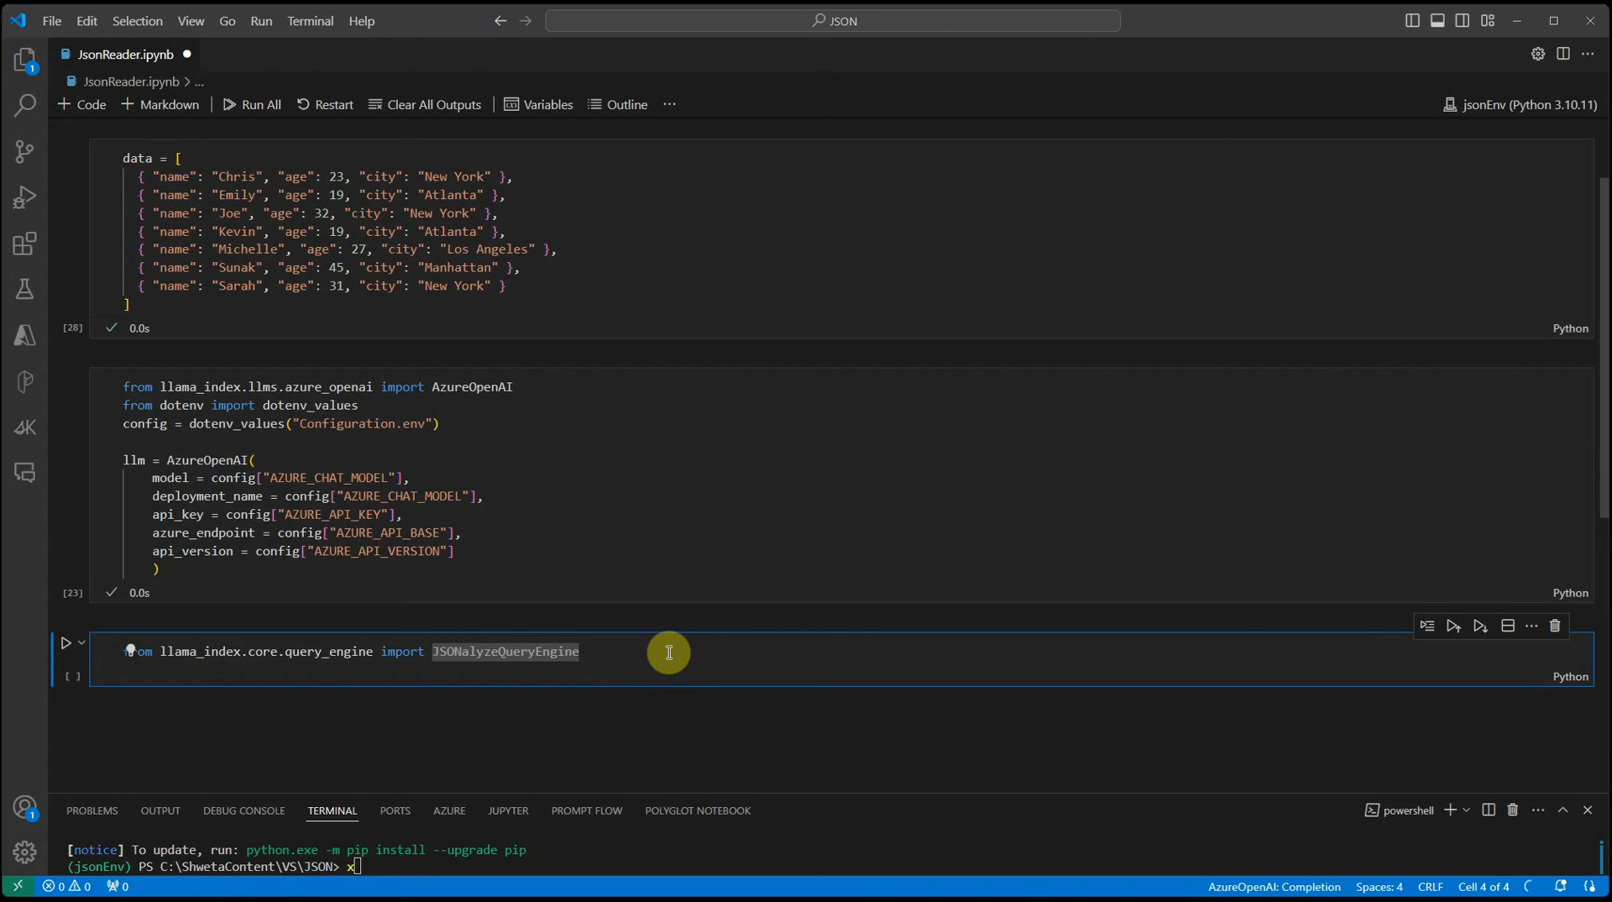
Create engine = JSONalyzeQueryEngine(list_of_dict=data, llm=llm) over the people data
left_click(668, 650)
type("engine =")
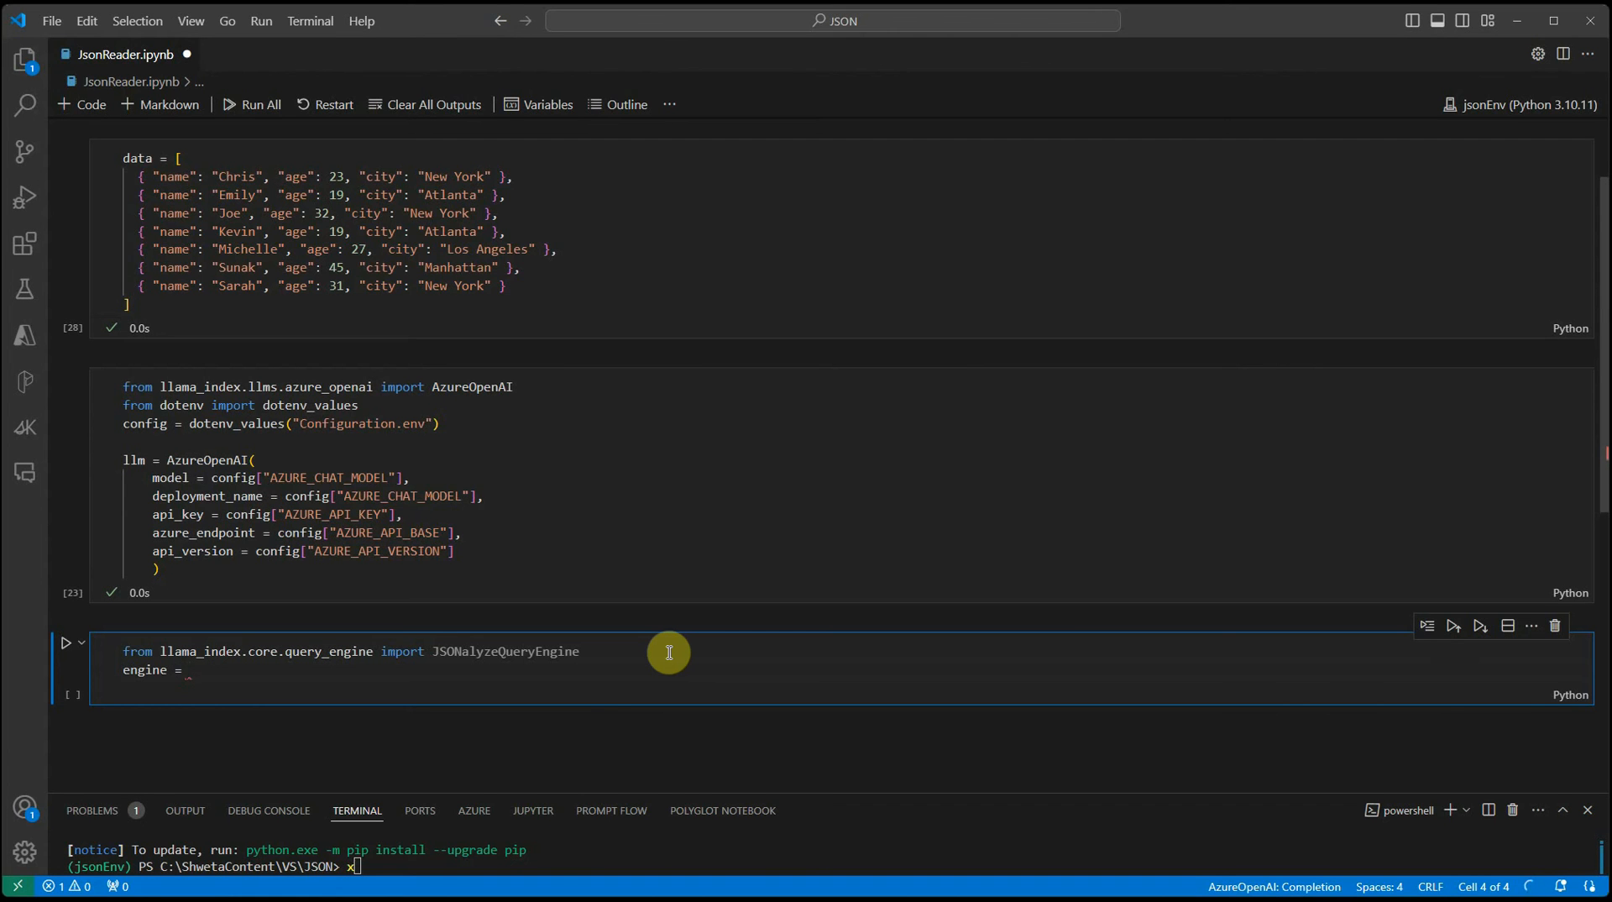
type("JSONalyzeQueryEngine")
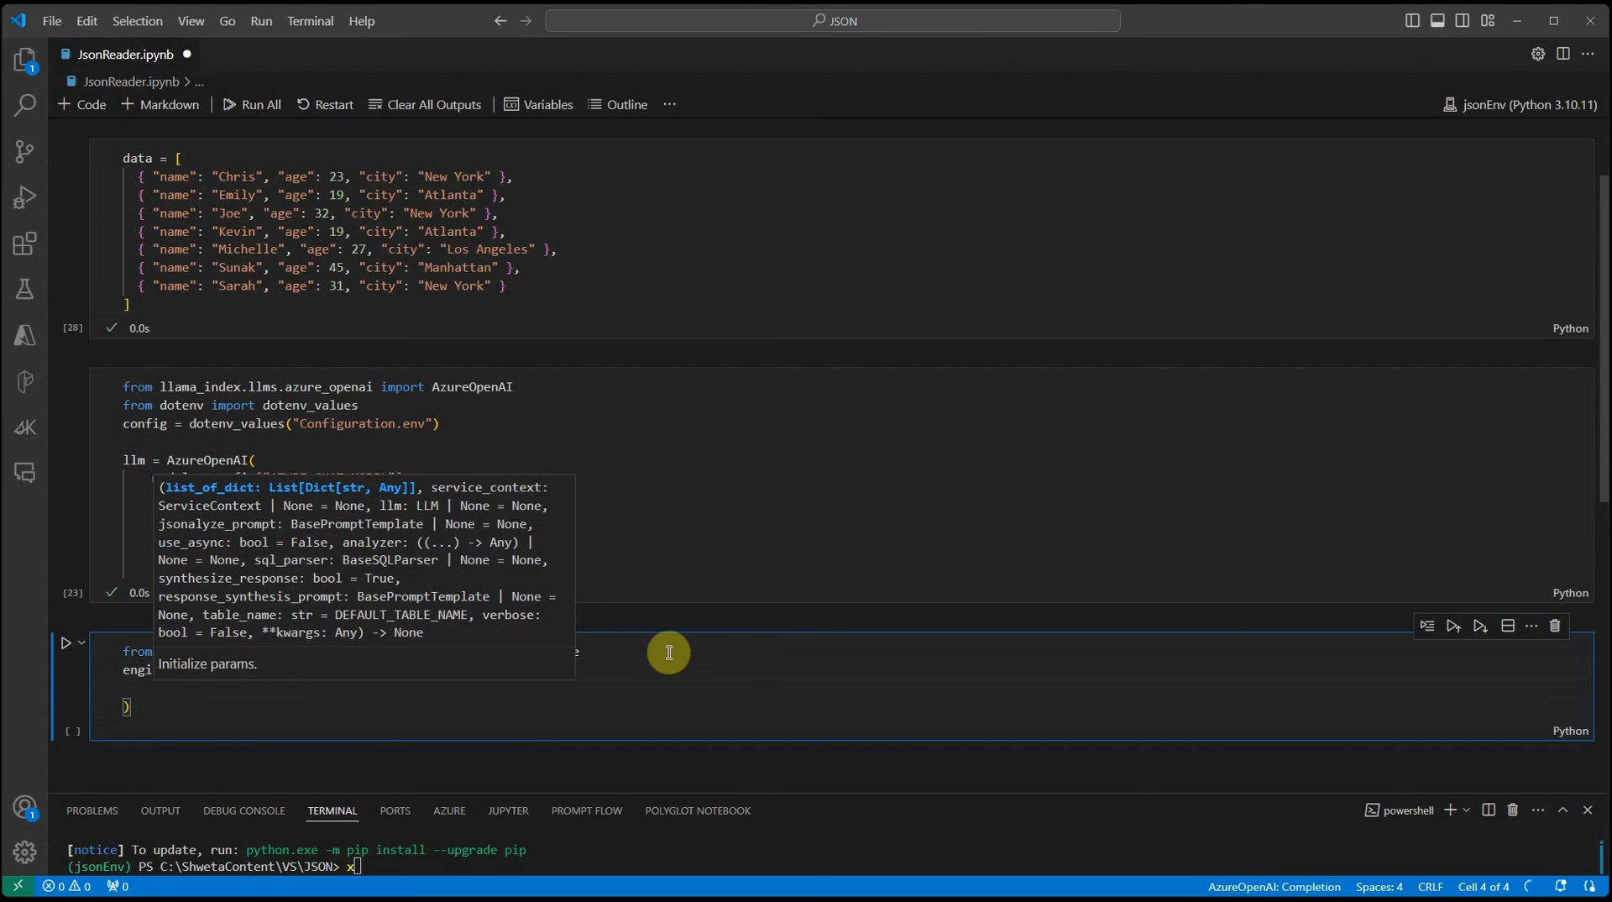
mouse_move(280, 558)
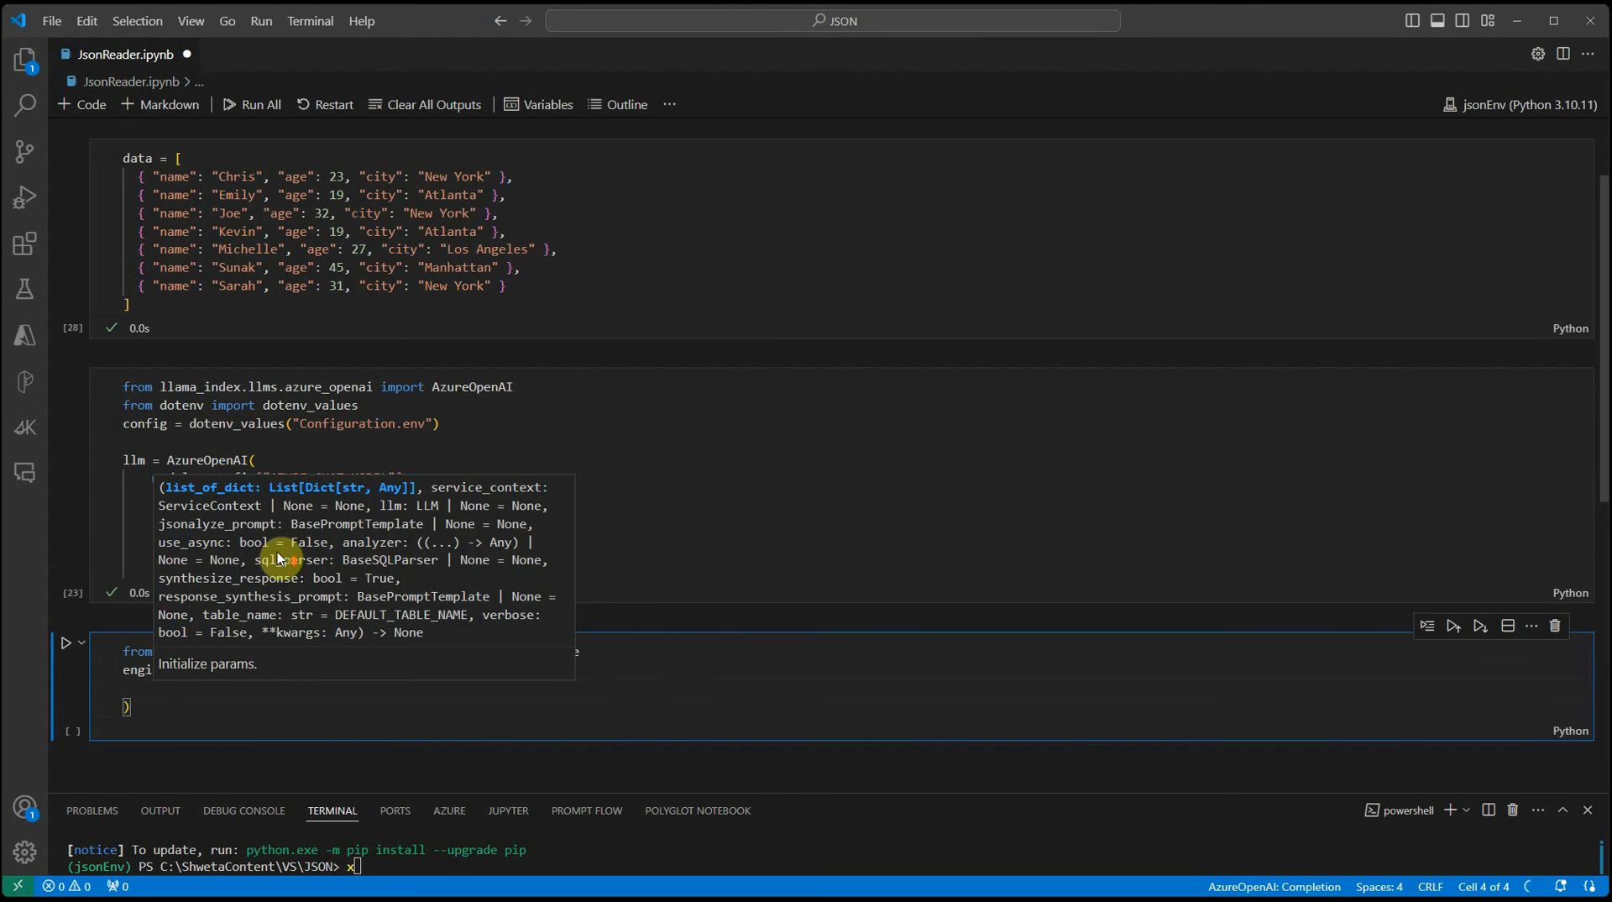
mouse_move(165, 696)
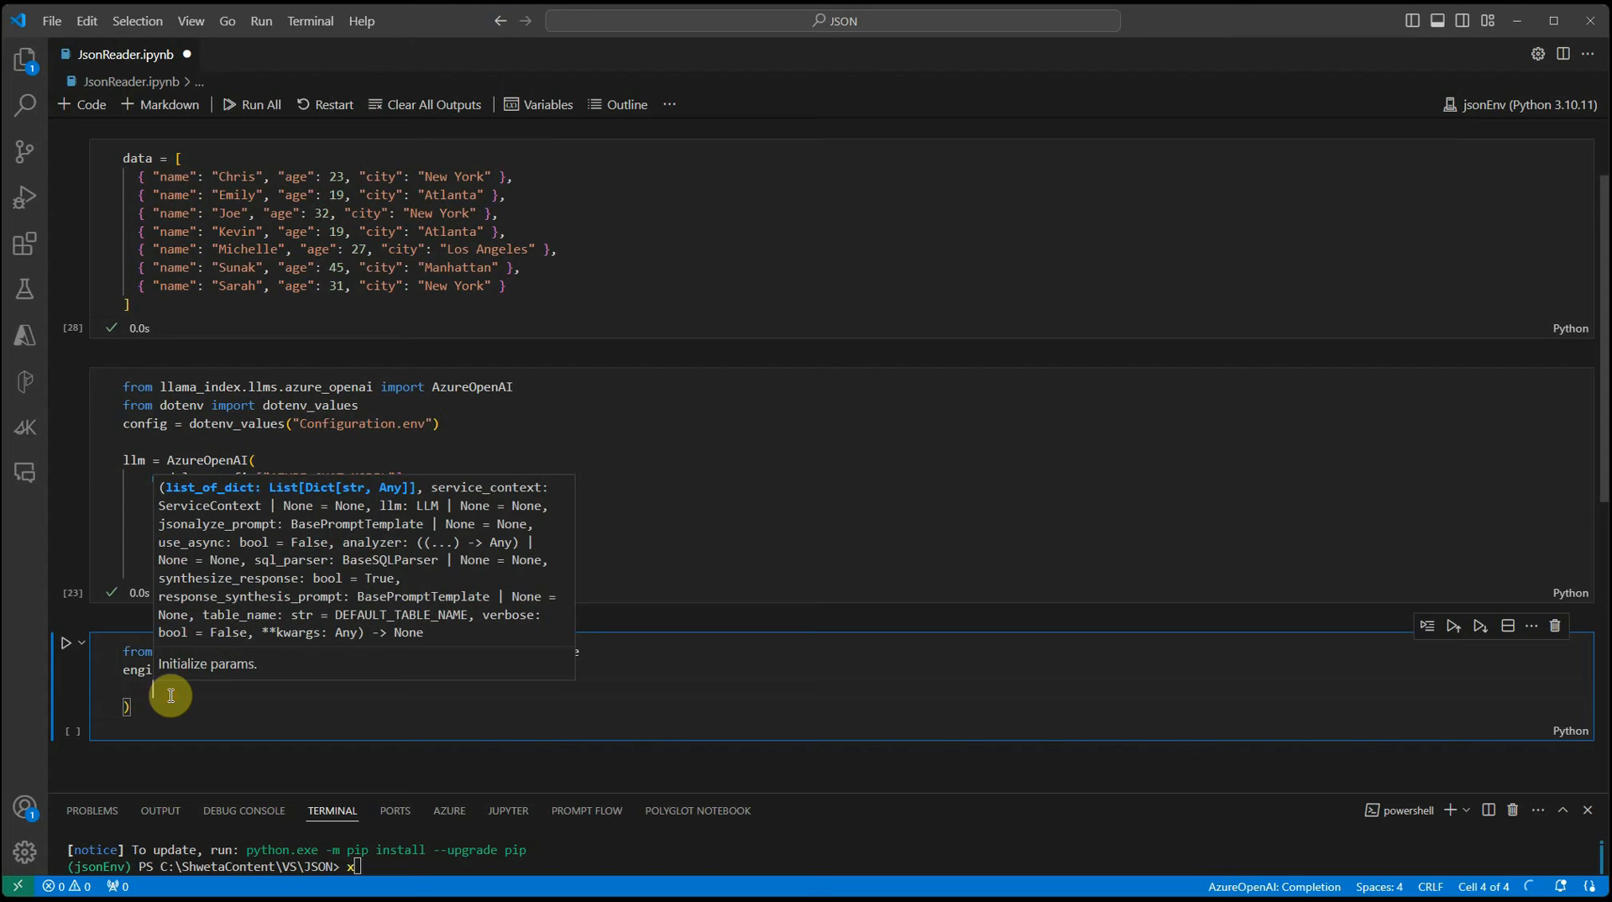
type("list_of_dict=")
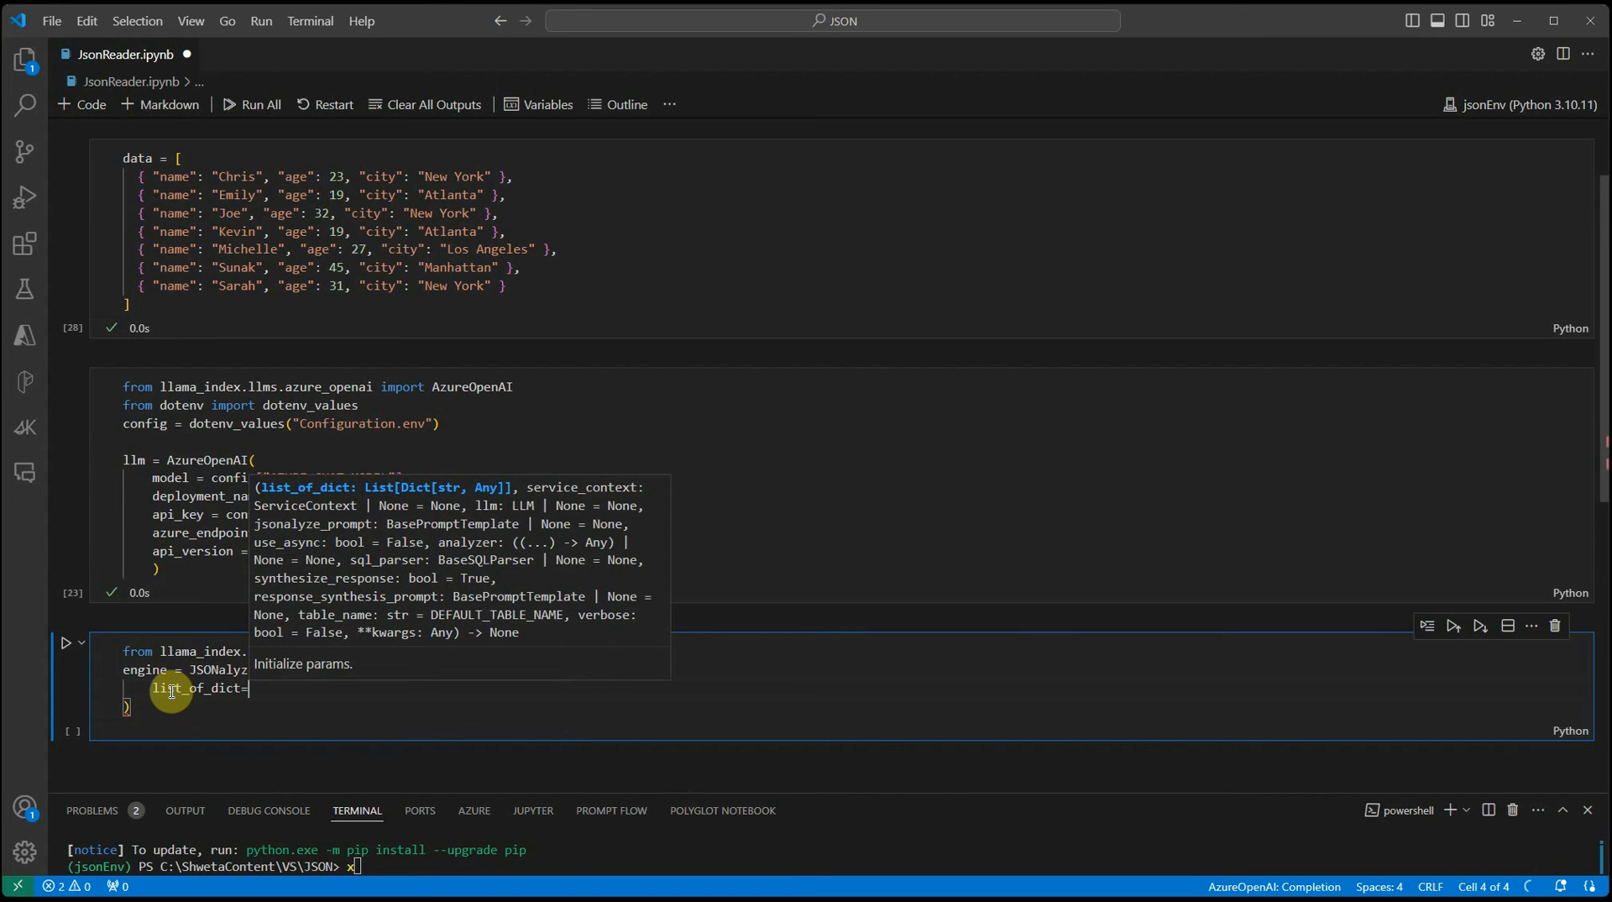
type("dat")
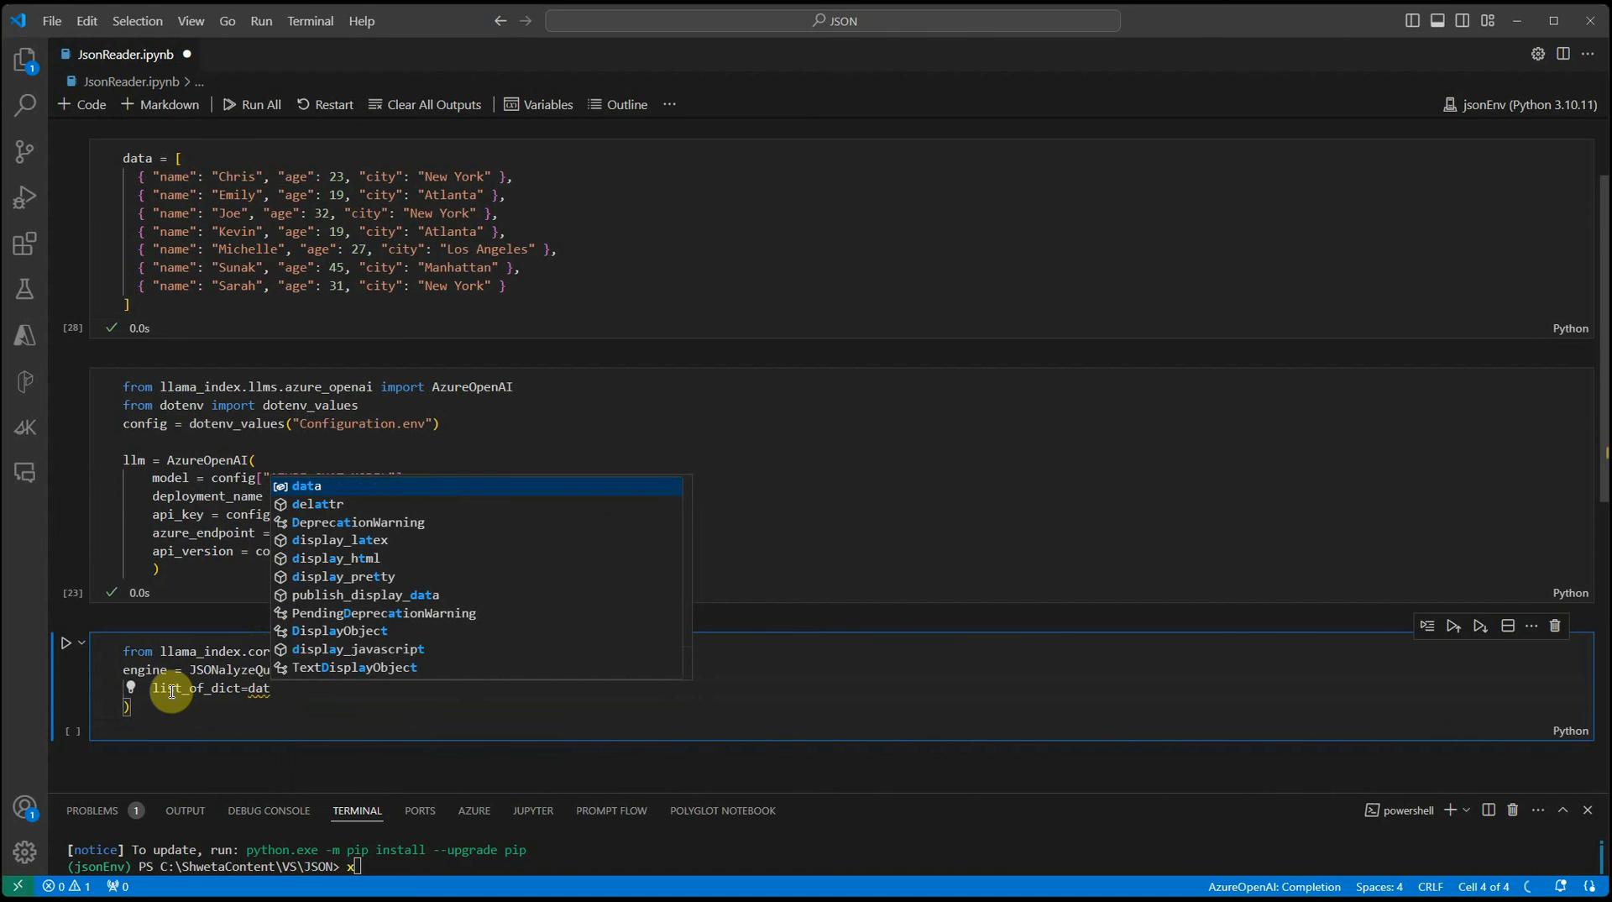
type("a")
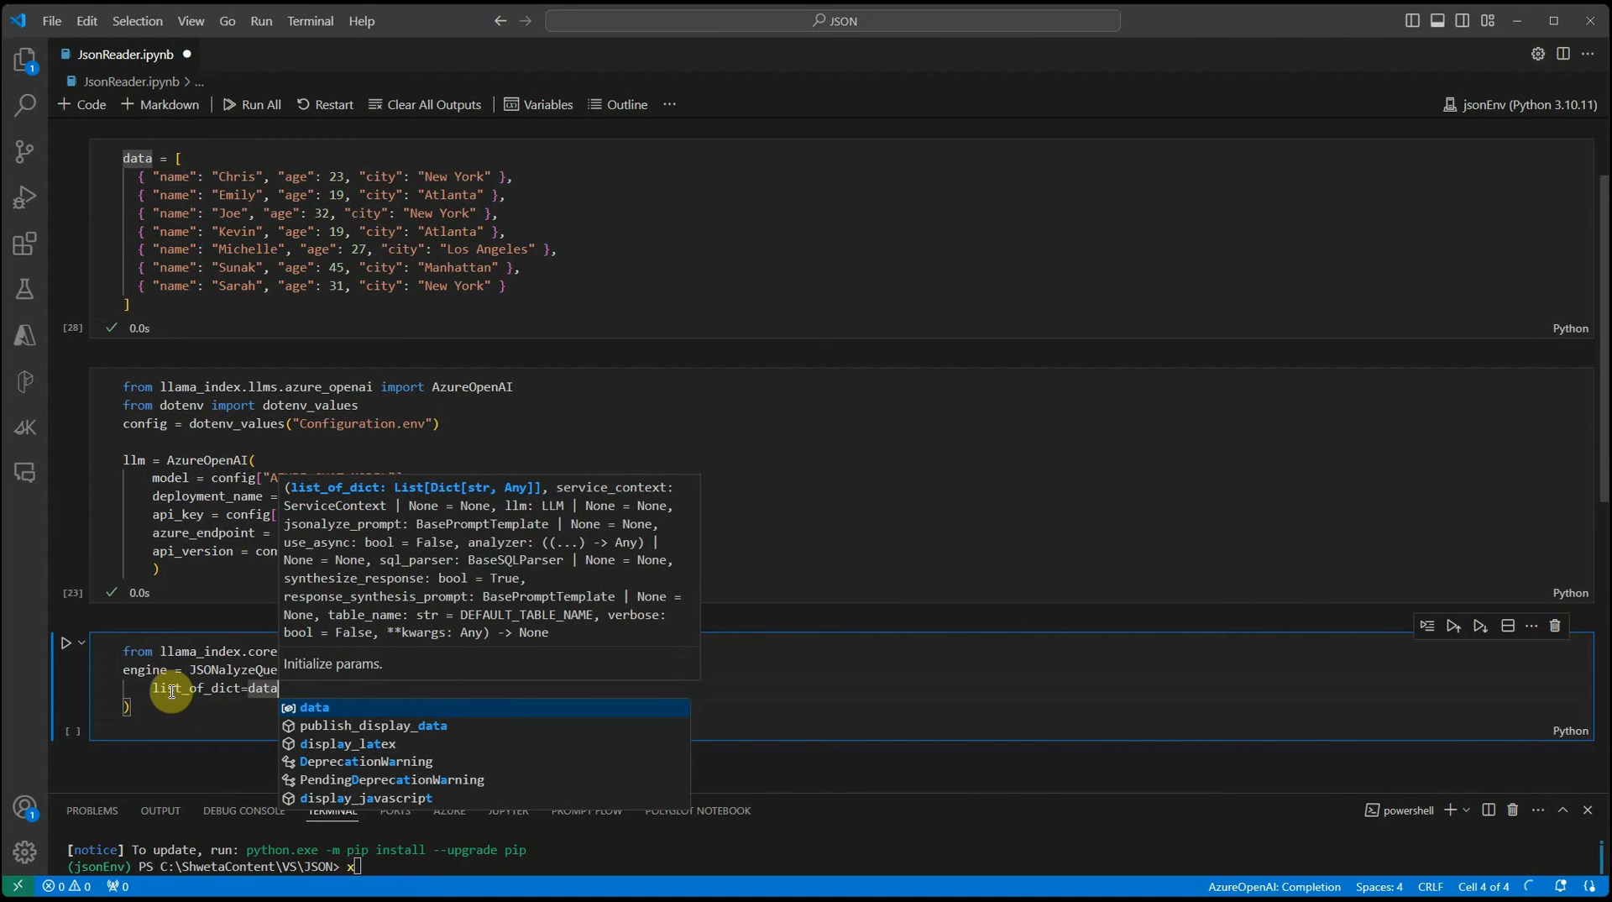
mouse_move(150, 160)
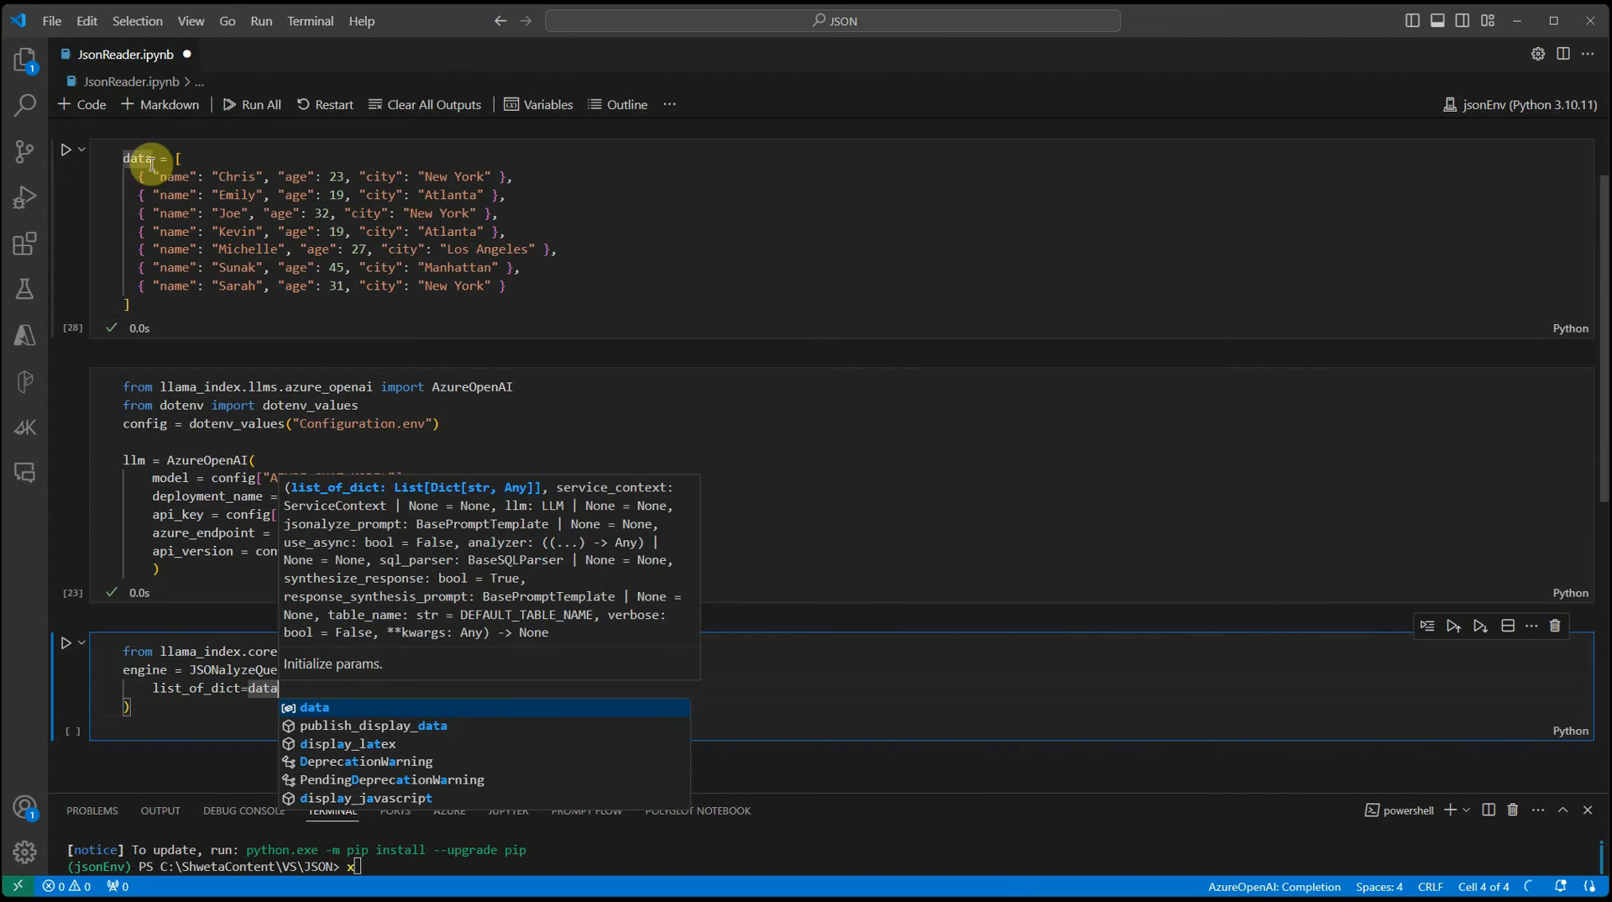
mouse_move(312, 697)
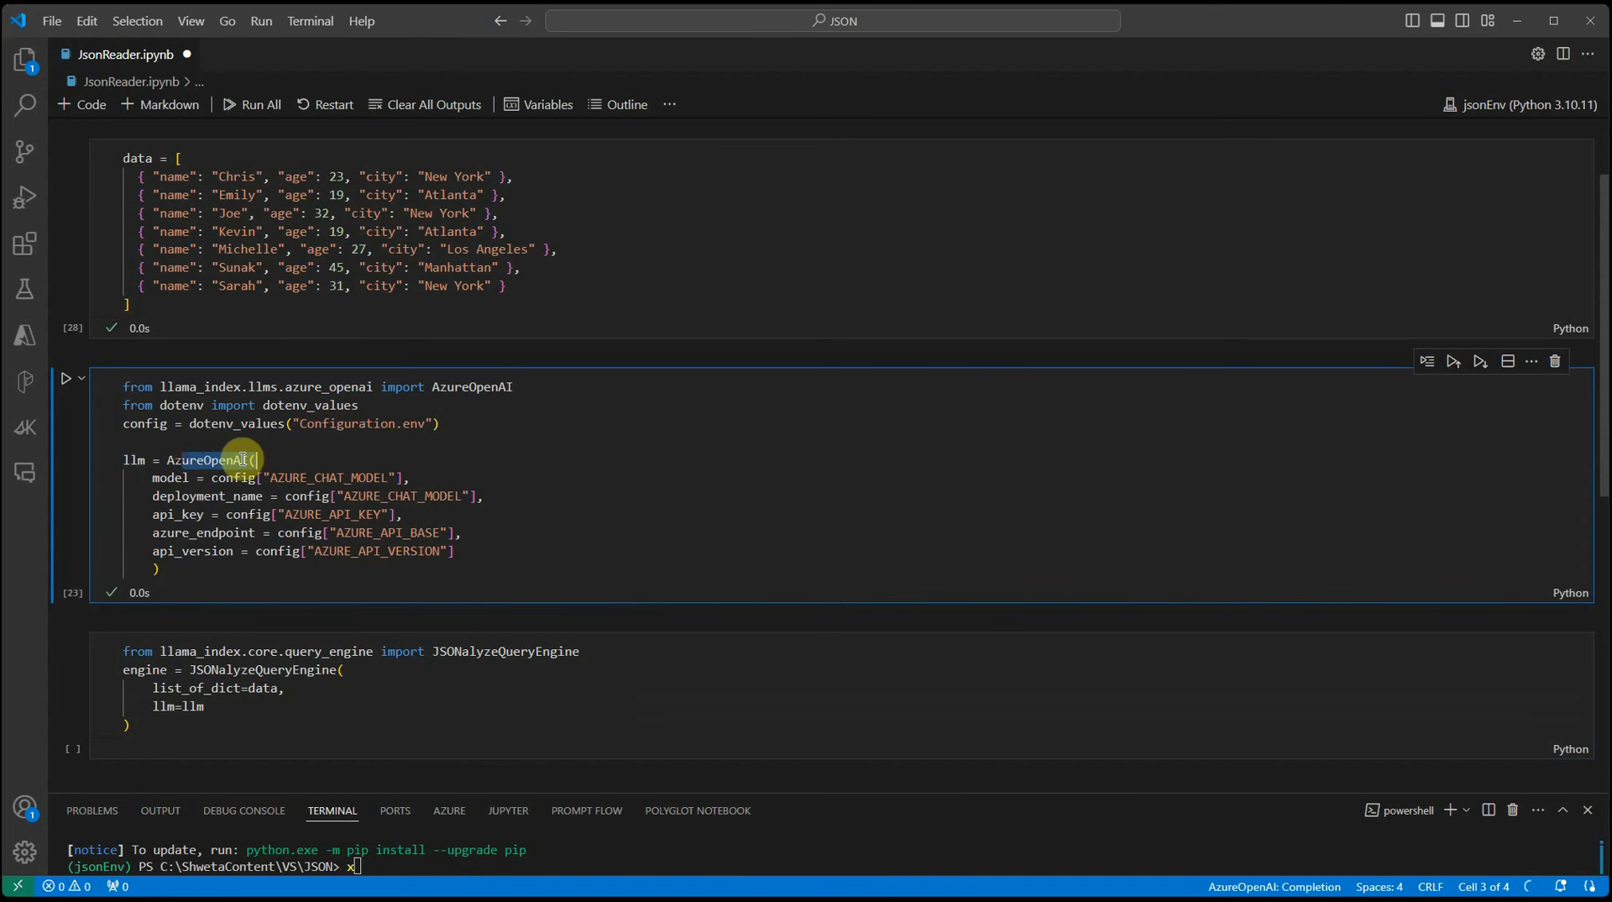
left_click(304, 706)
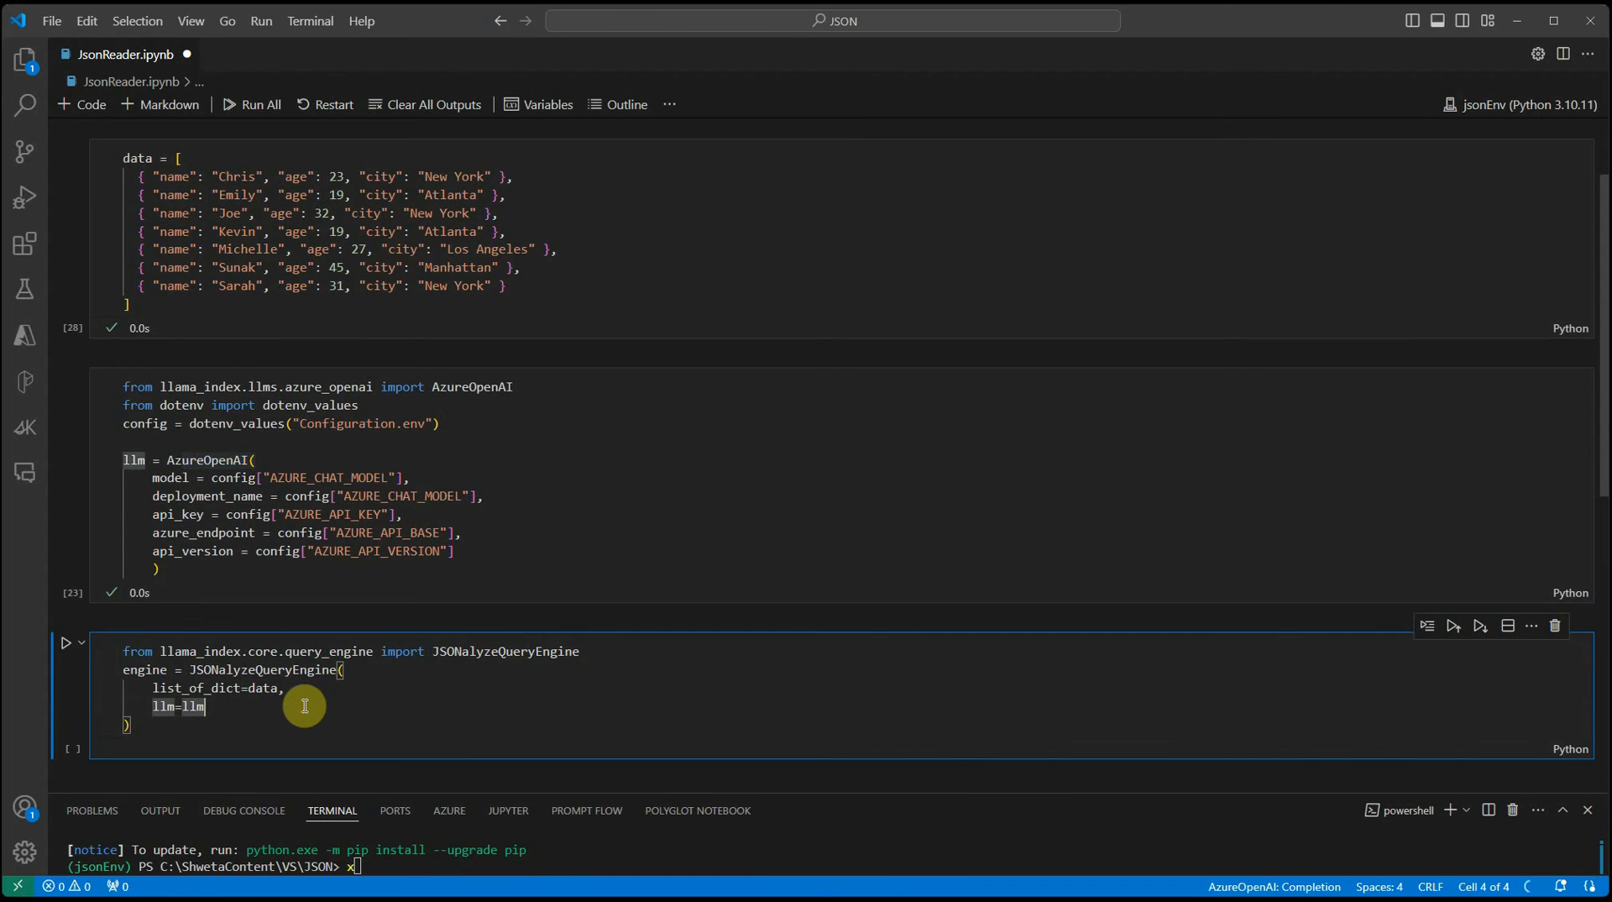
mouse_move(66, 651)
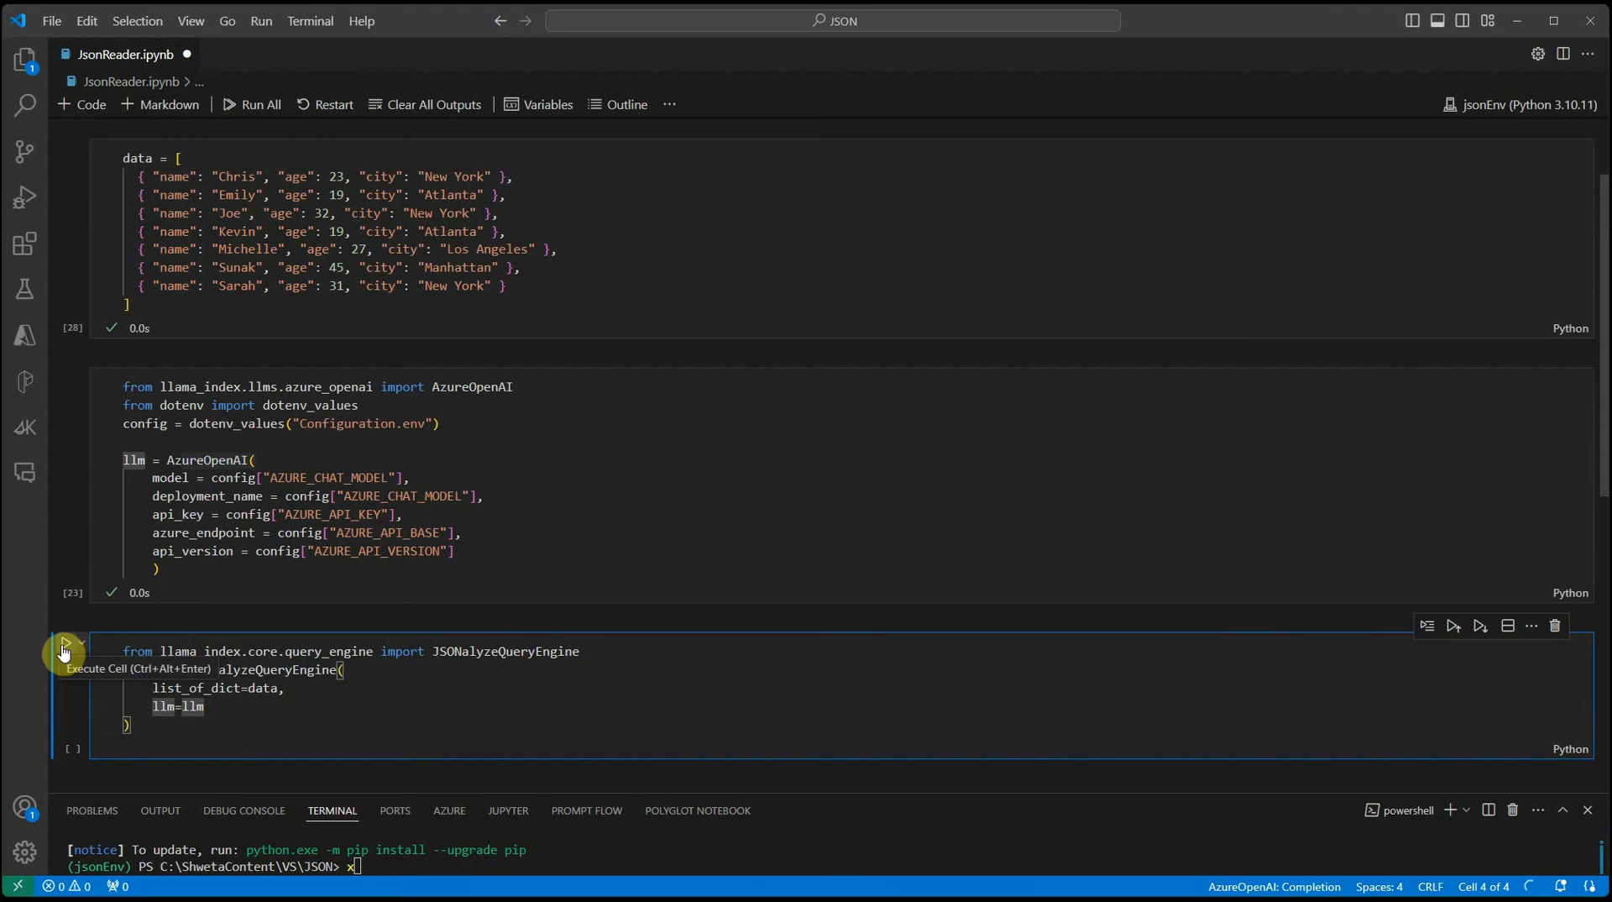
Run the engine cell and query "How many people live in New York?", answering three
left_click(65, 651)
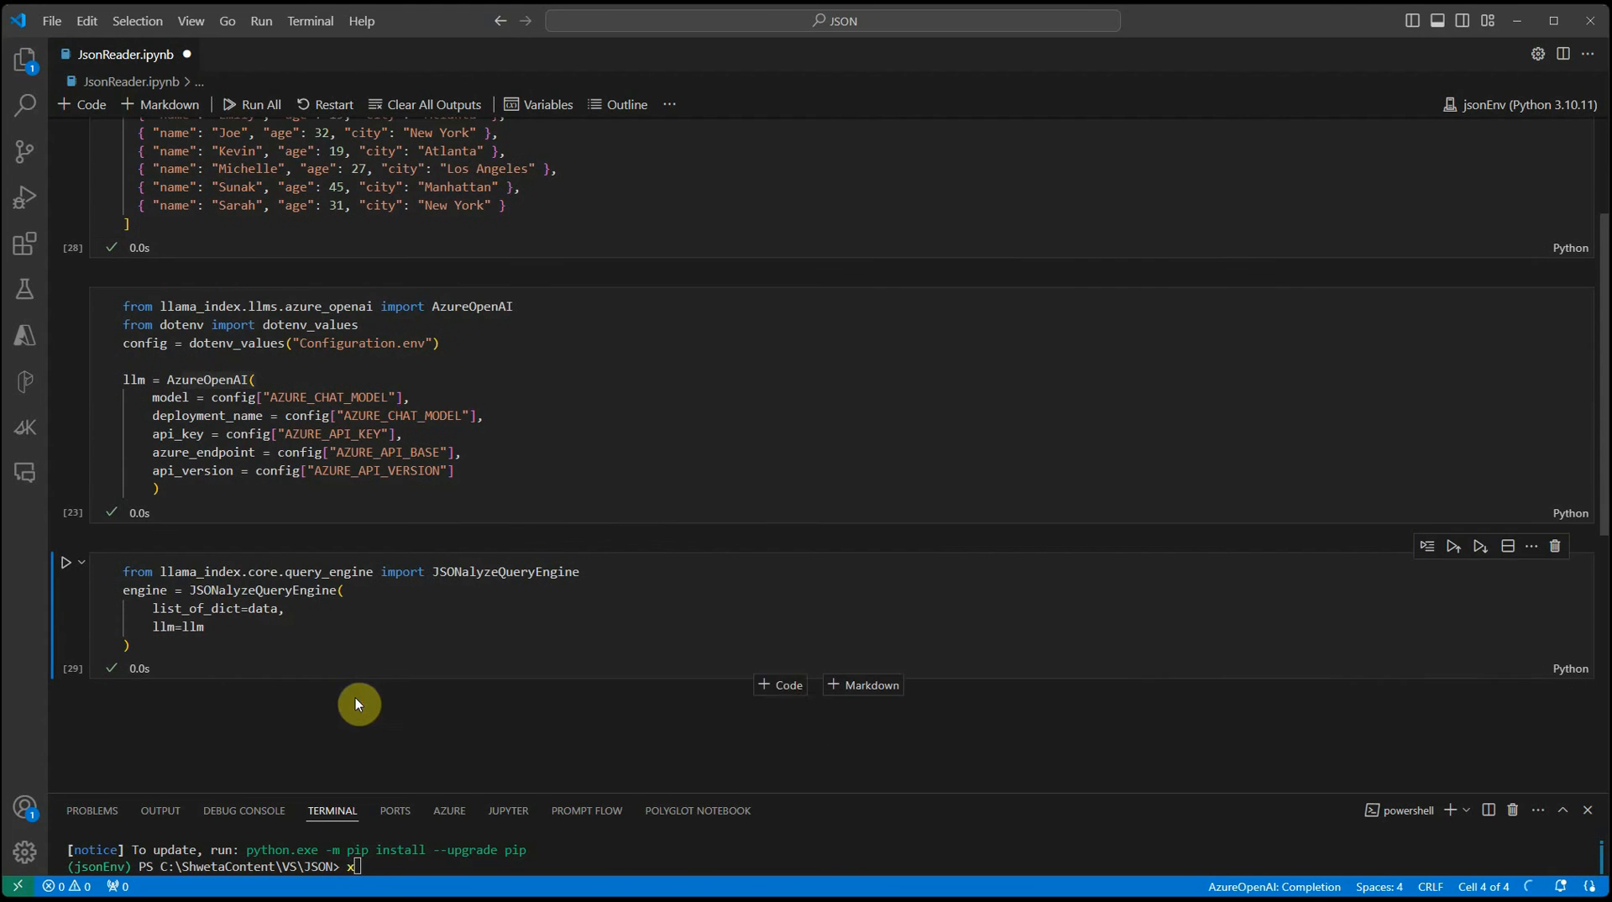
left_click(780, 684)
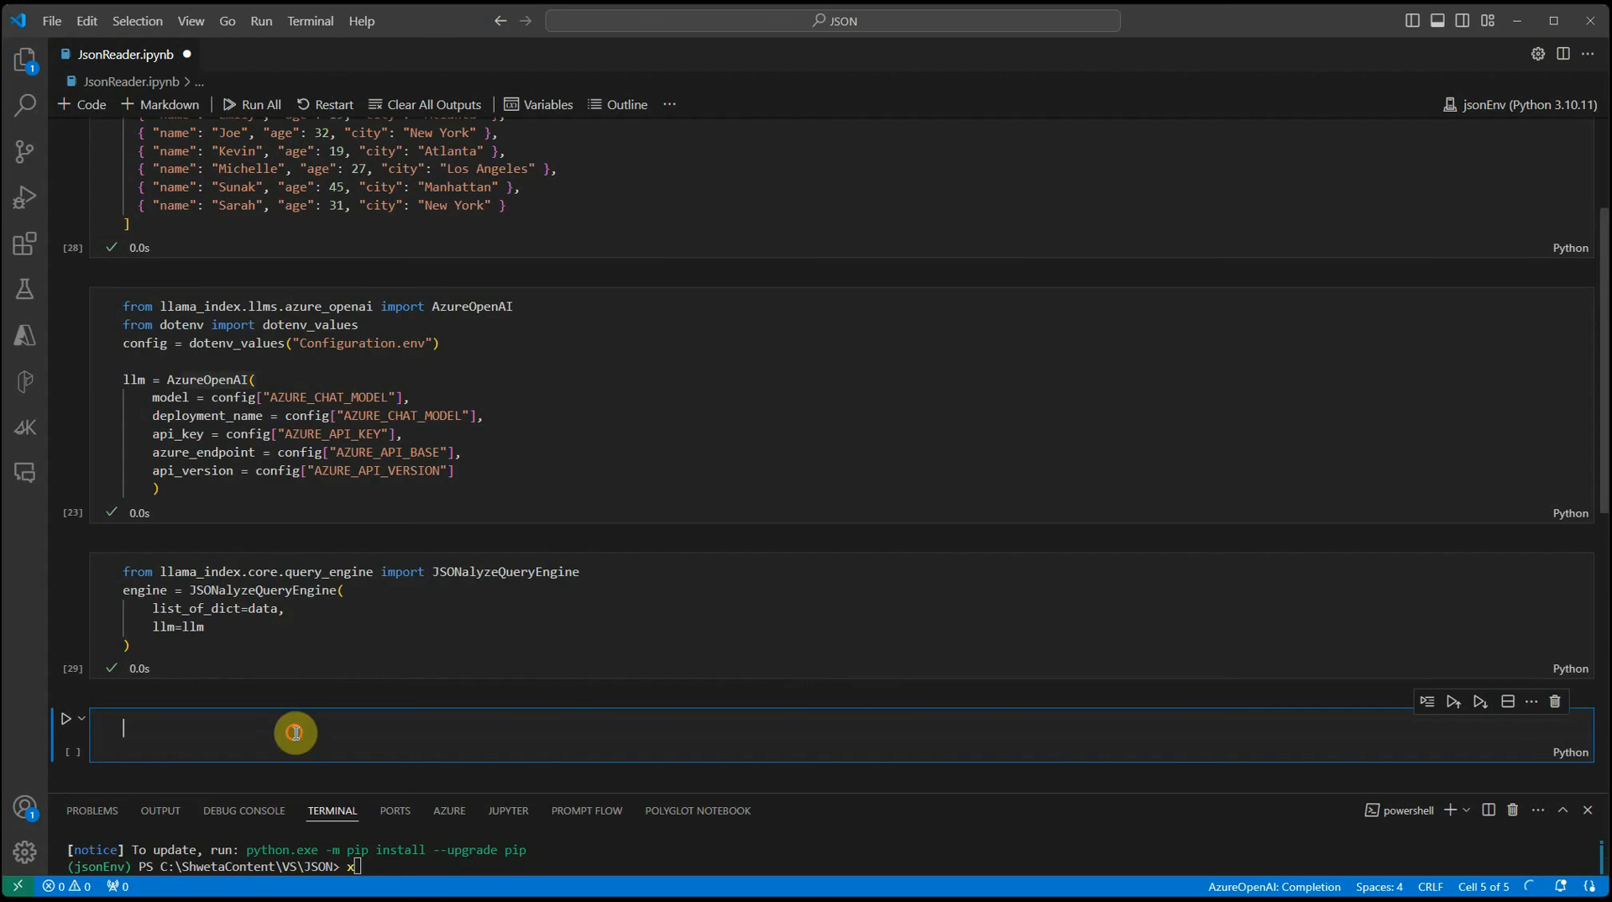
type("engine.q")
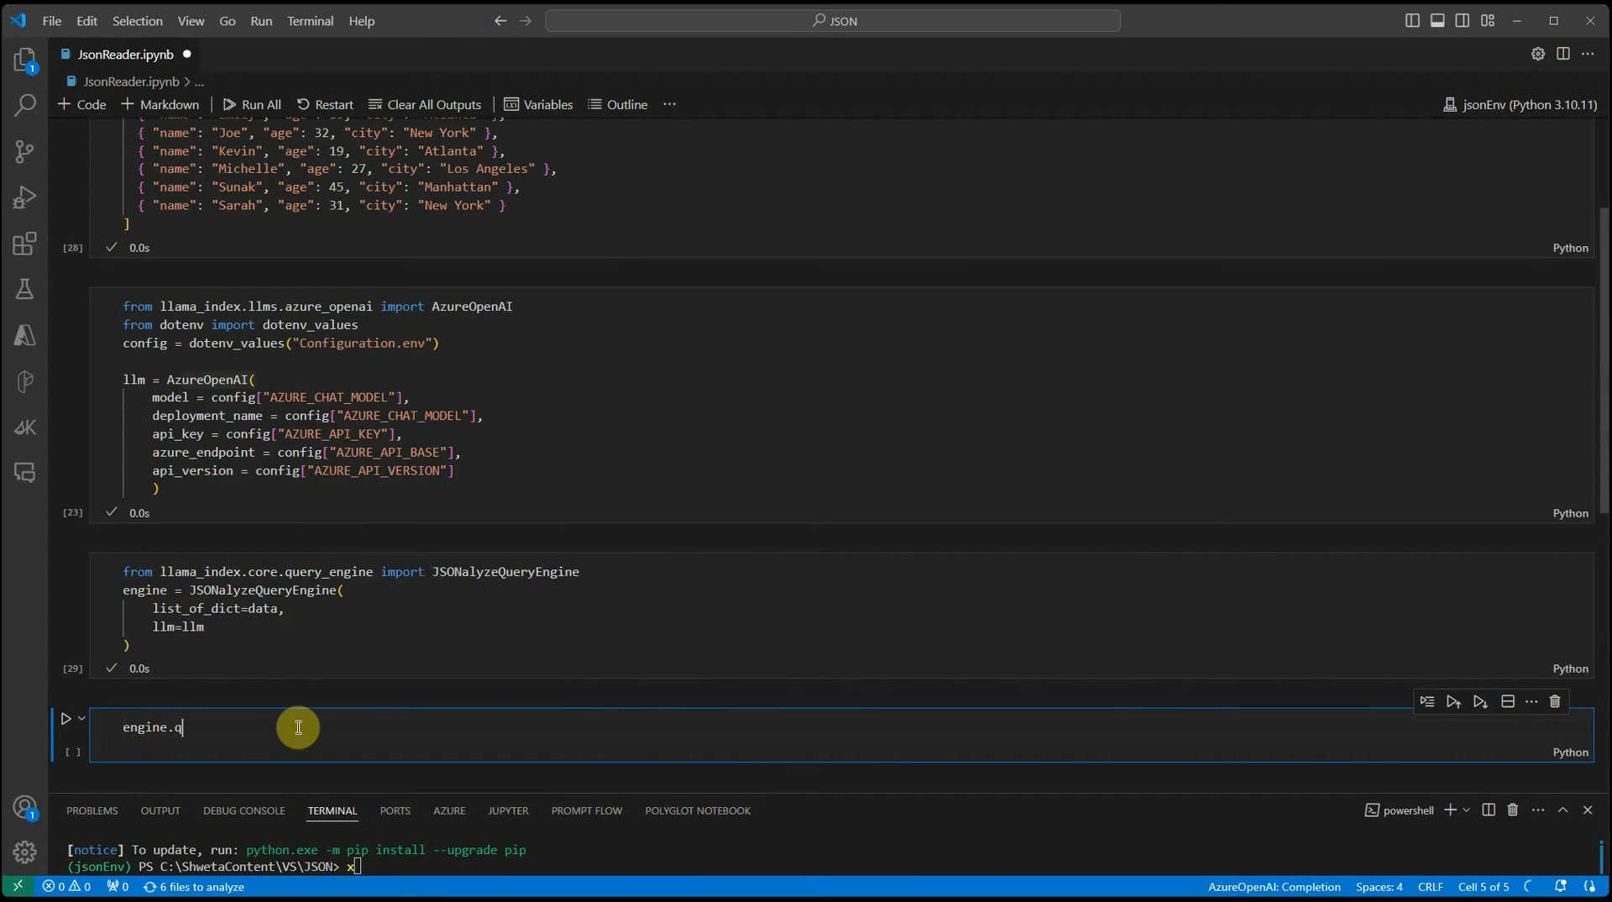
type("uery()")
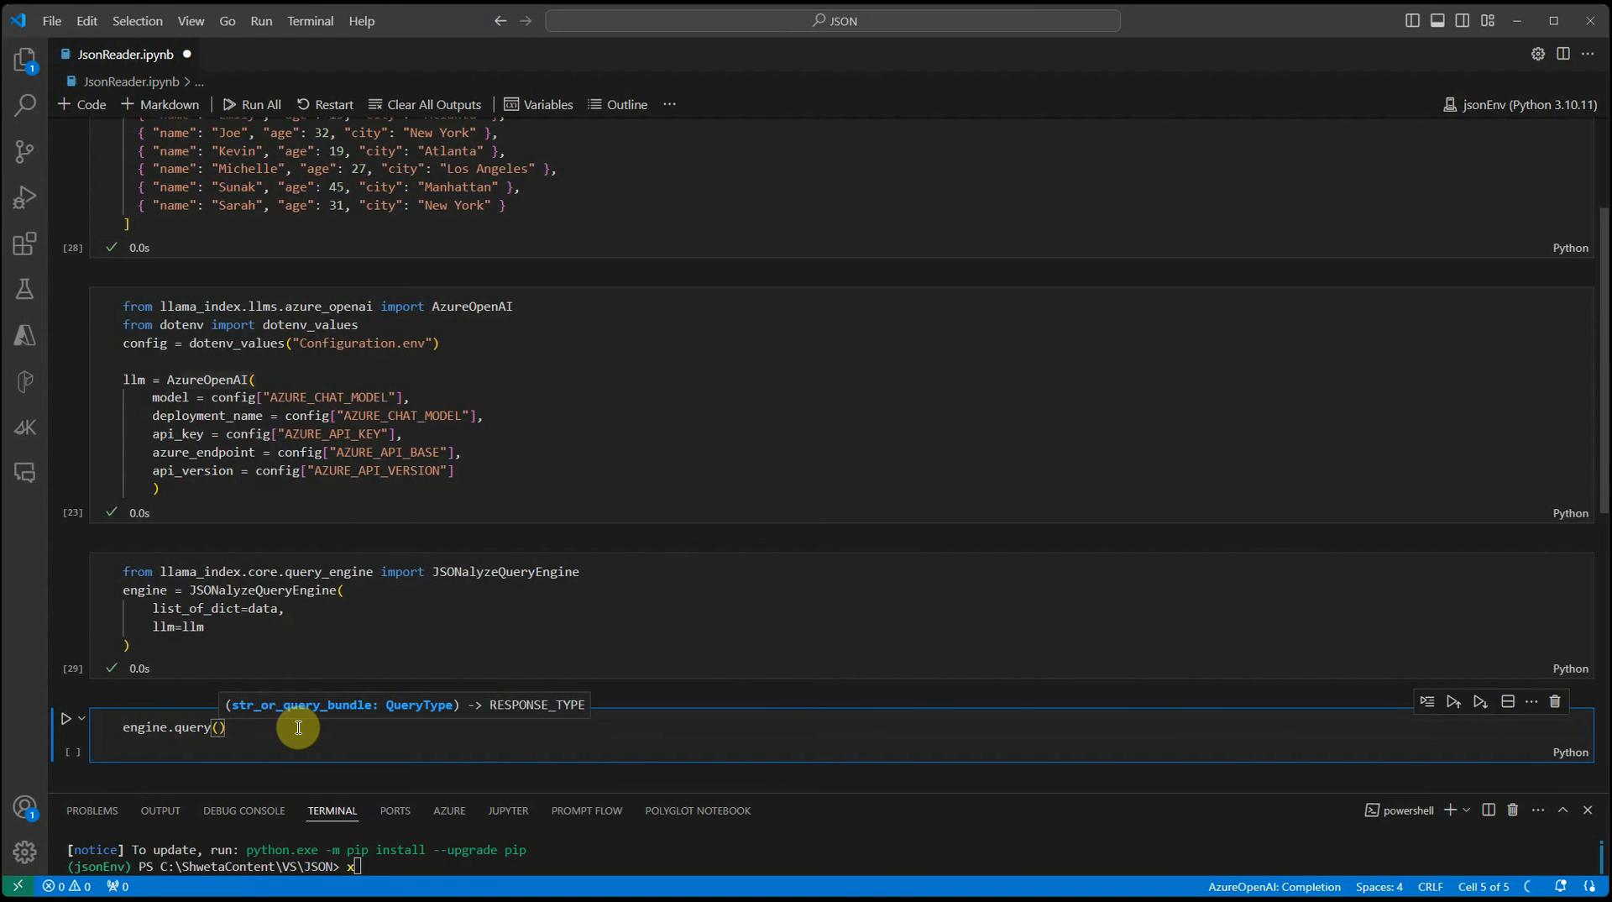
type("\"How many people live")
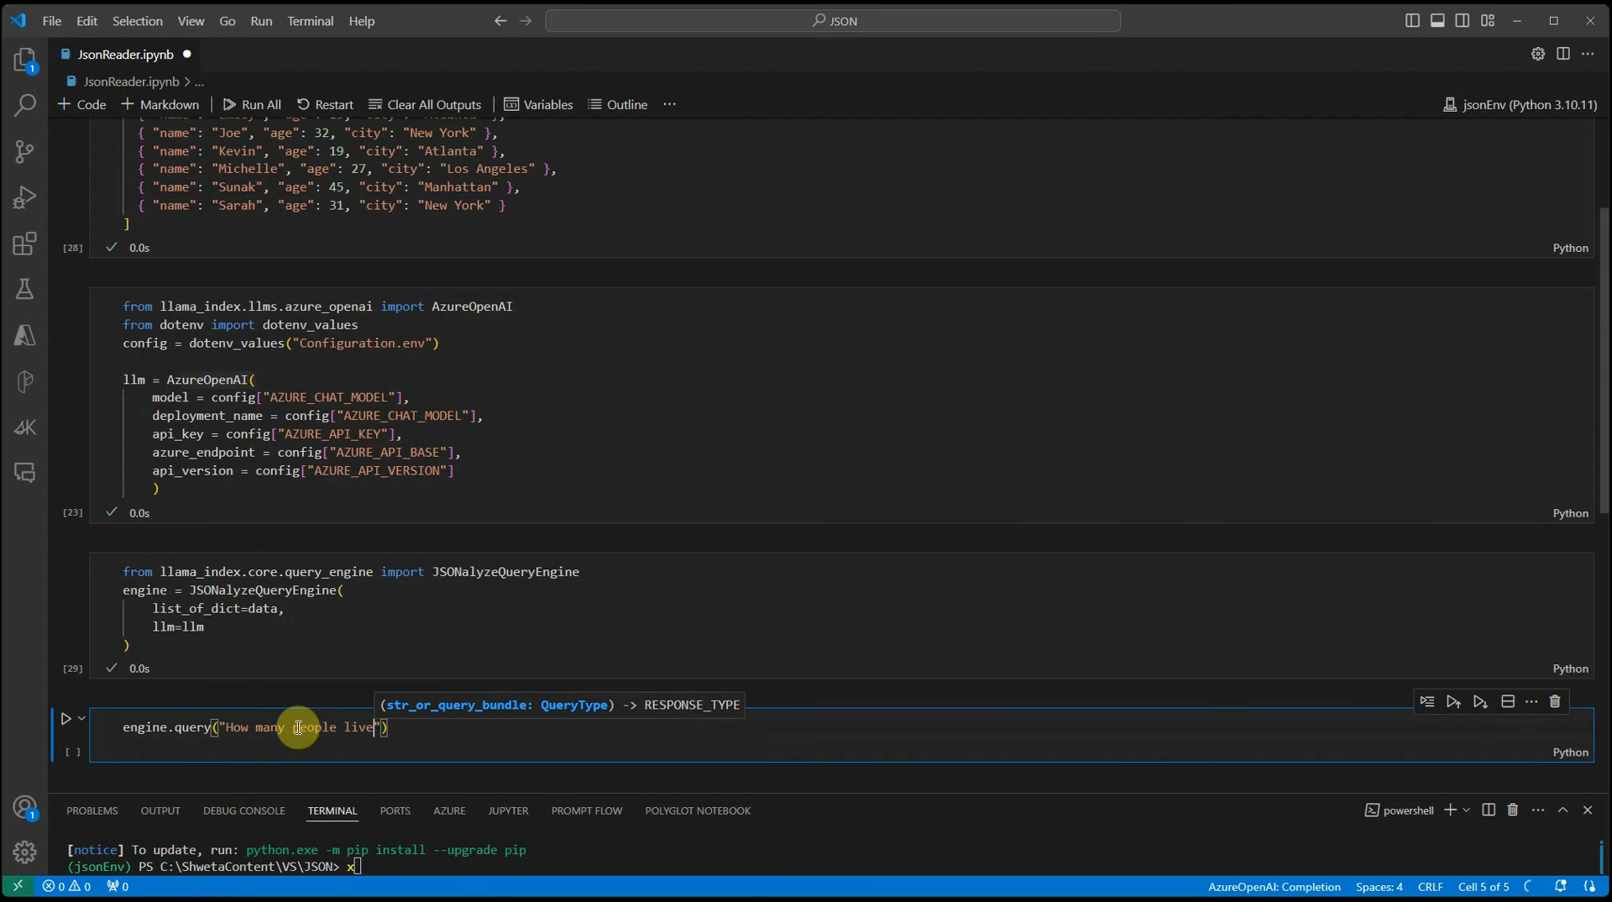
type("in New York?")
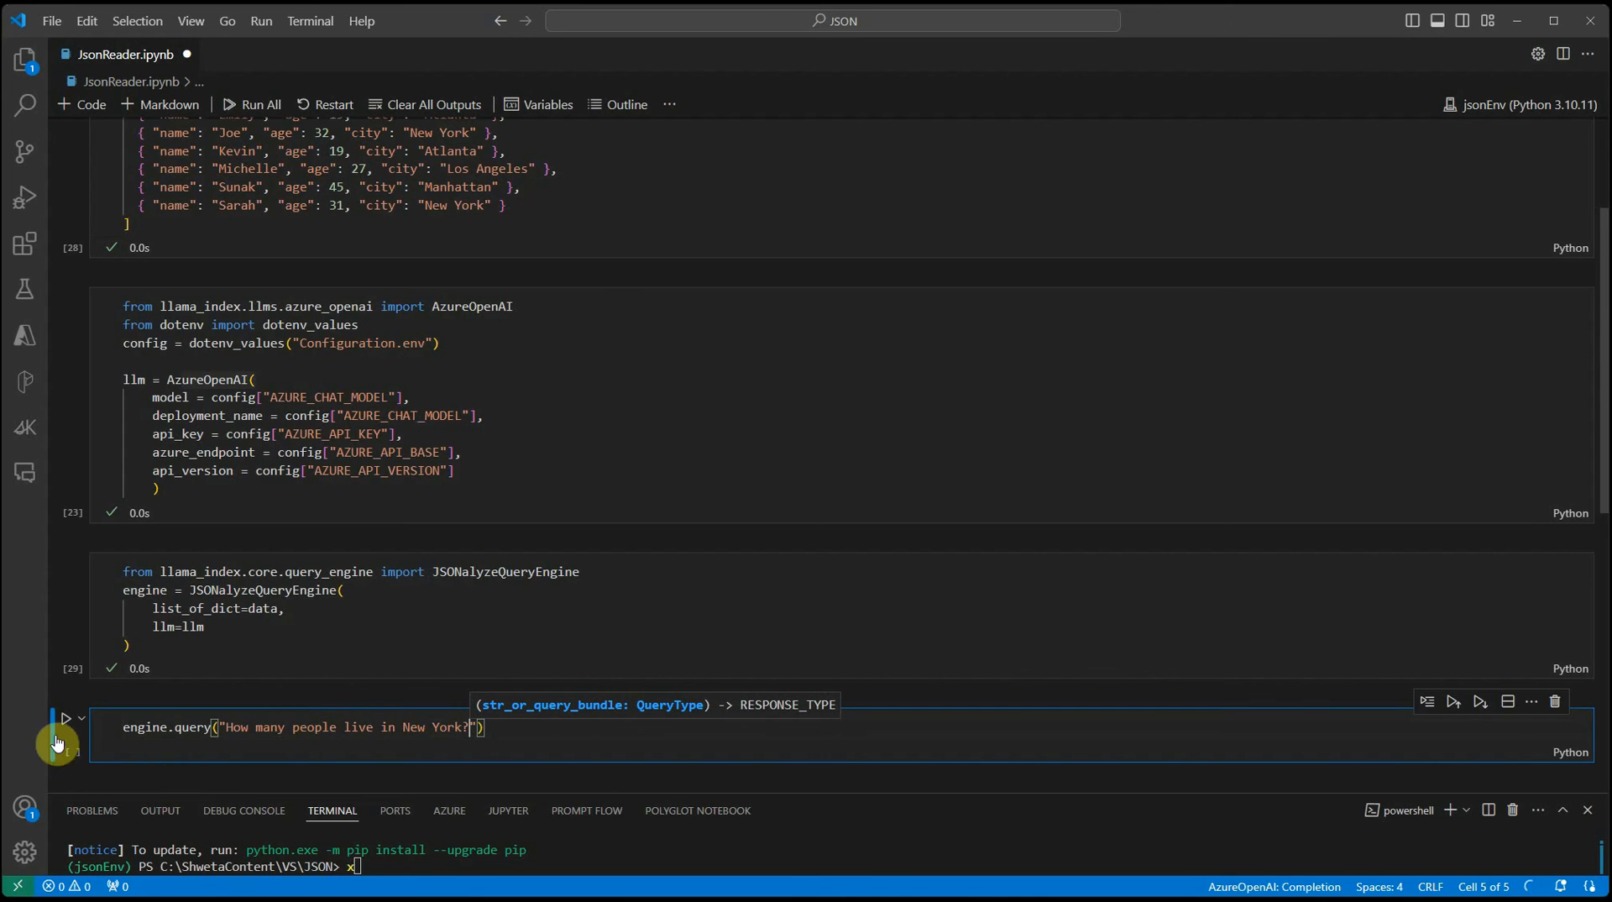
left_click(64, 718)
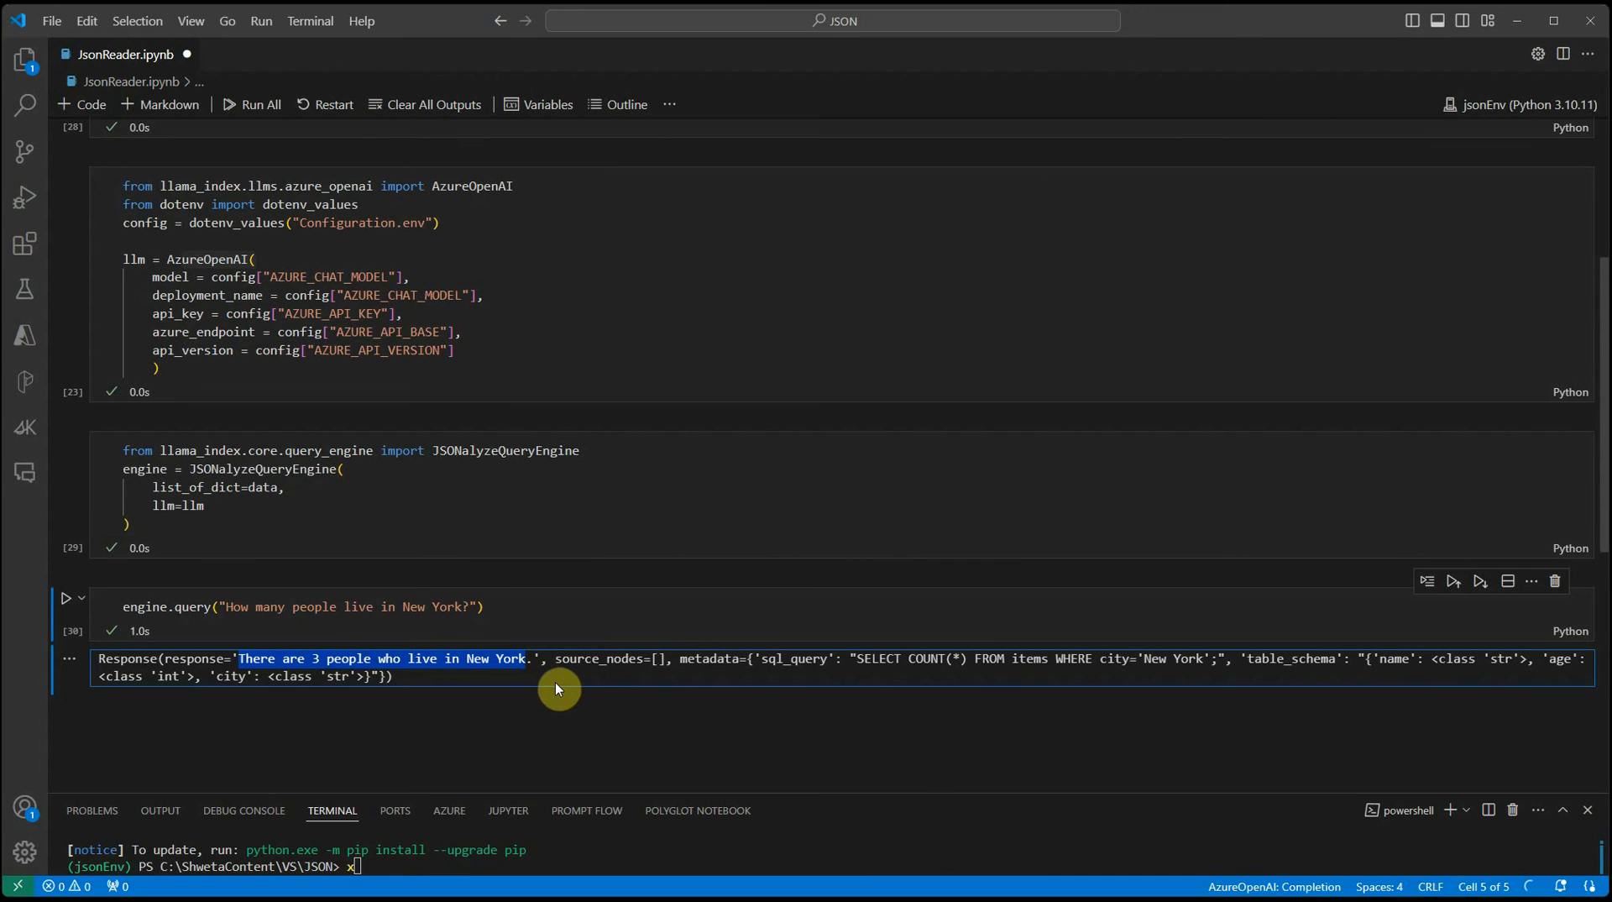
Add verbose=True to the JSONalyzeQueryEngine so queries show the generated SQL
left_click(267, 505)
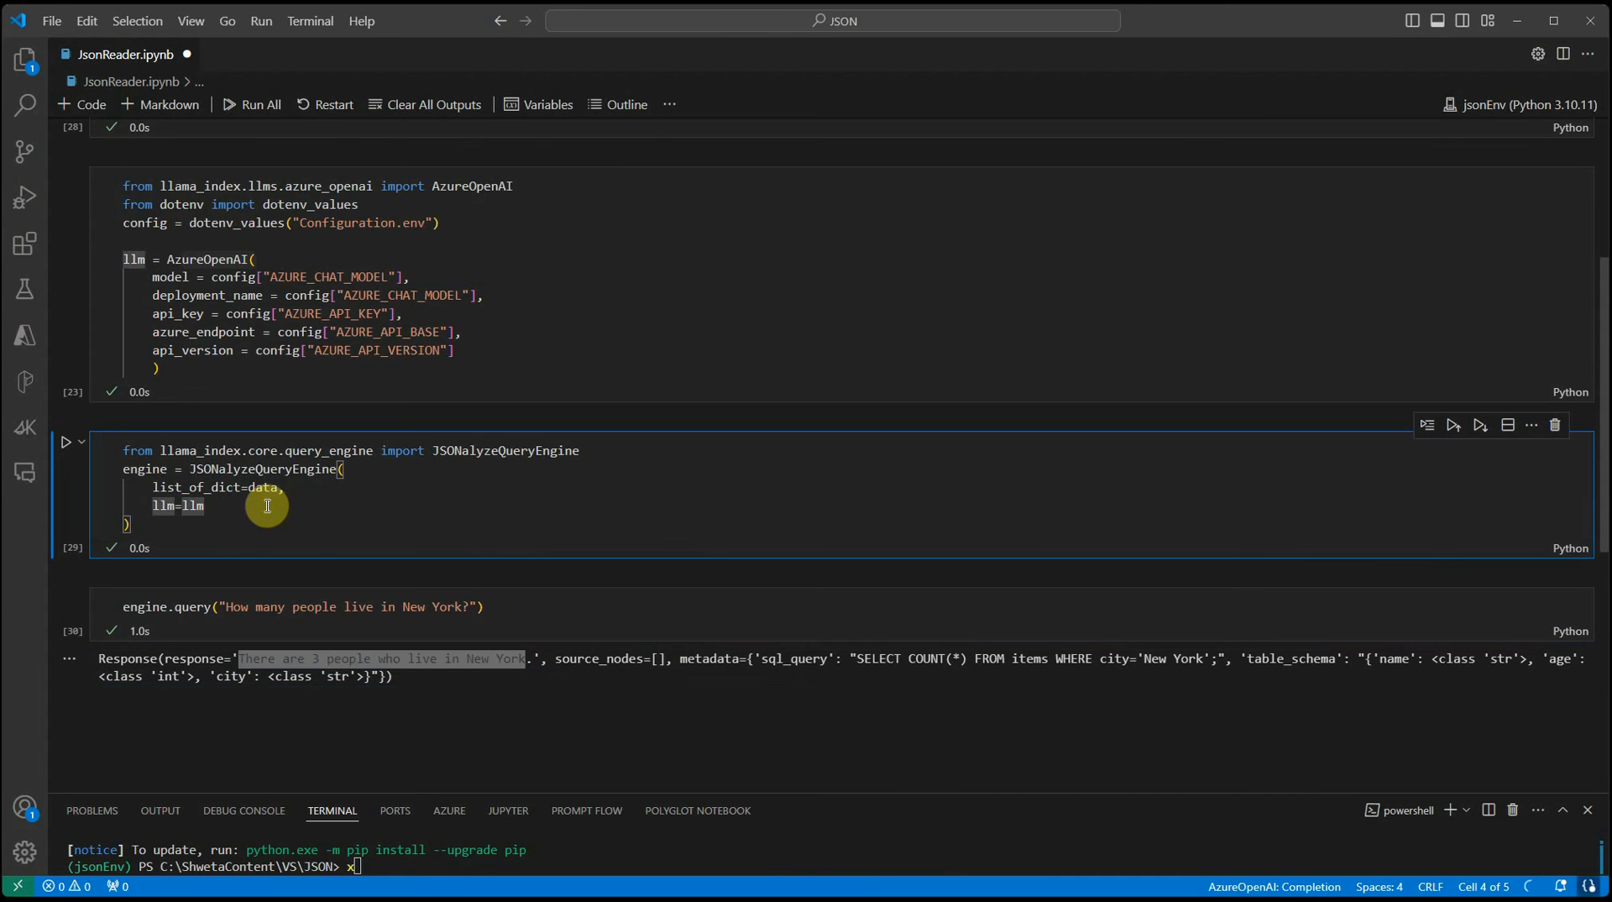
type("verbose=True")
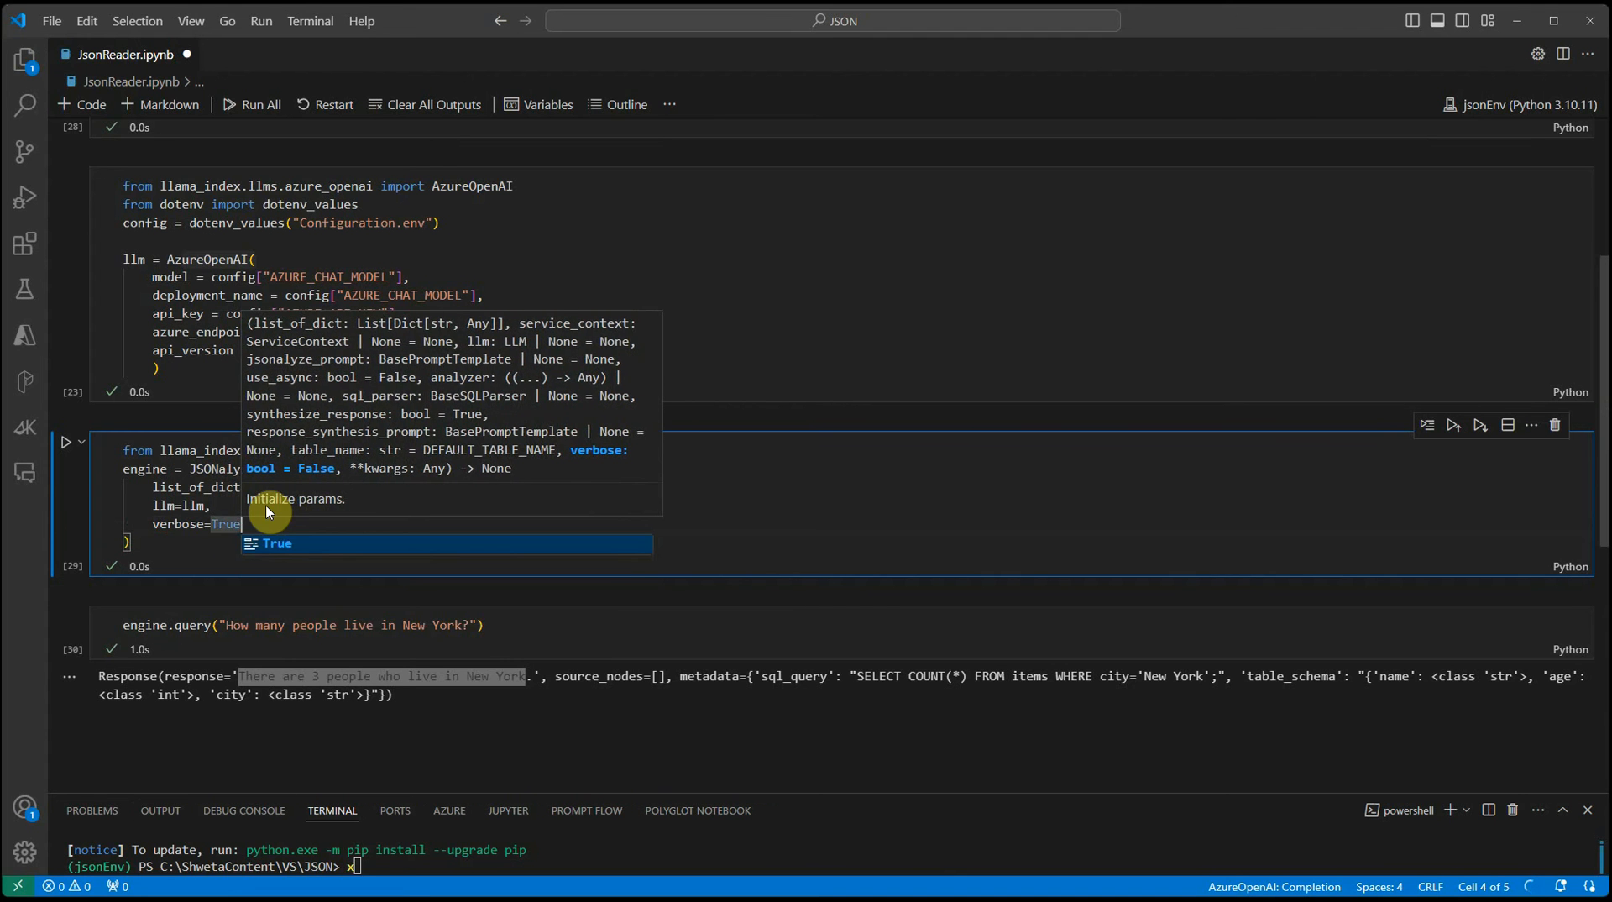
left_click(65, 443)
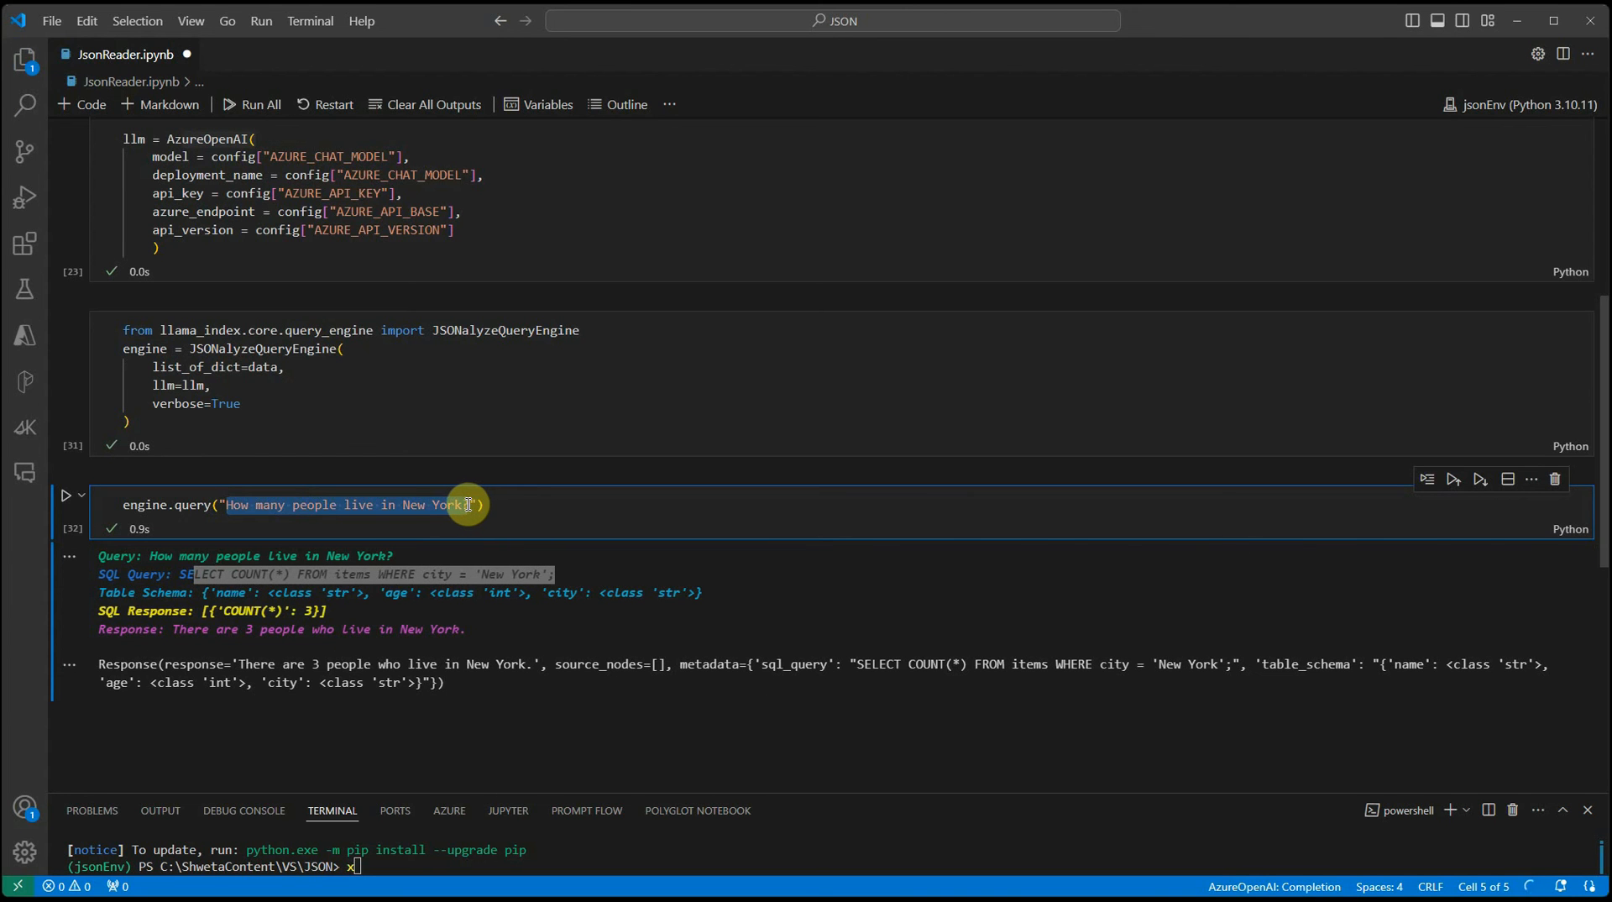
Query "What is the maximum age among the individuals", getting SELECT MAX(age) and the answer 45
type("What ios")
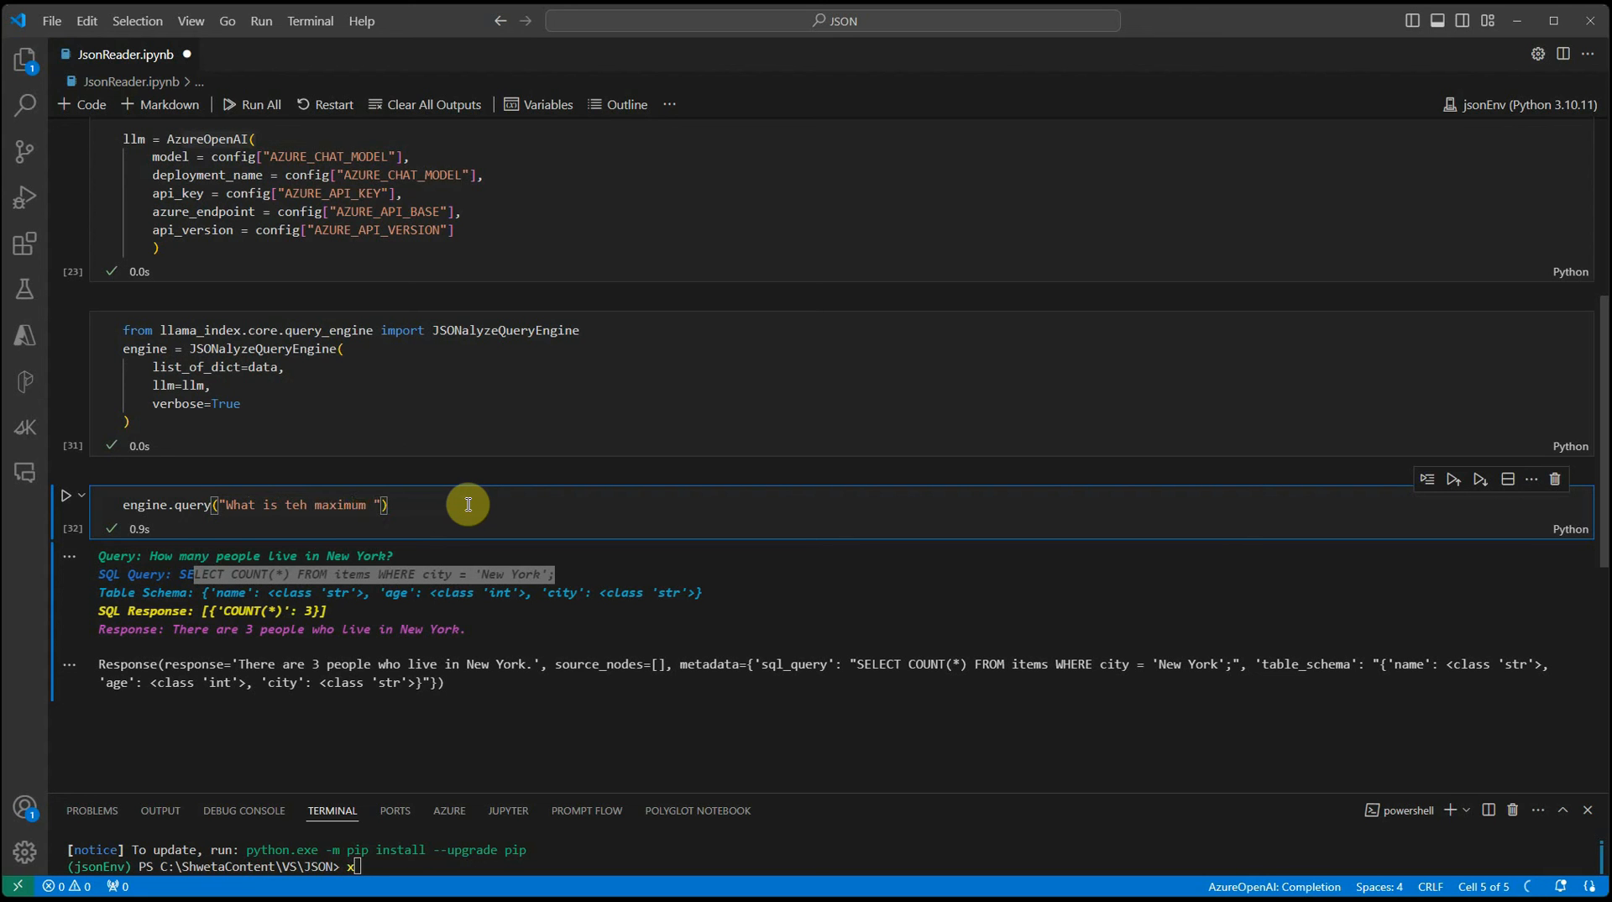
type("age among")
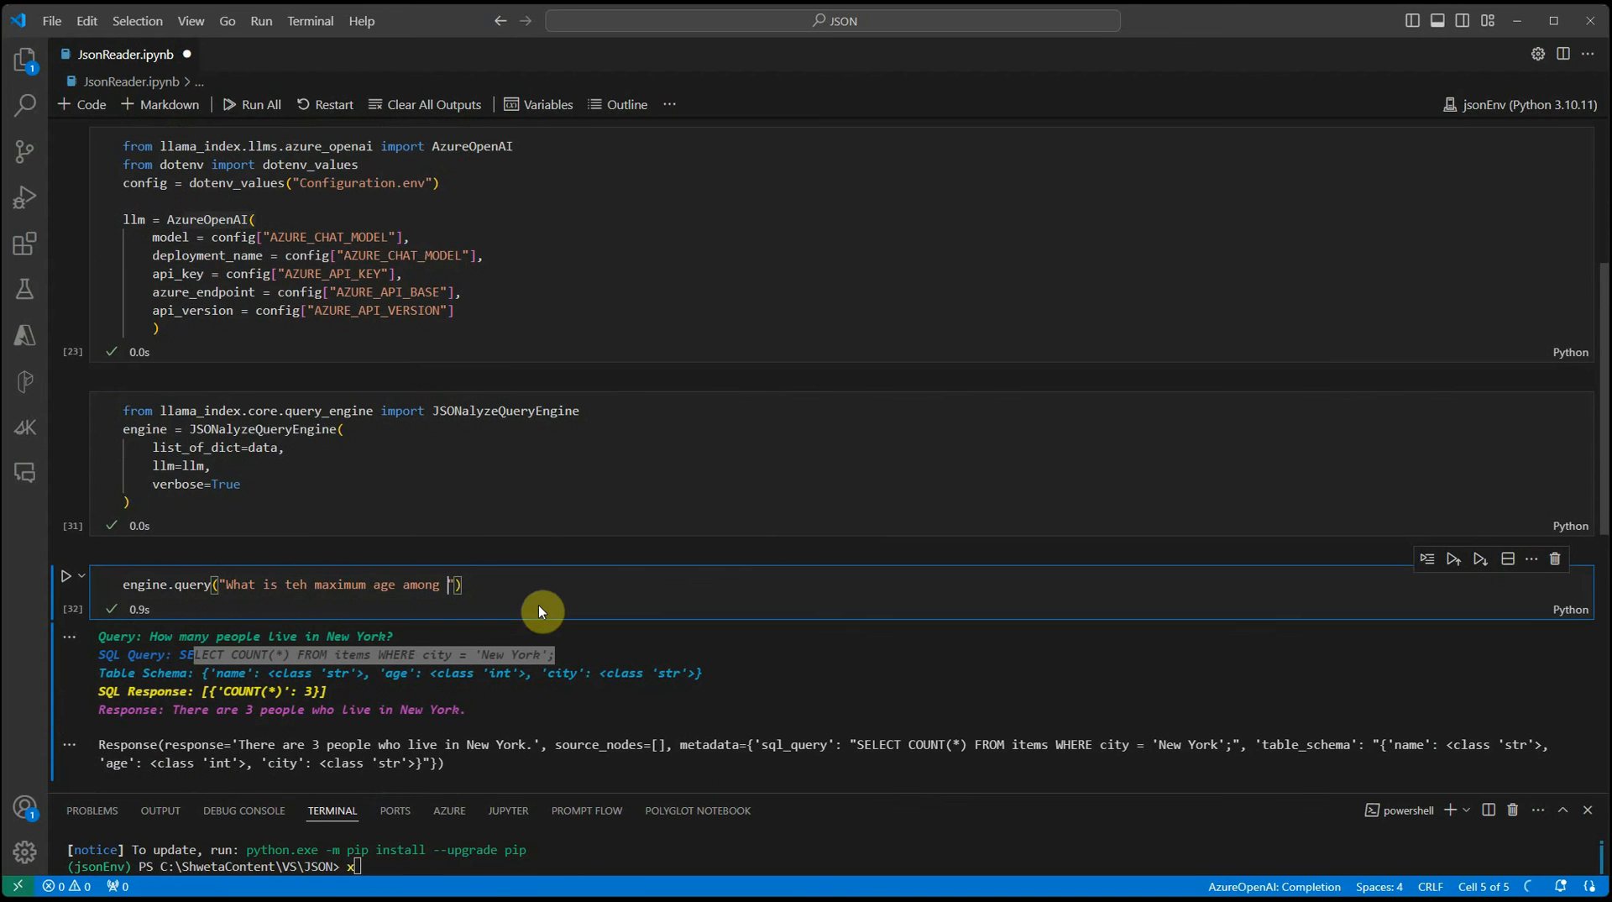
type("teh i")
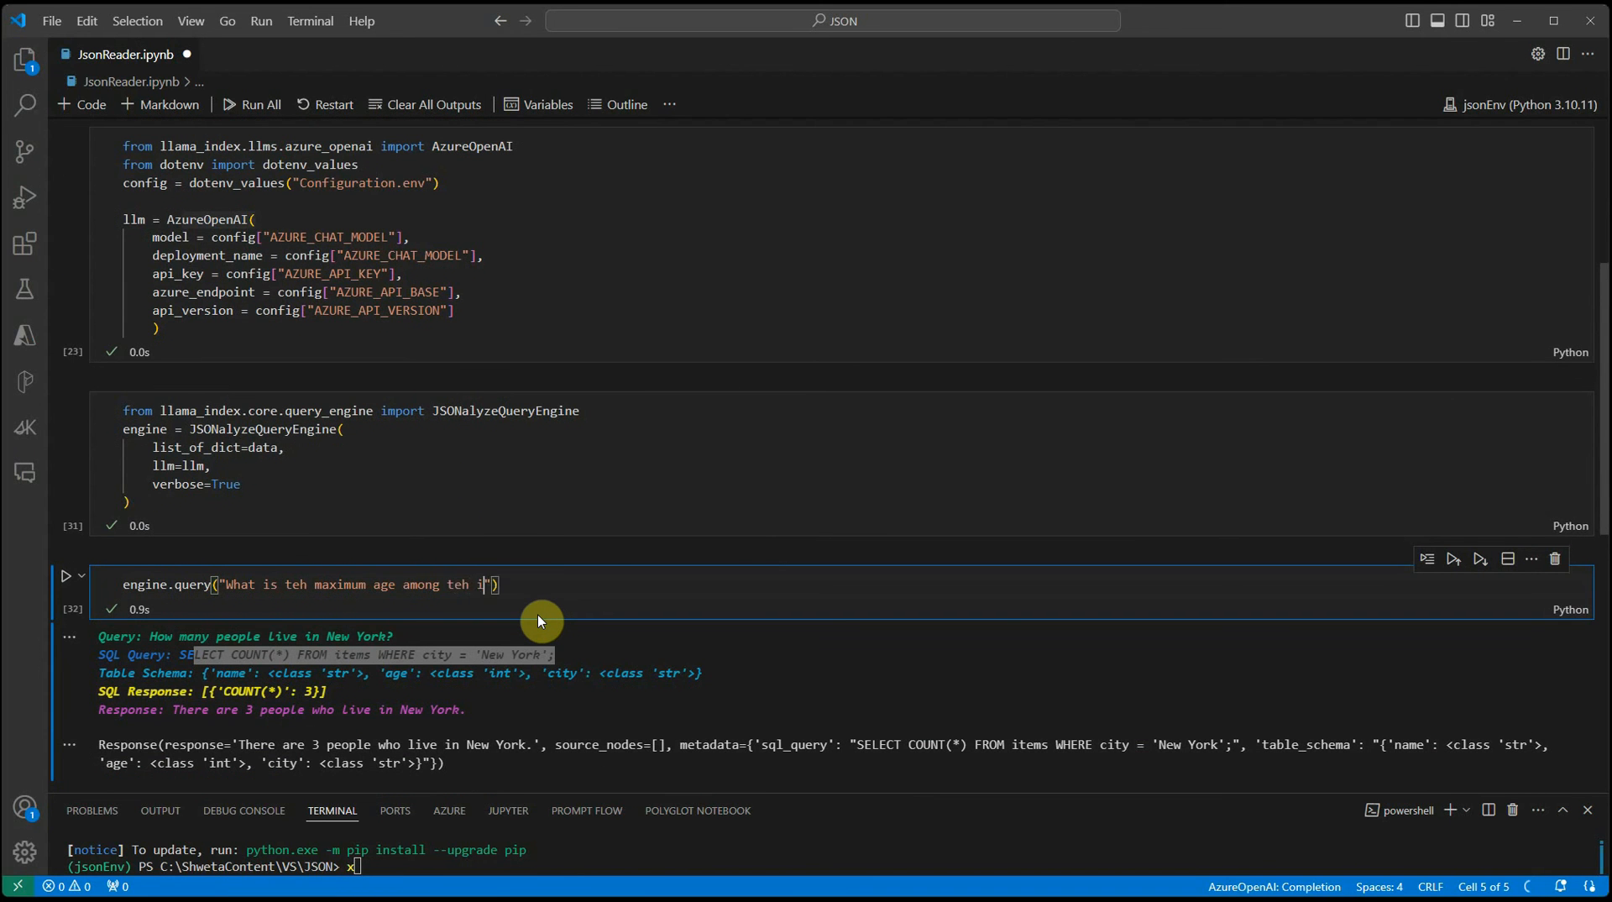
type("ndividuals")
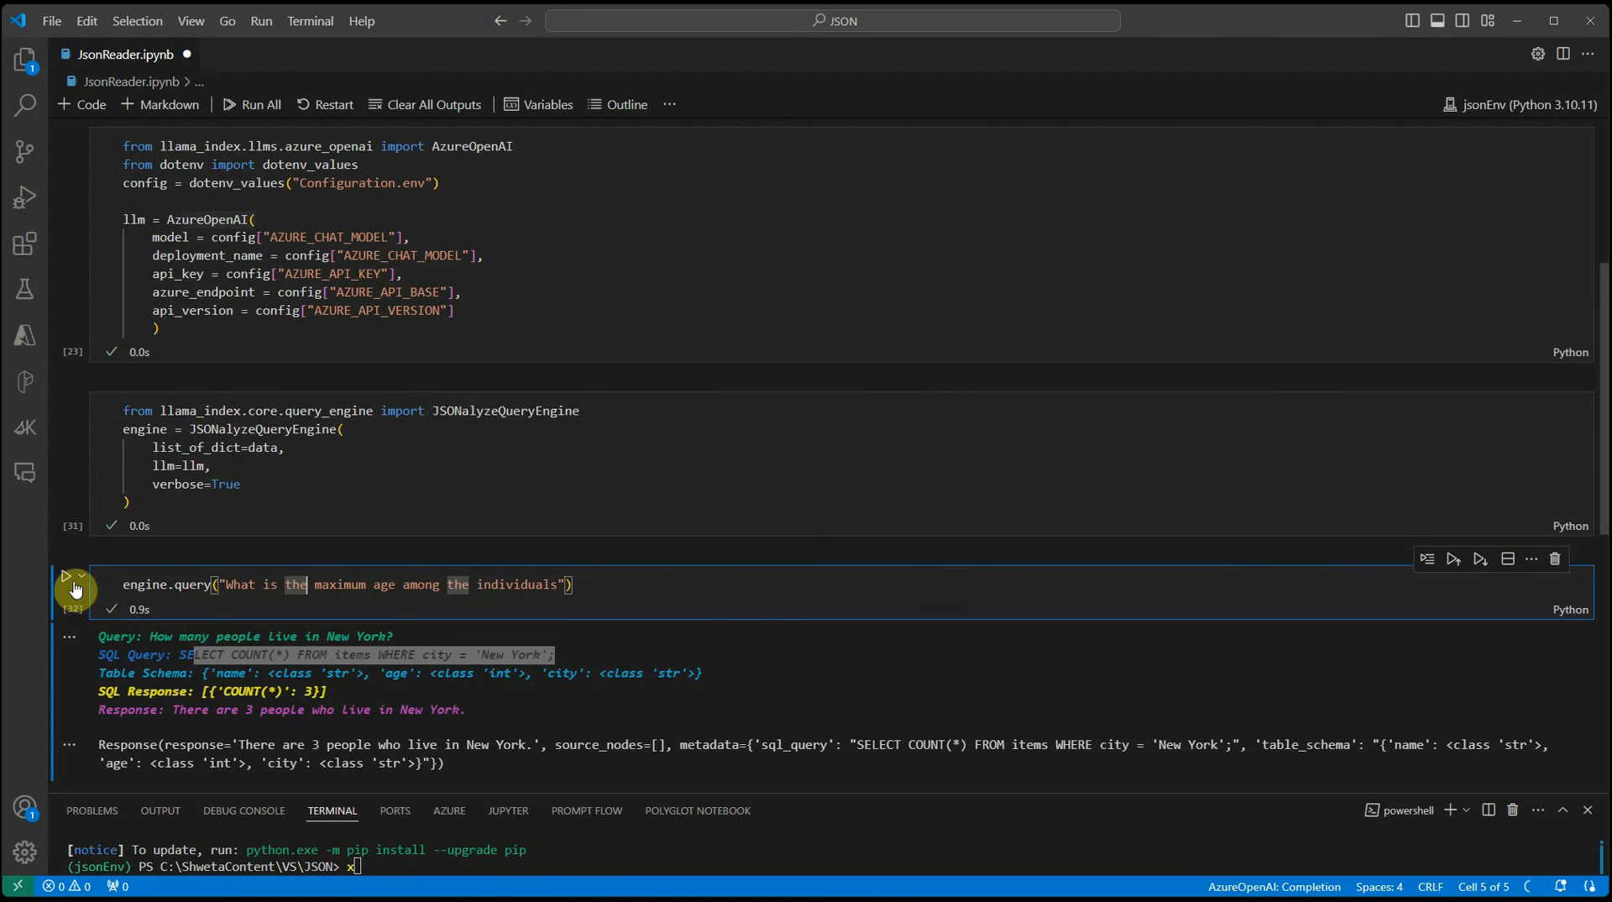
left_click(65, 576)
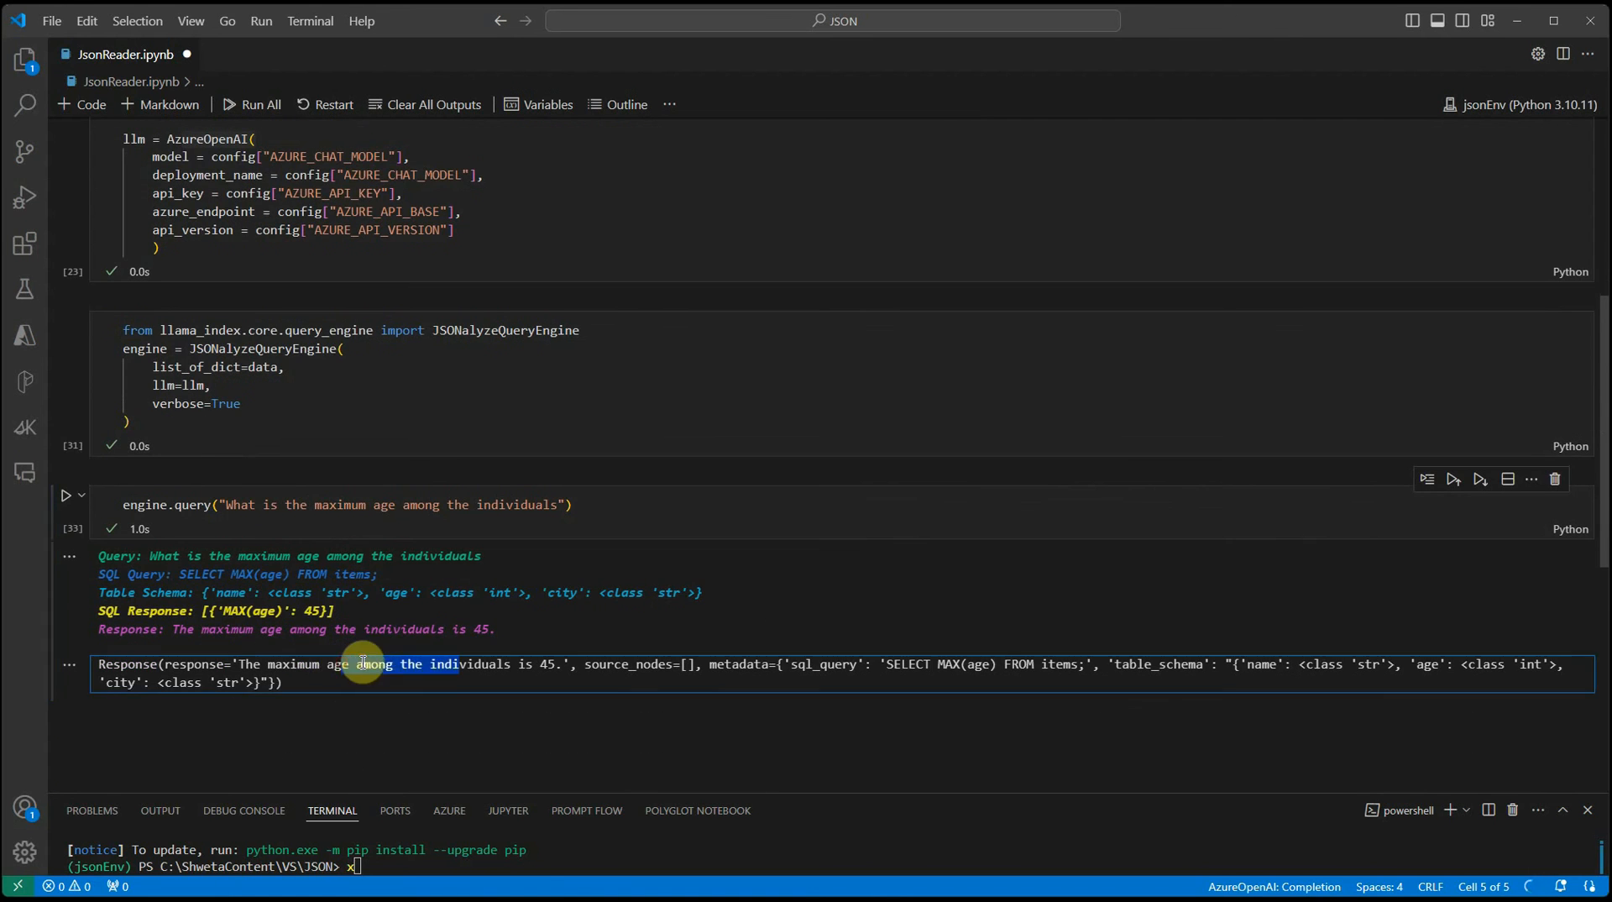
scroll("up", 3)
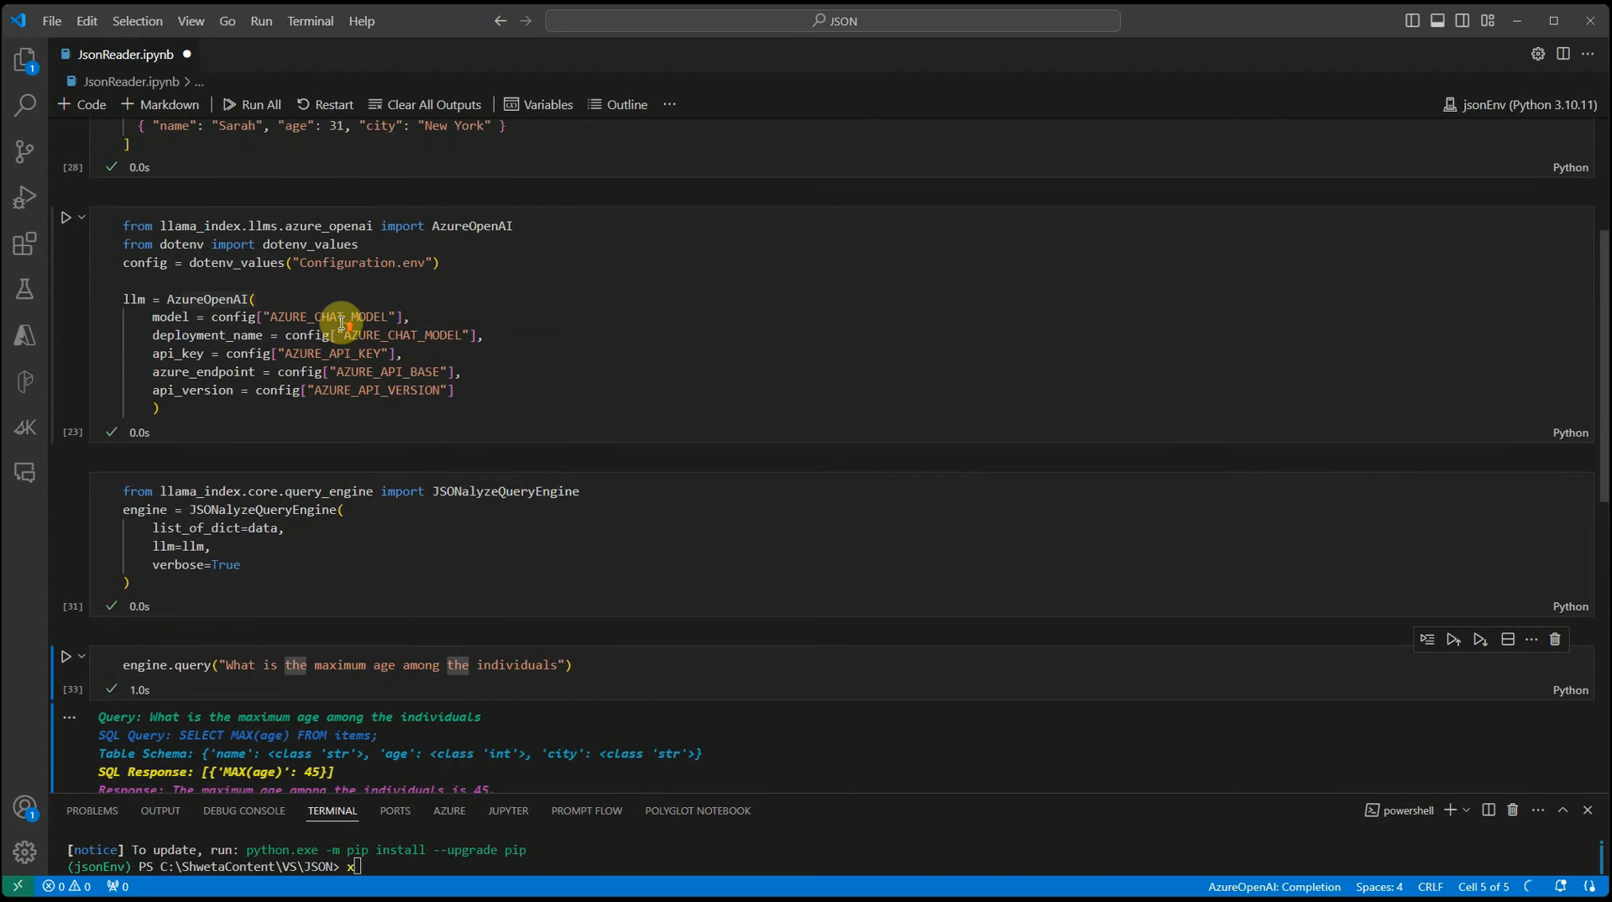
scroll("up", 3)
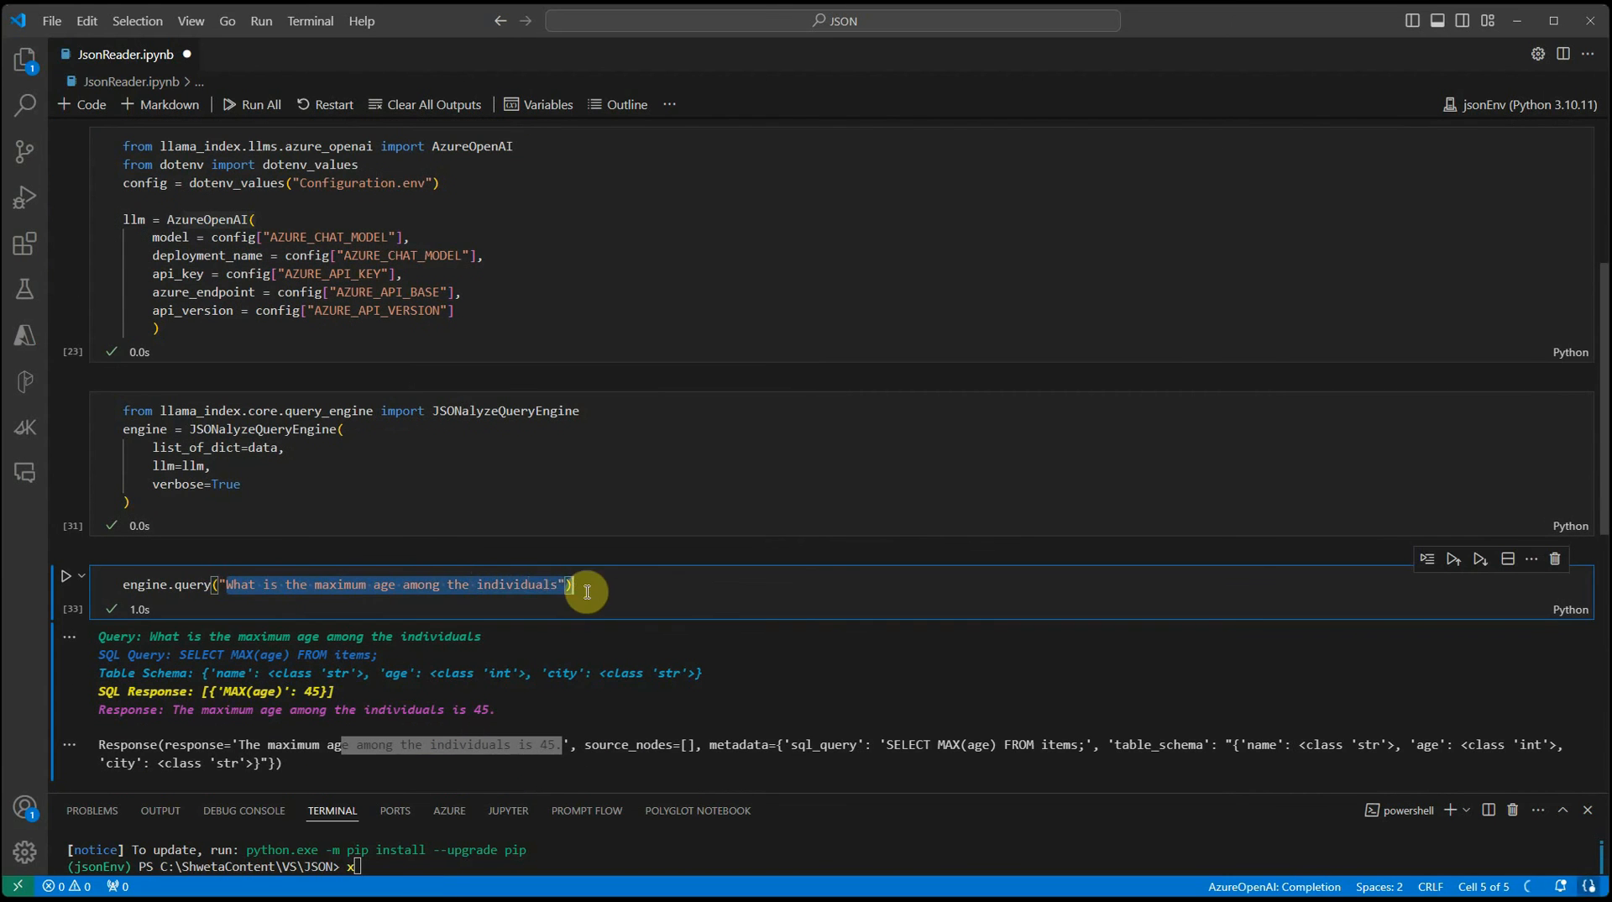
mouse_move(558, 584)
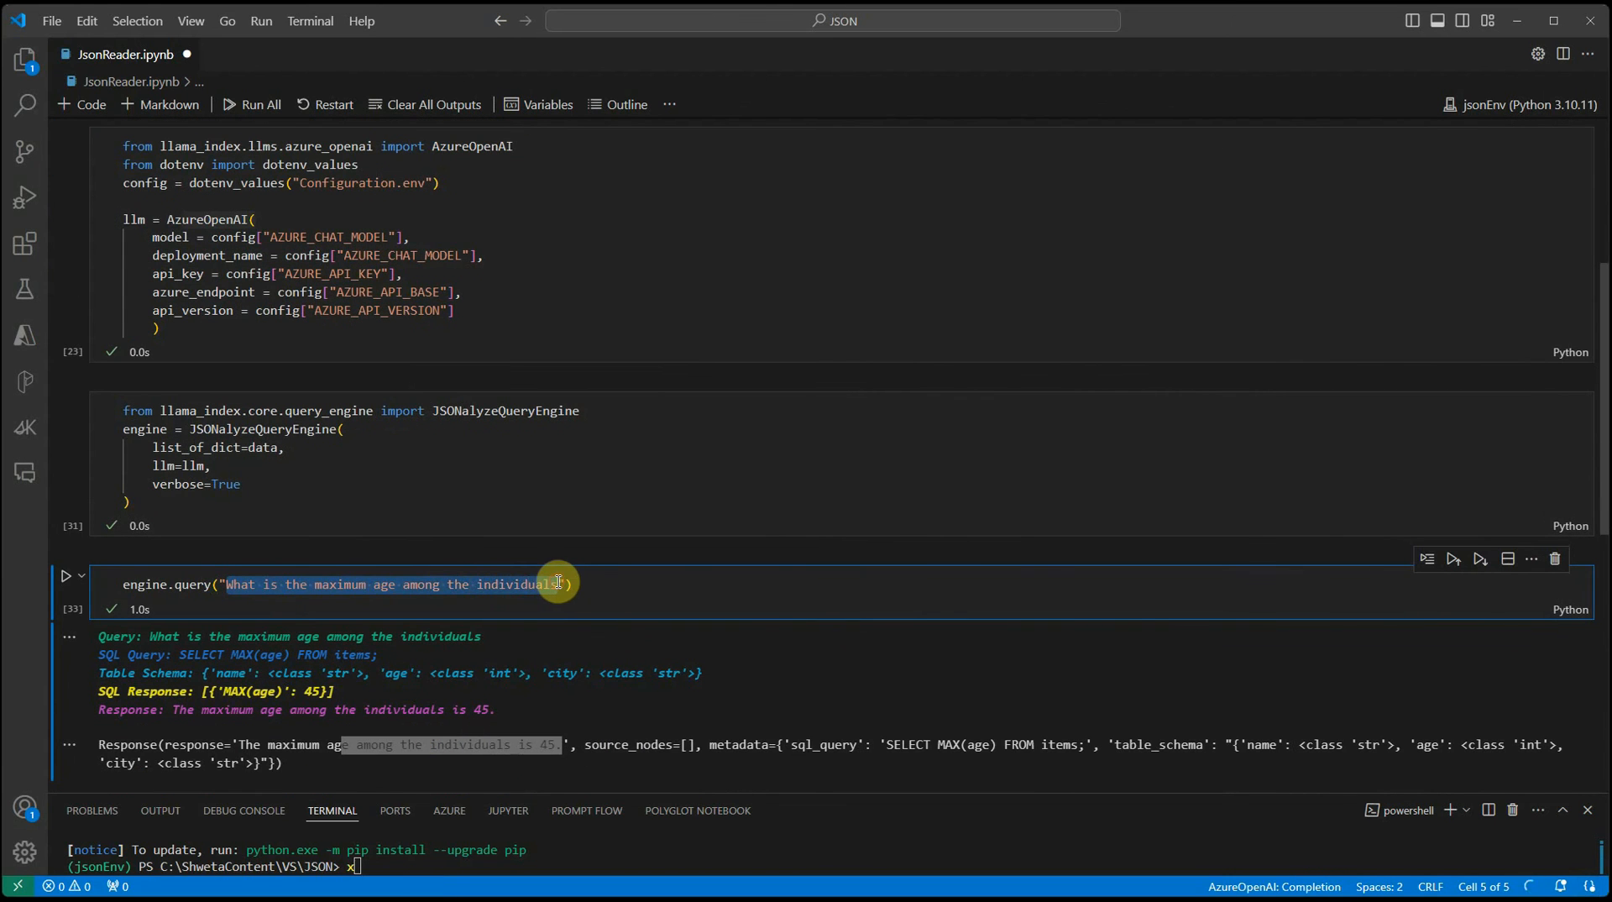
mouse_move(549, 607)
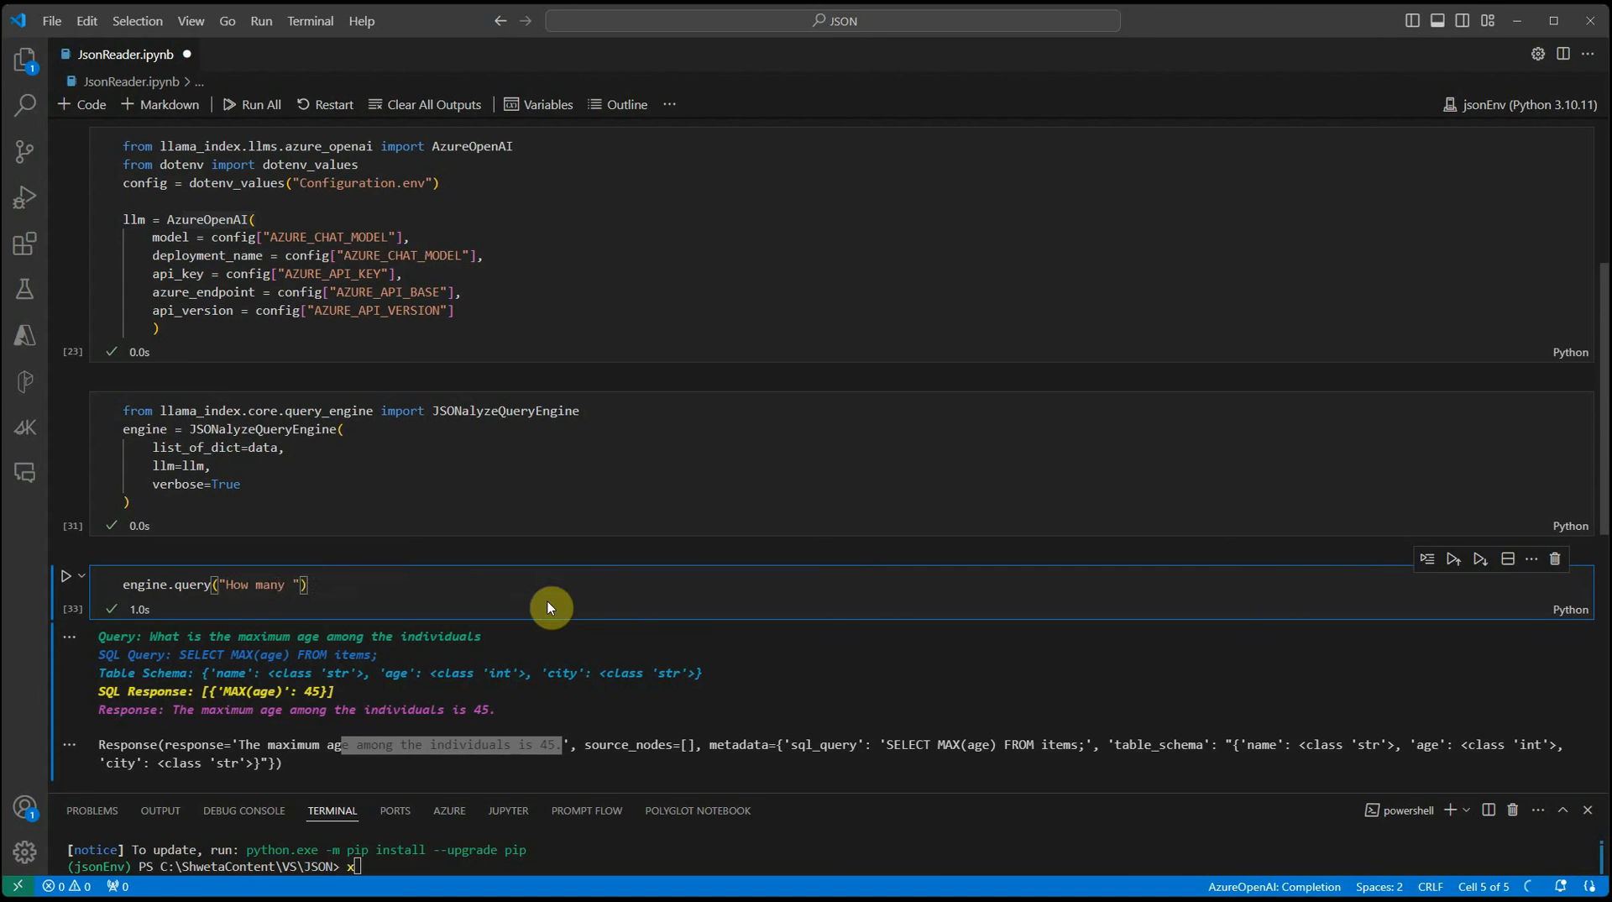
Query how many individuals have a name starting with 'S', getting a LIKE 'S%' count of 2
type("individuals")
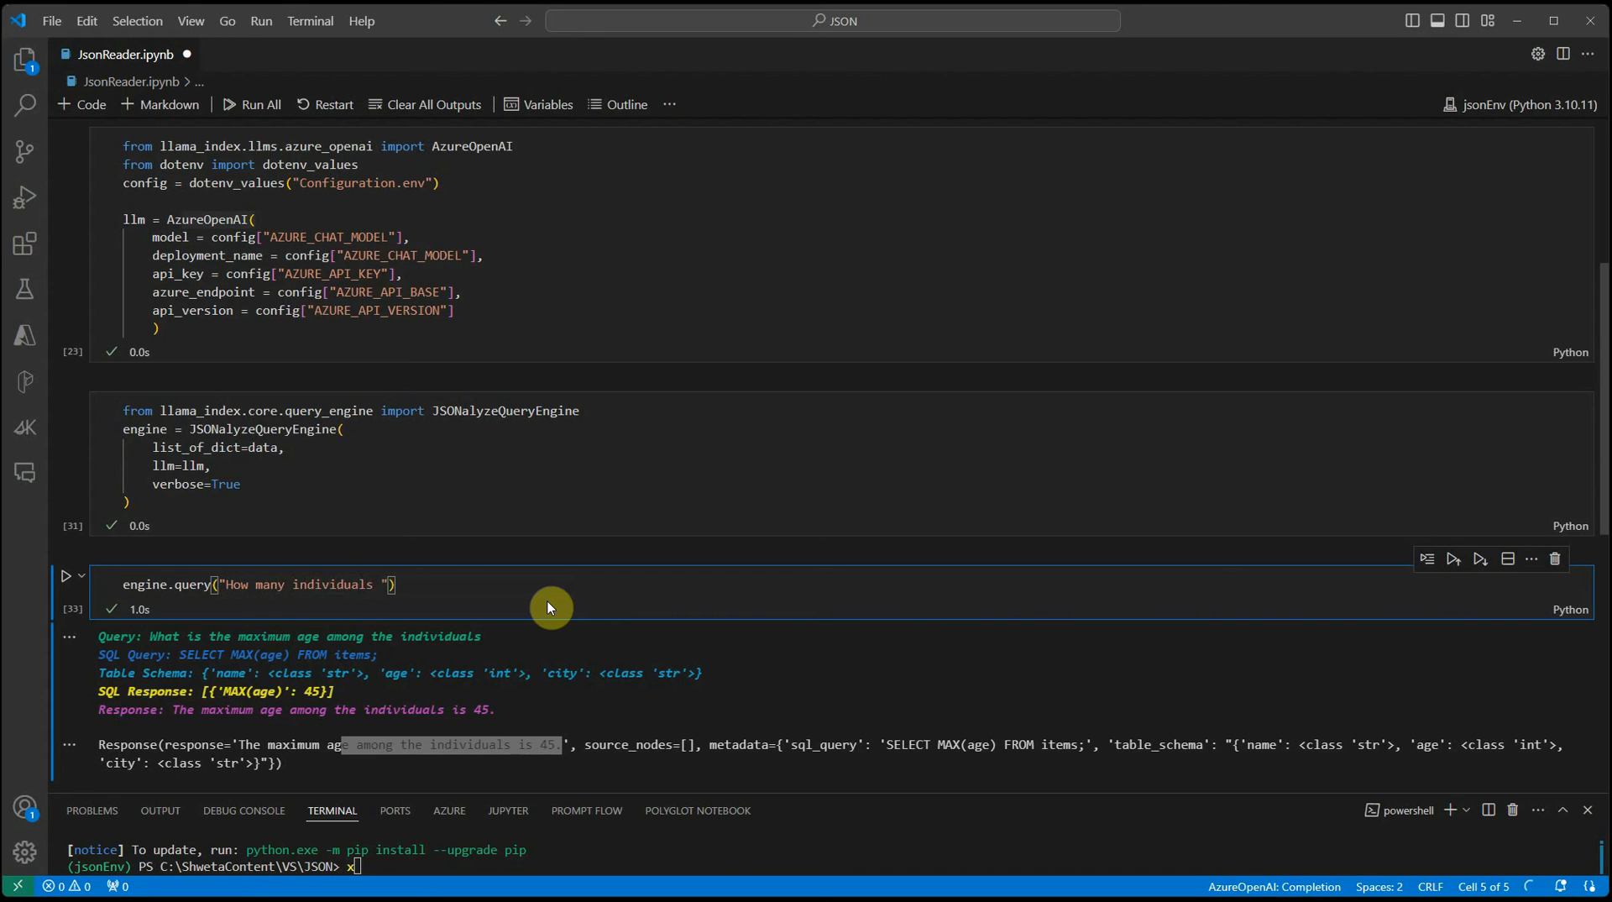
type("have a name")
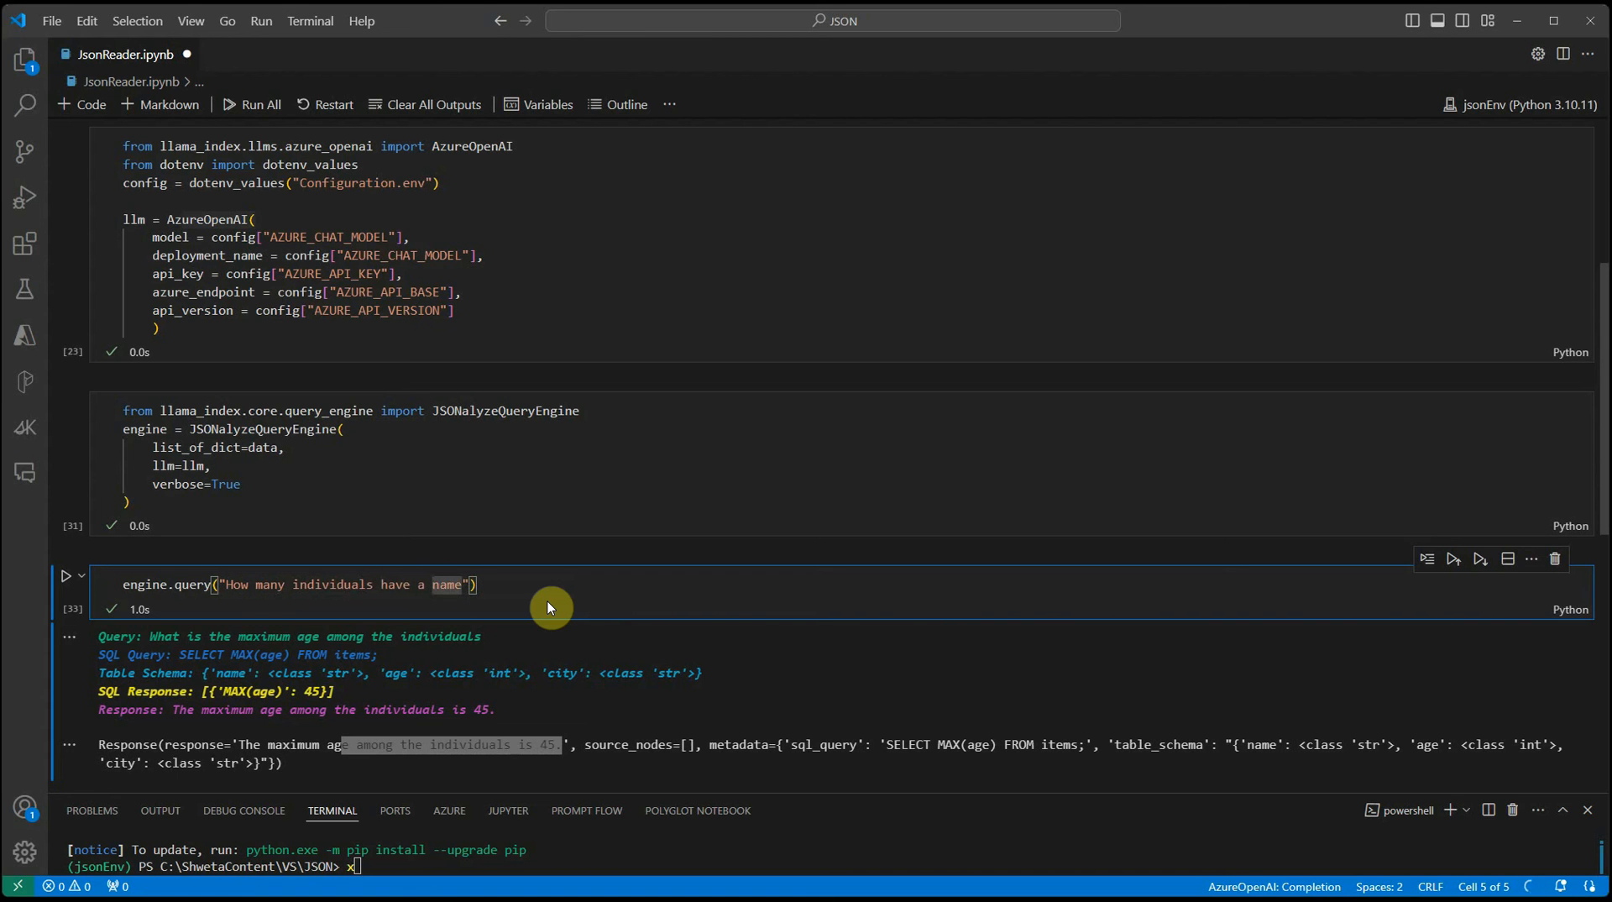
type("starting wi")
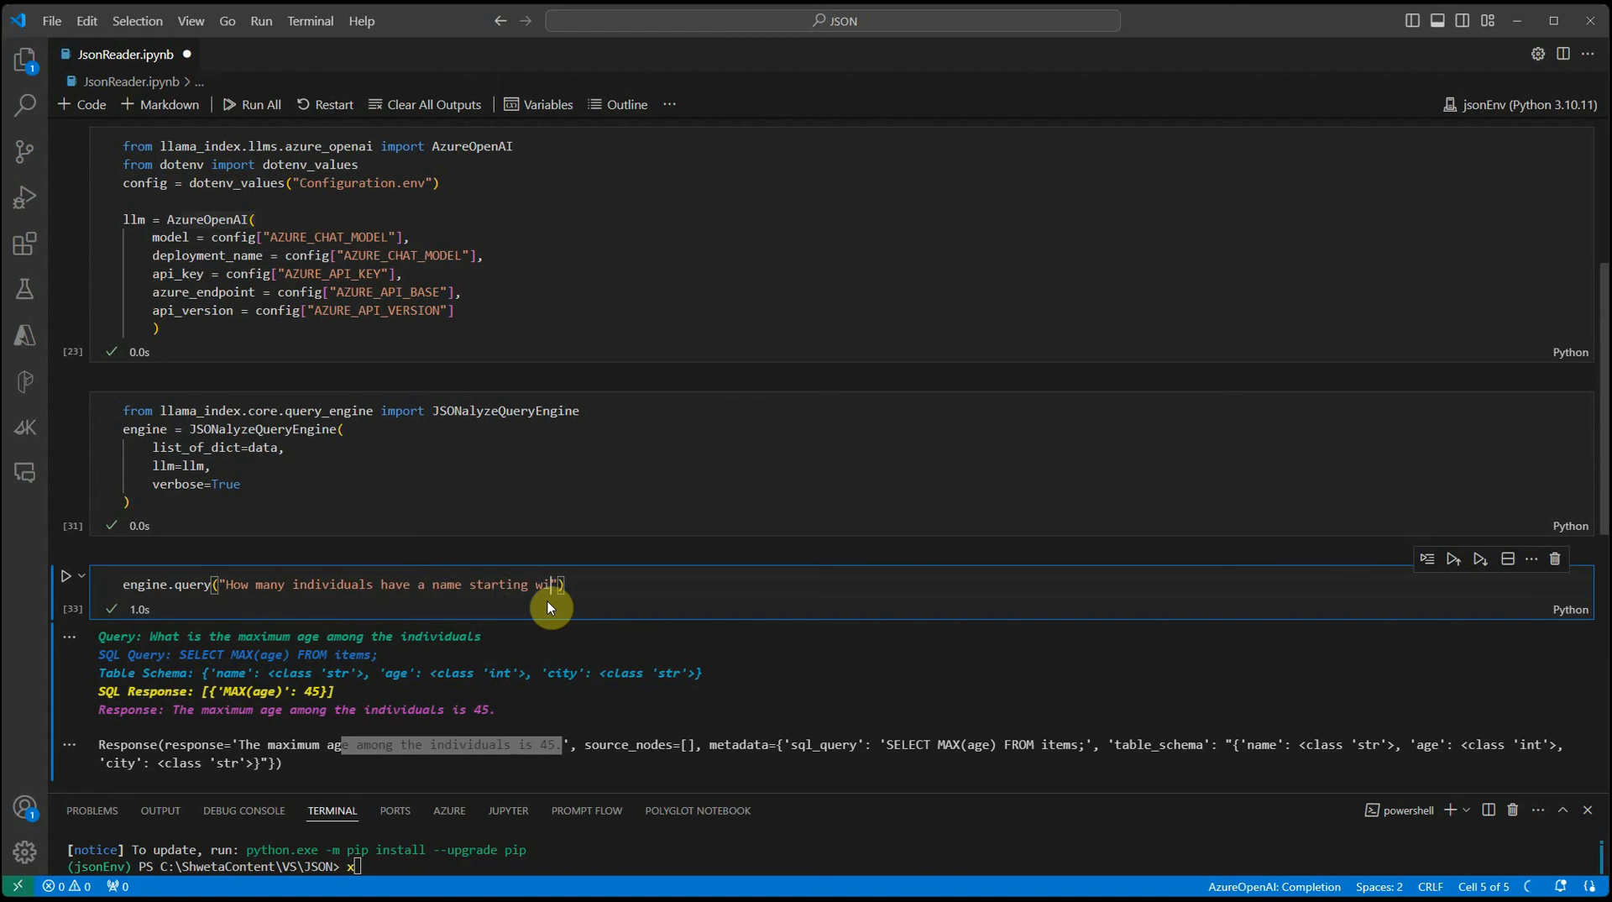
scroll("up", 3)
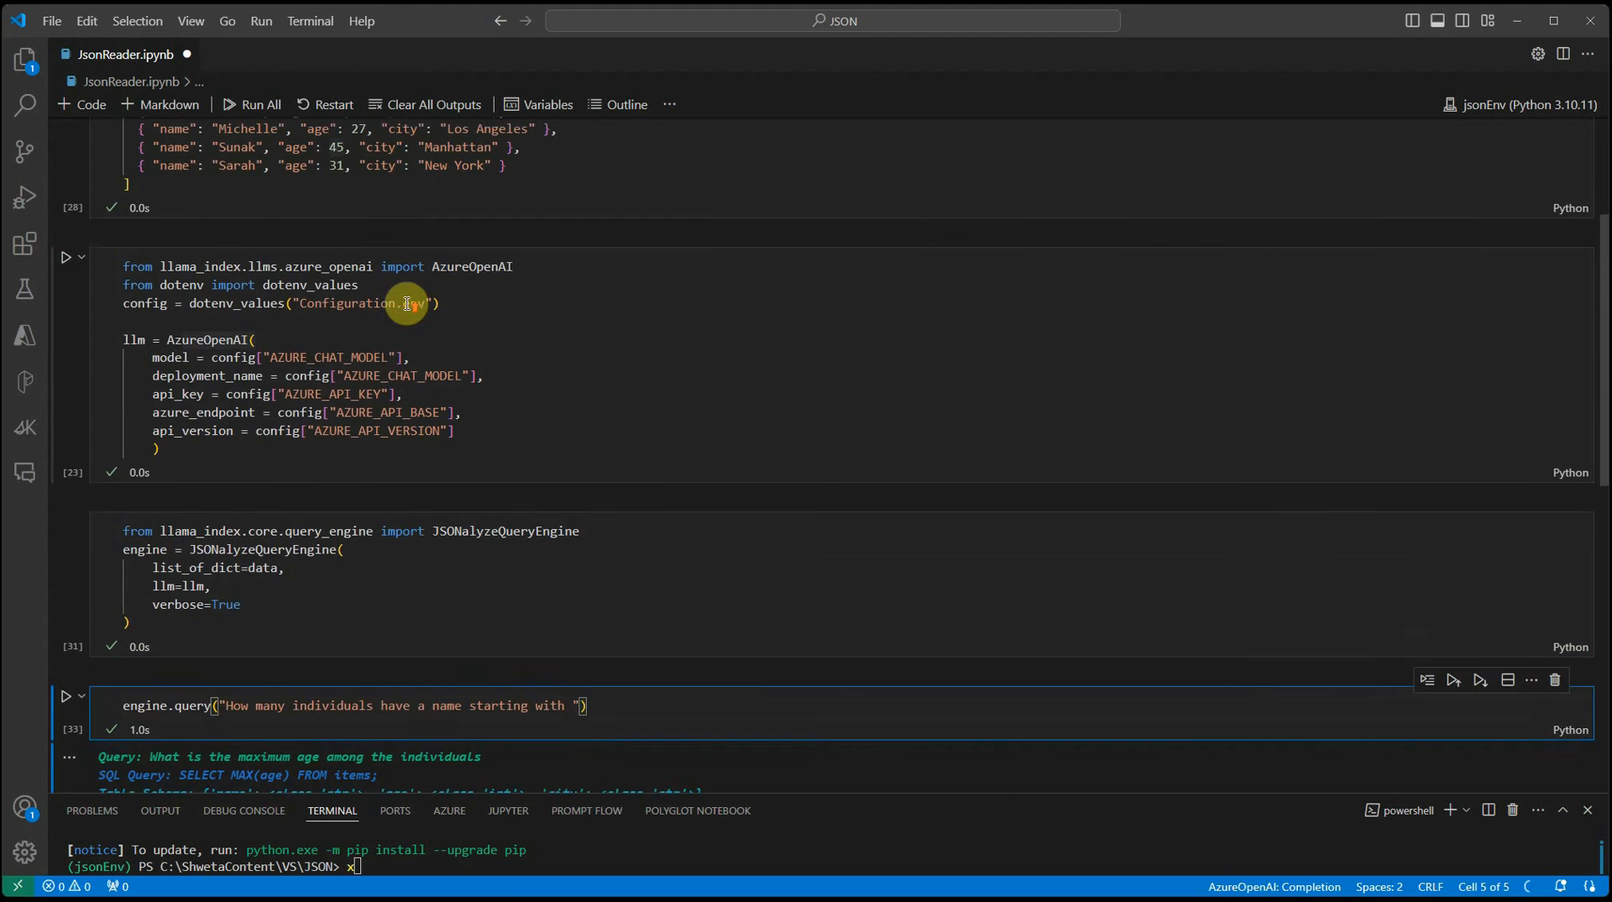
scroll("up", 3)
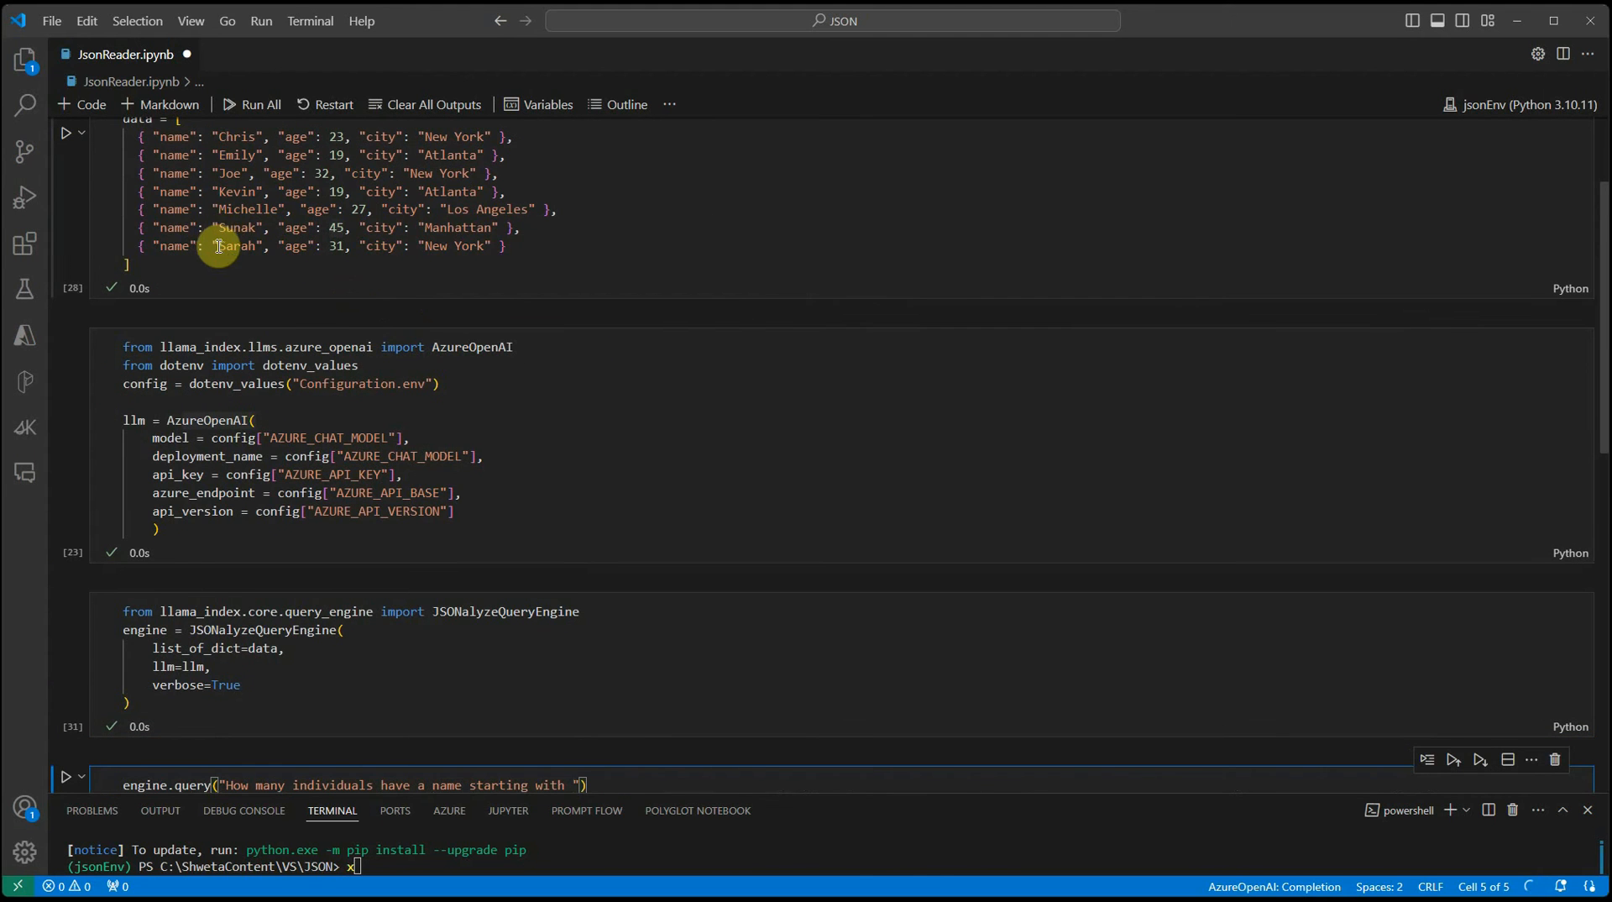
scroll("down", 3)
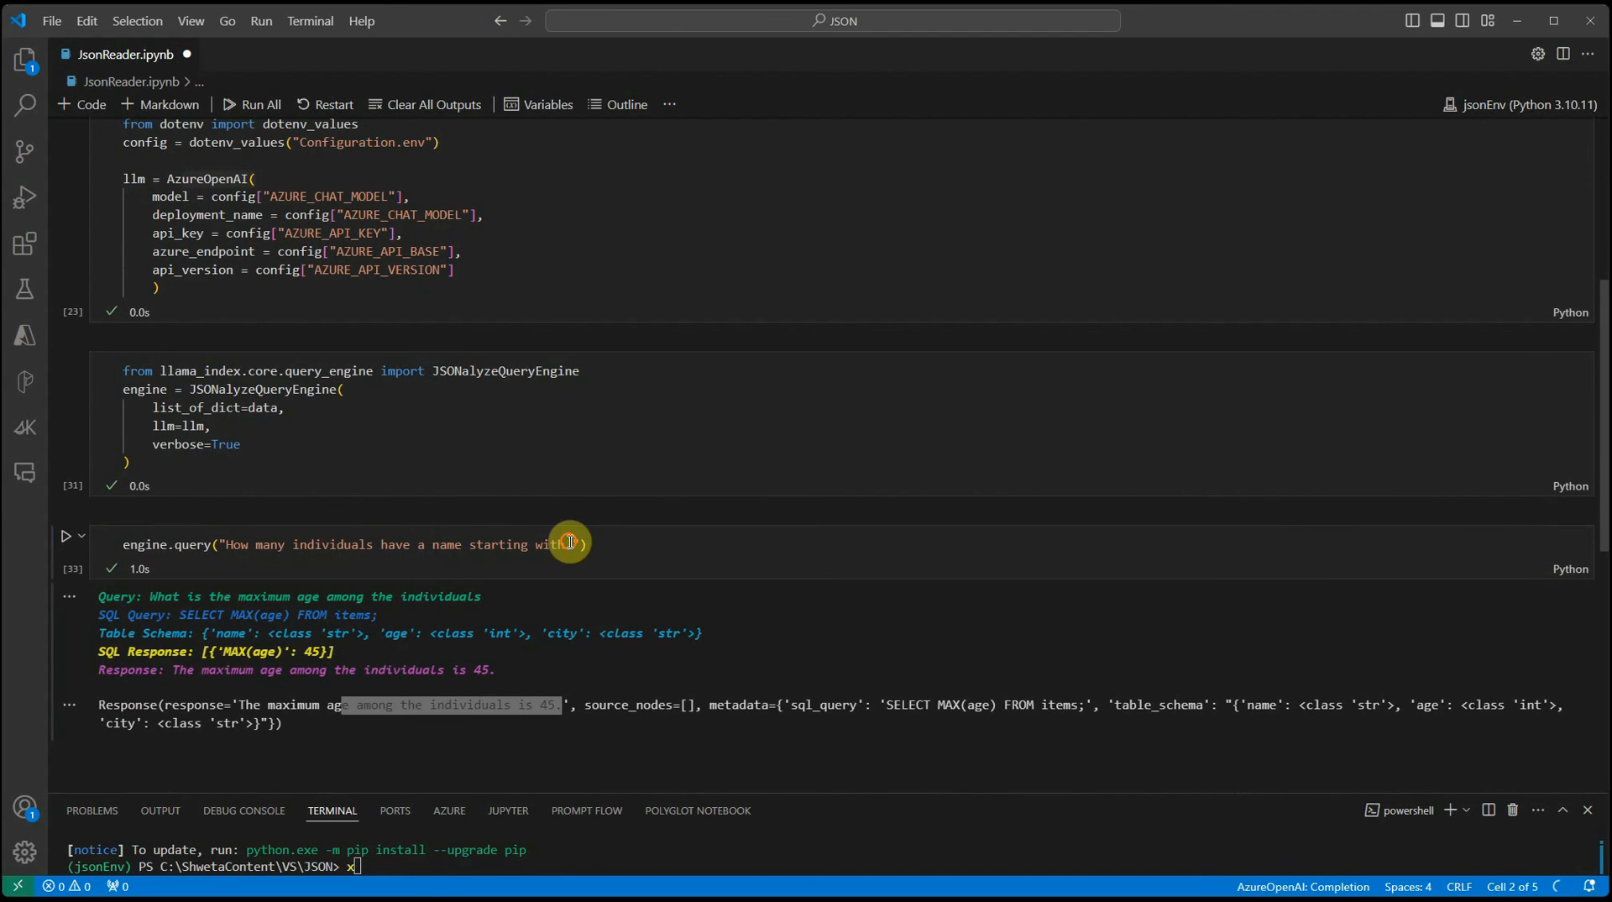
left_click(571, 544)
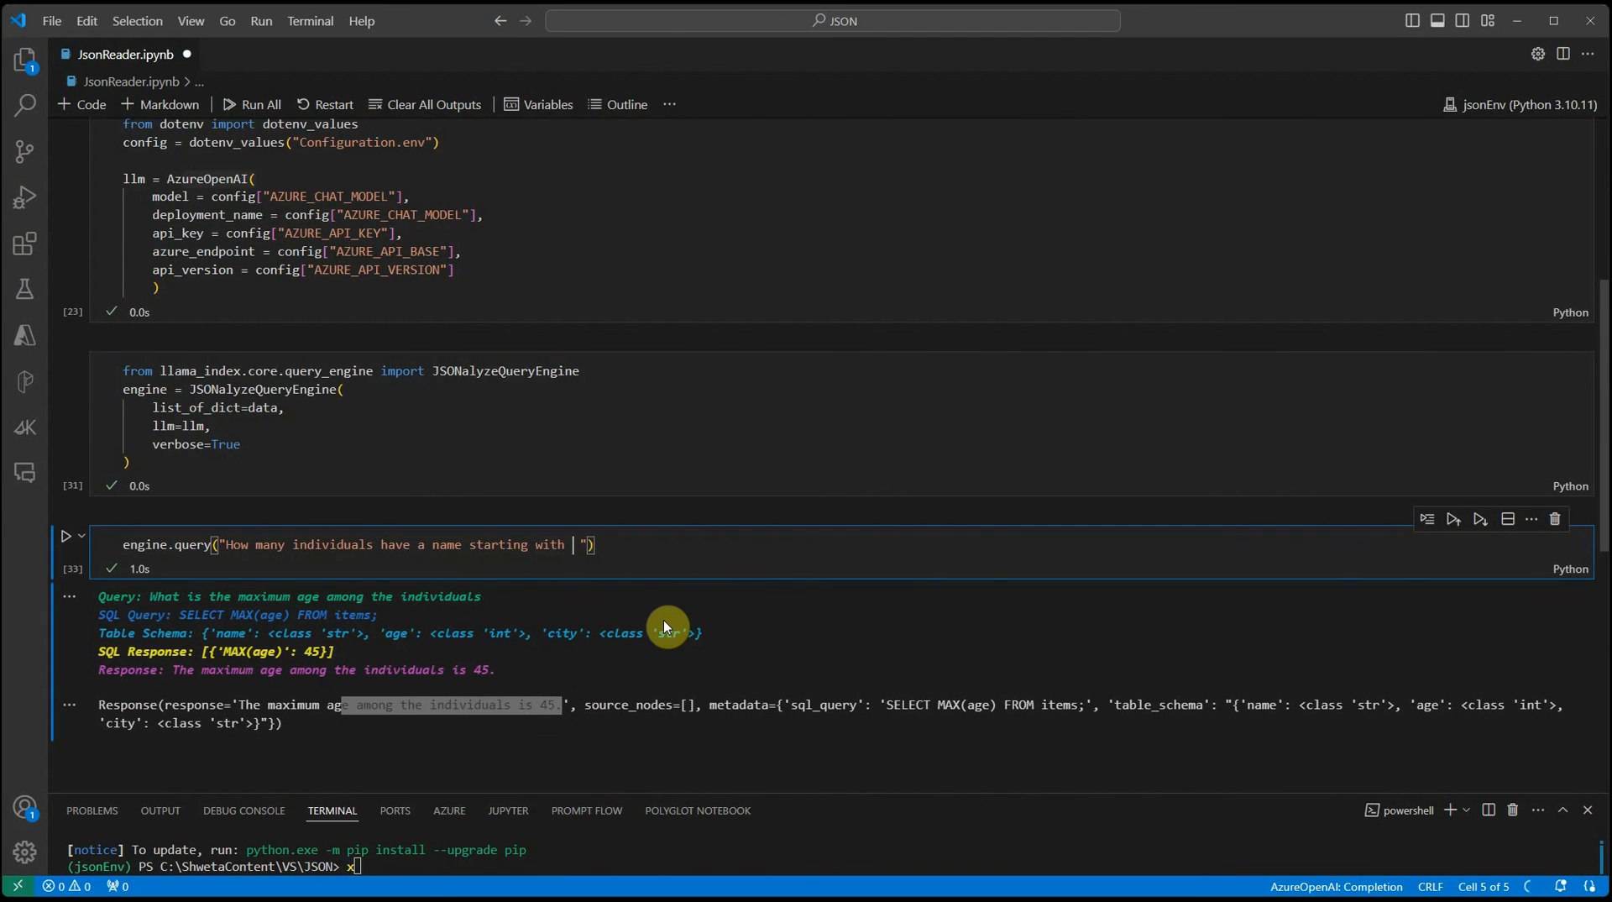
type("S")
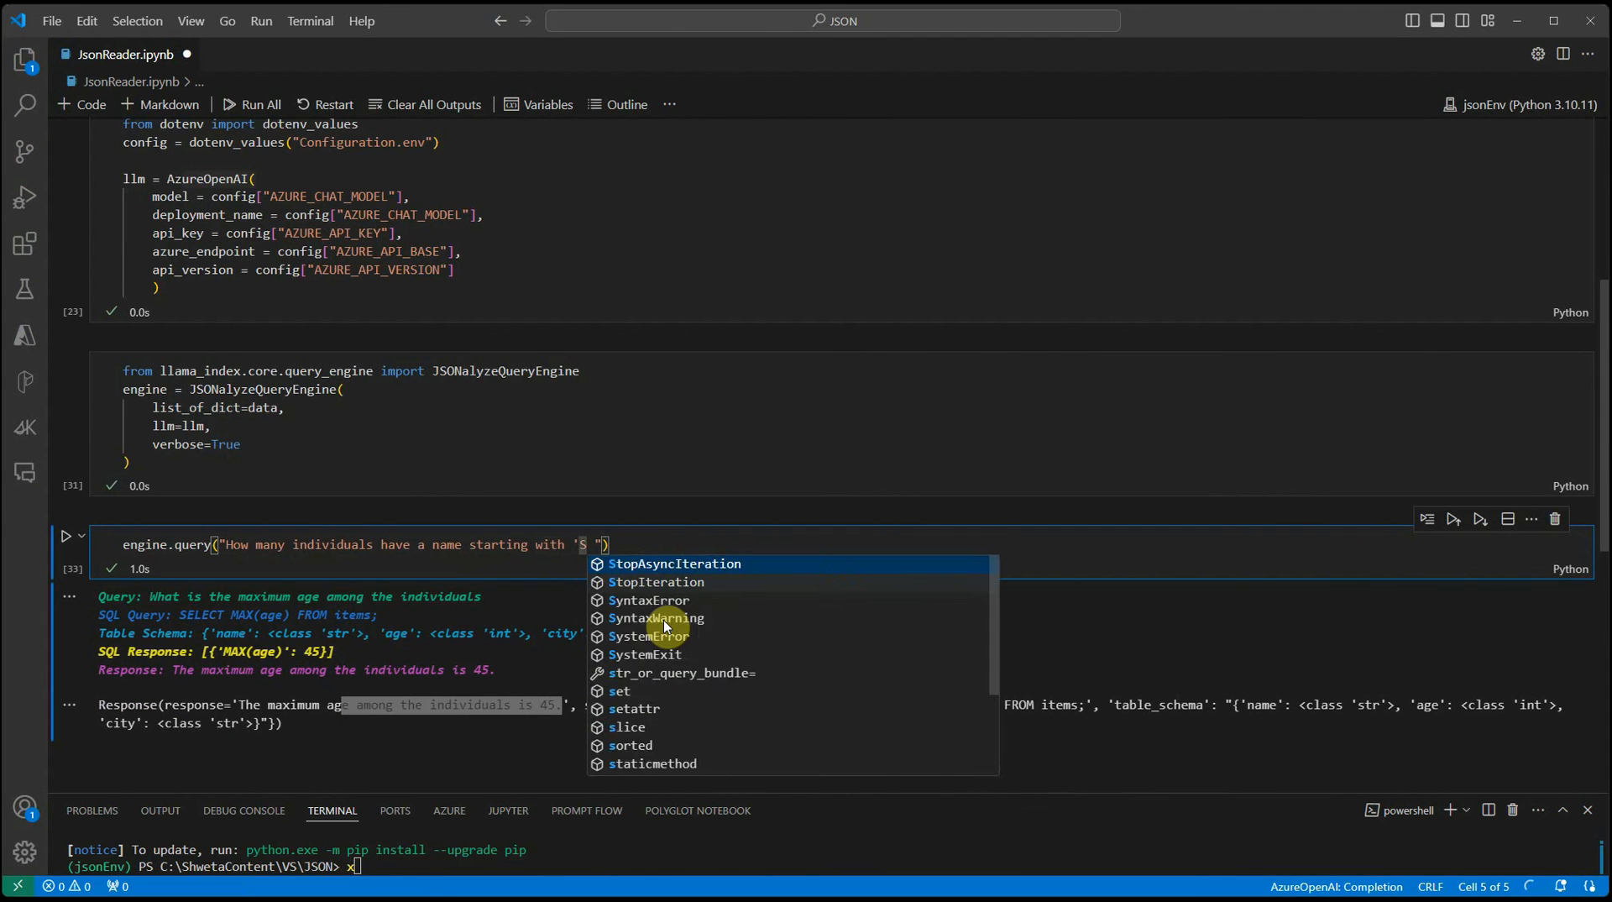
left_click(65, 535)
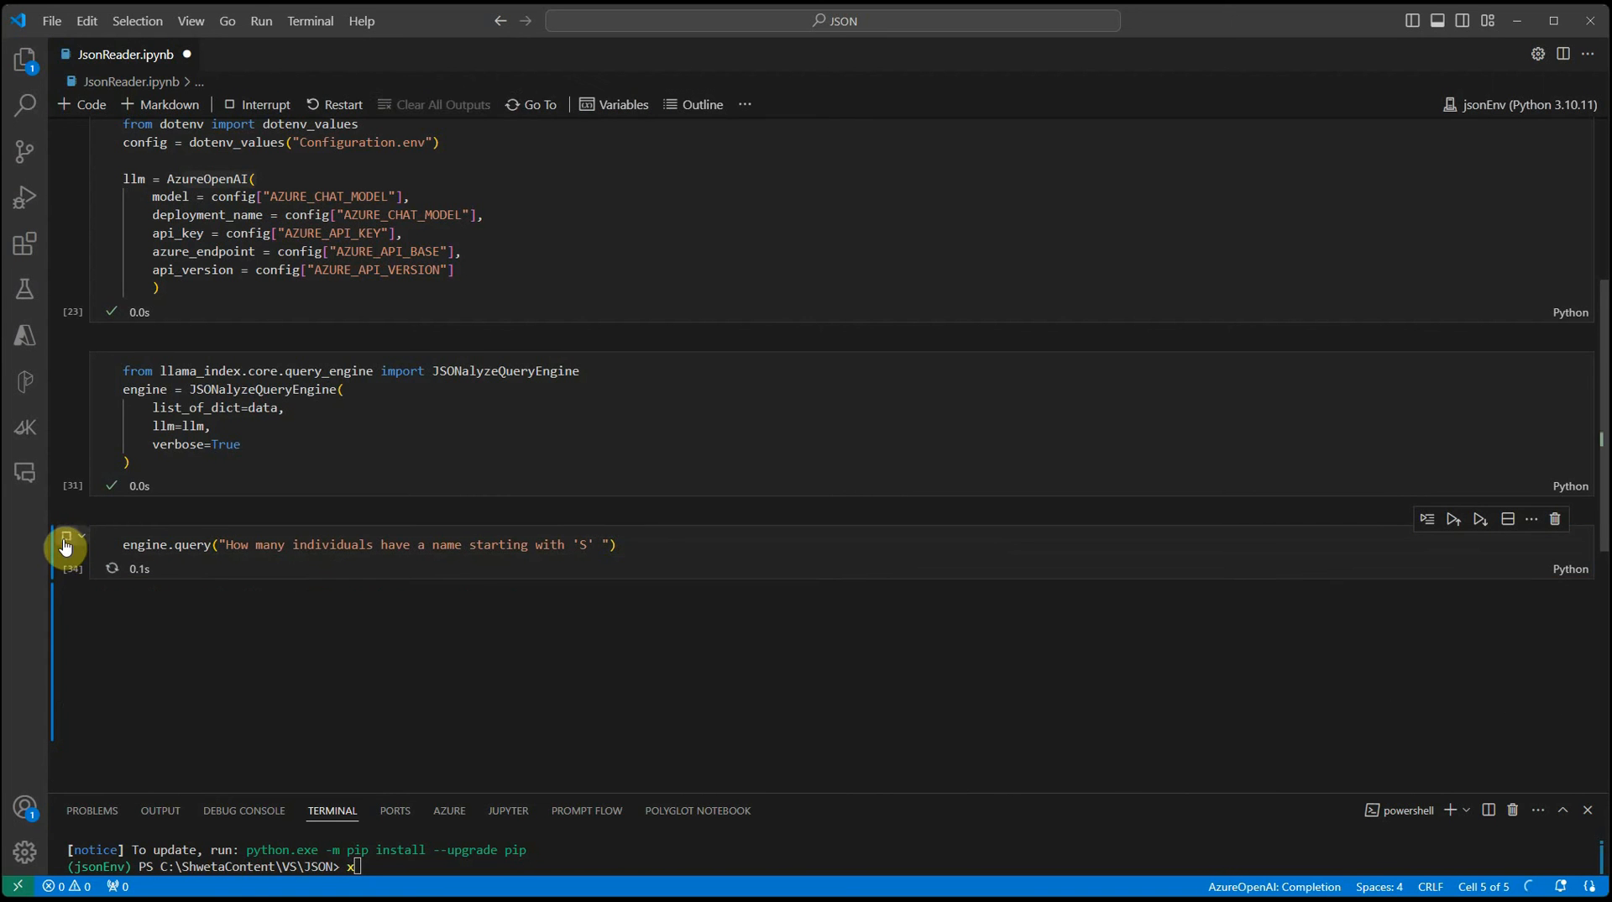
left_click(66, 535)
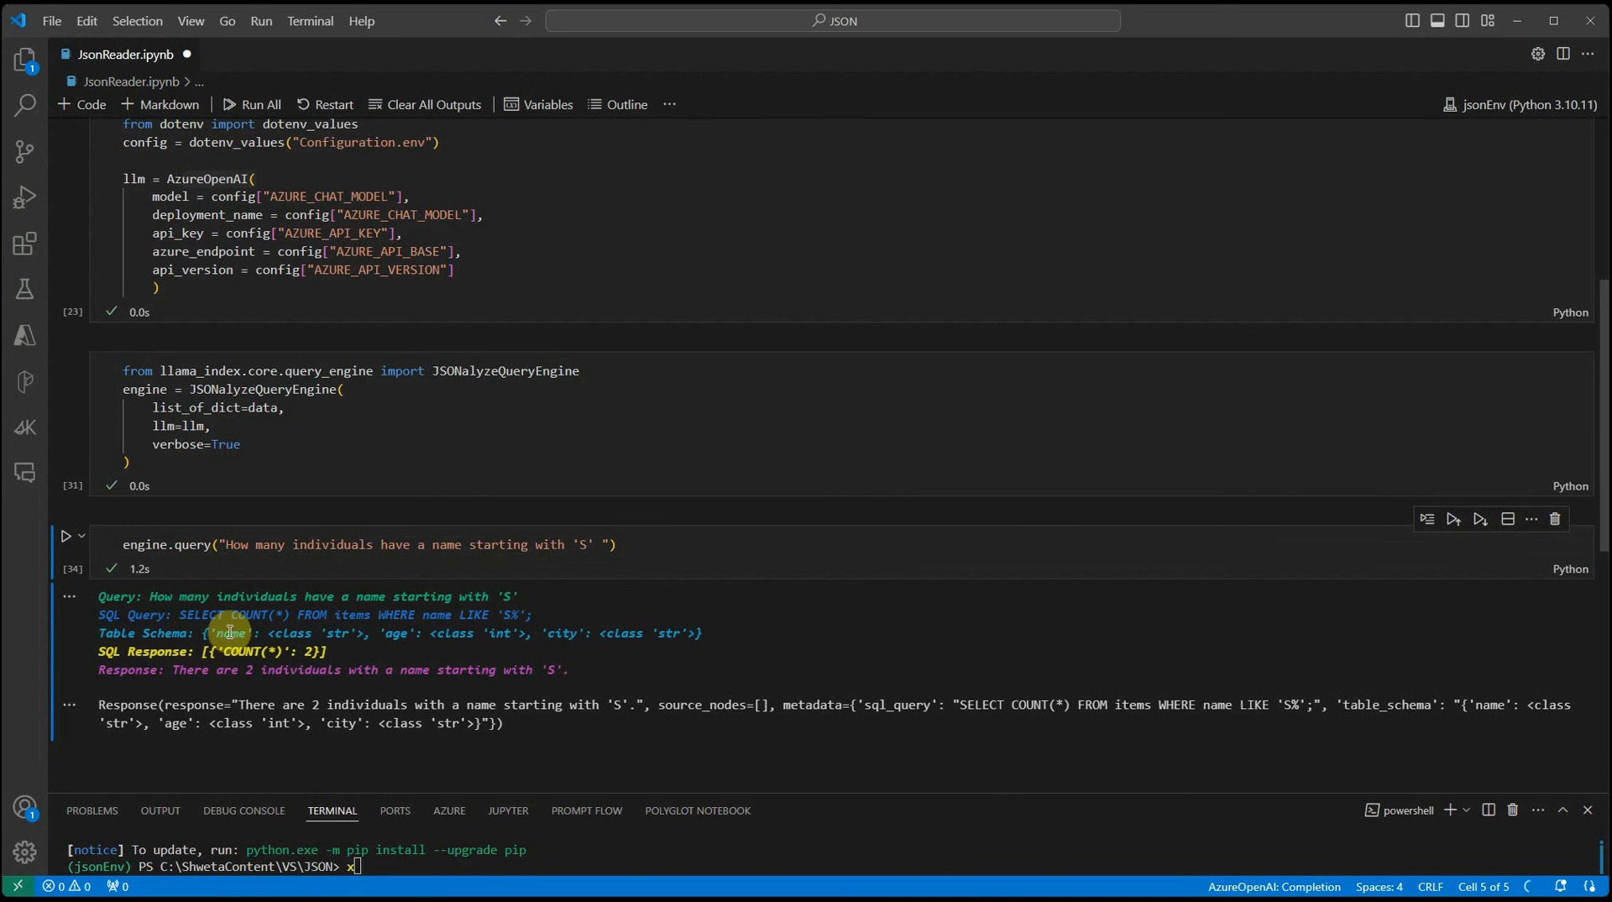
mouse_move(303, 699)
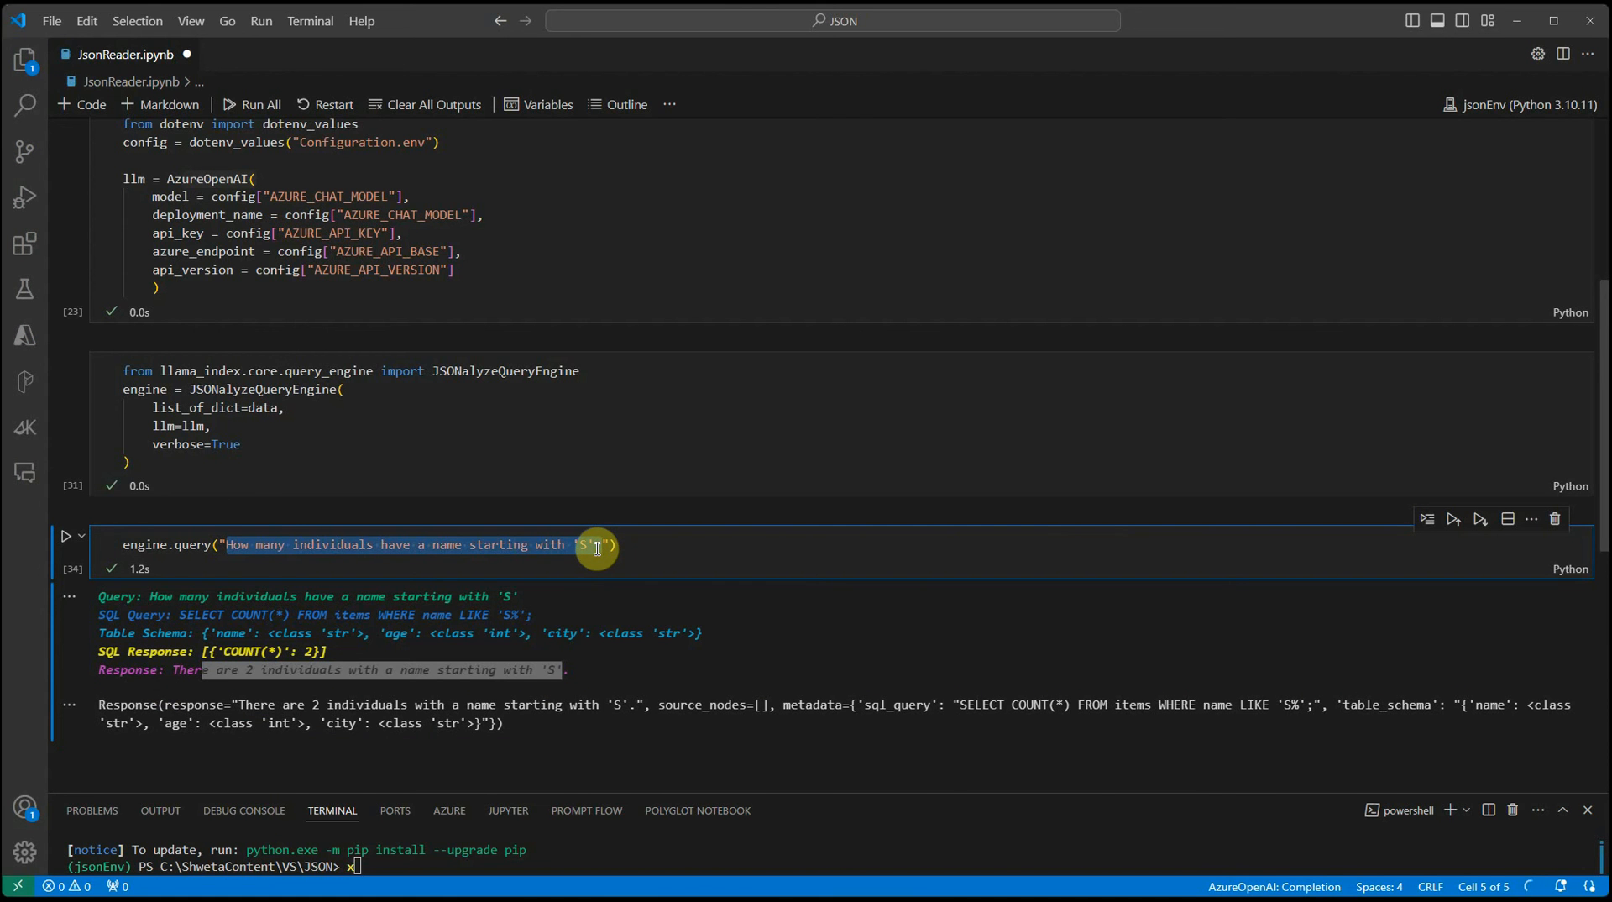
Query "What is the distribution of ages among the individuals?" and review the GROUP BY age per-age counts
type("What is the \")")
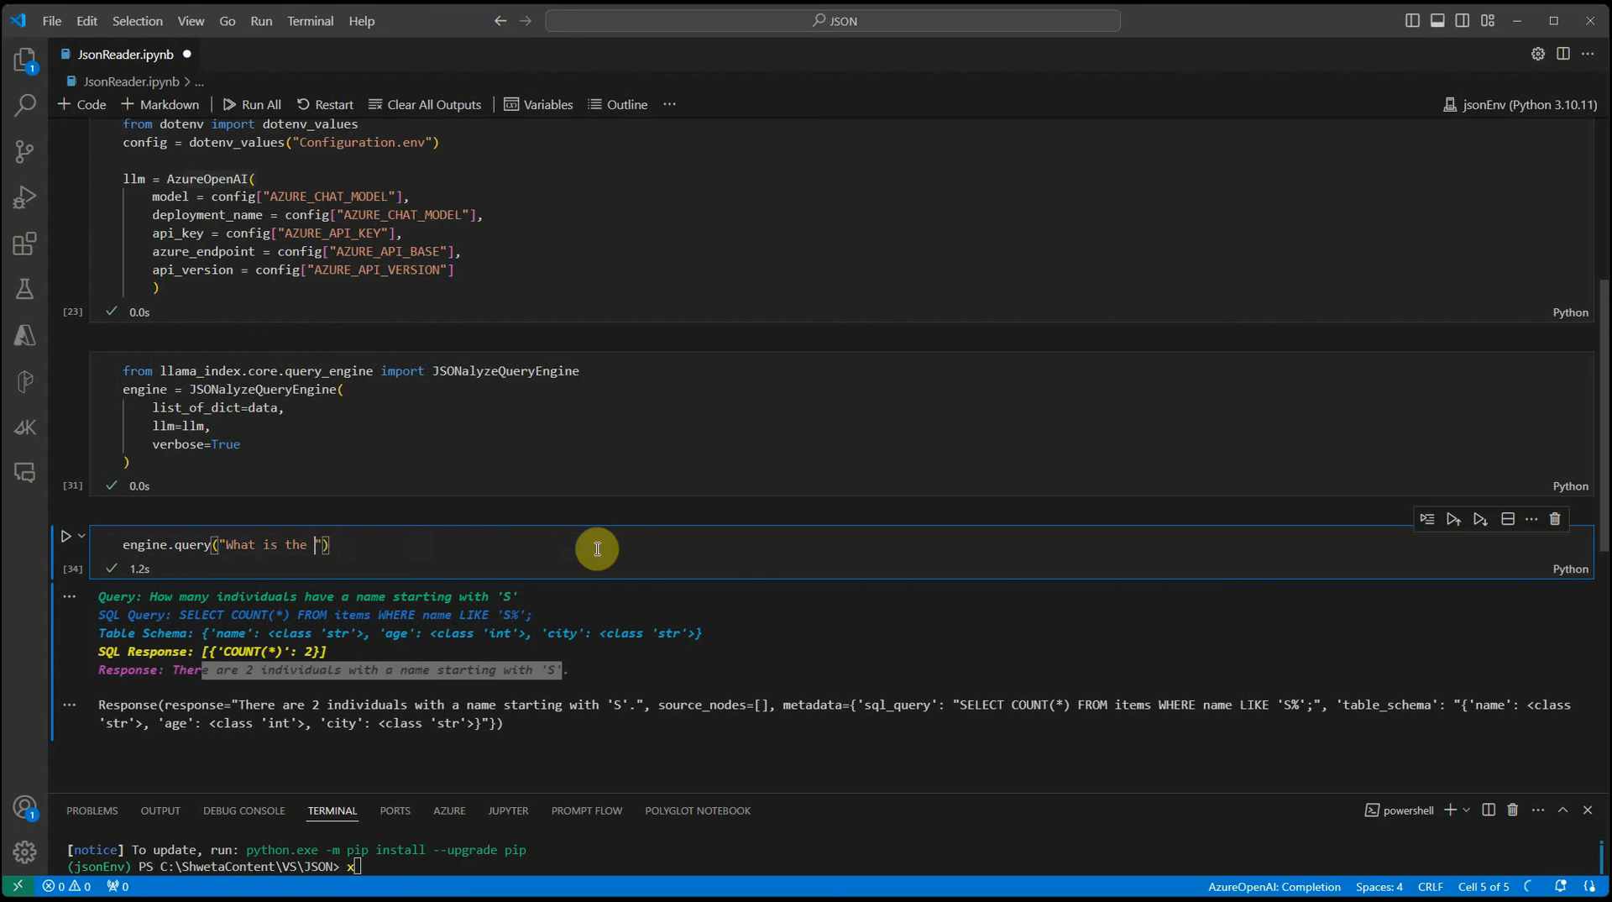
type("dic")
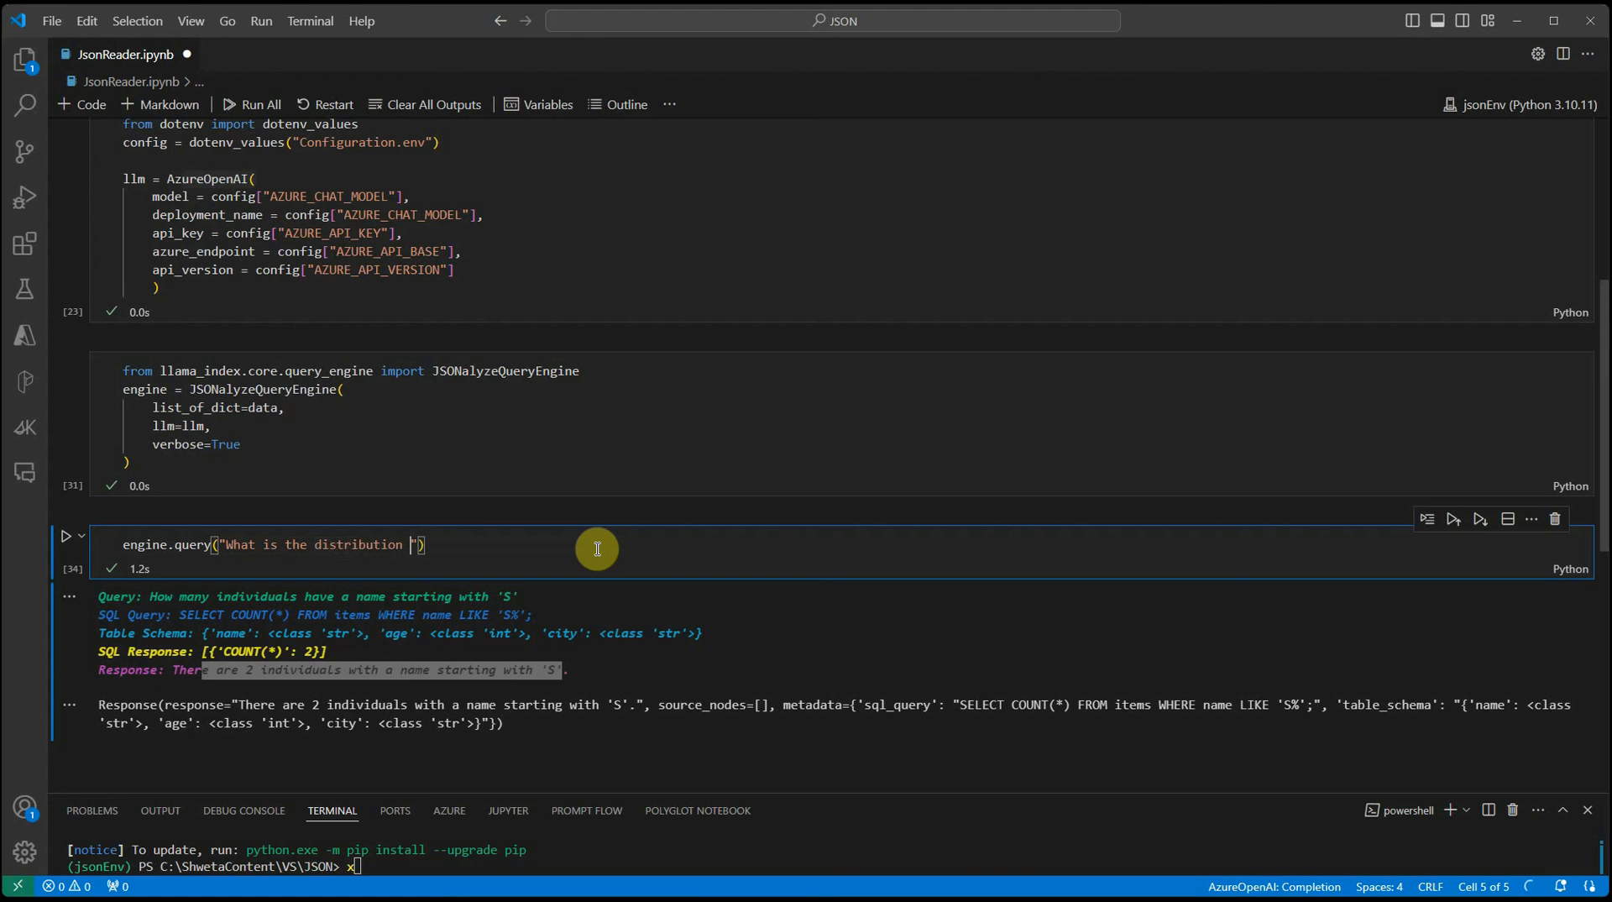
type("of ages among the ind")
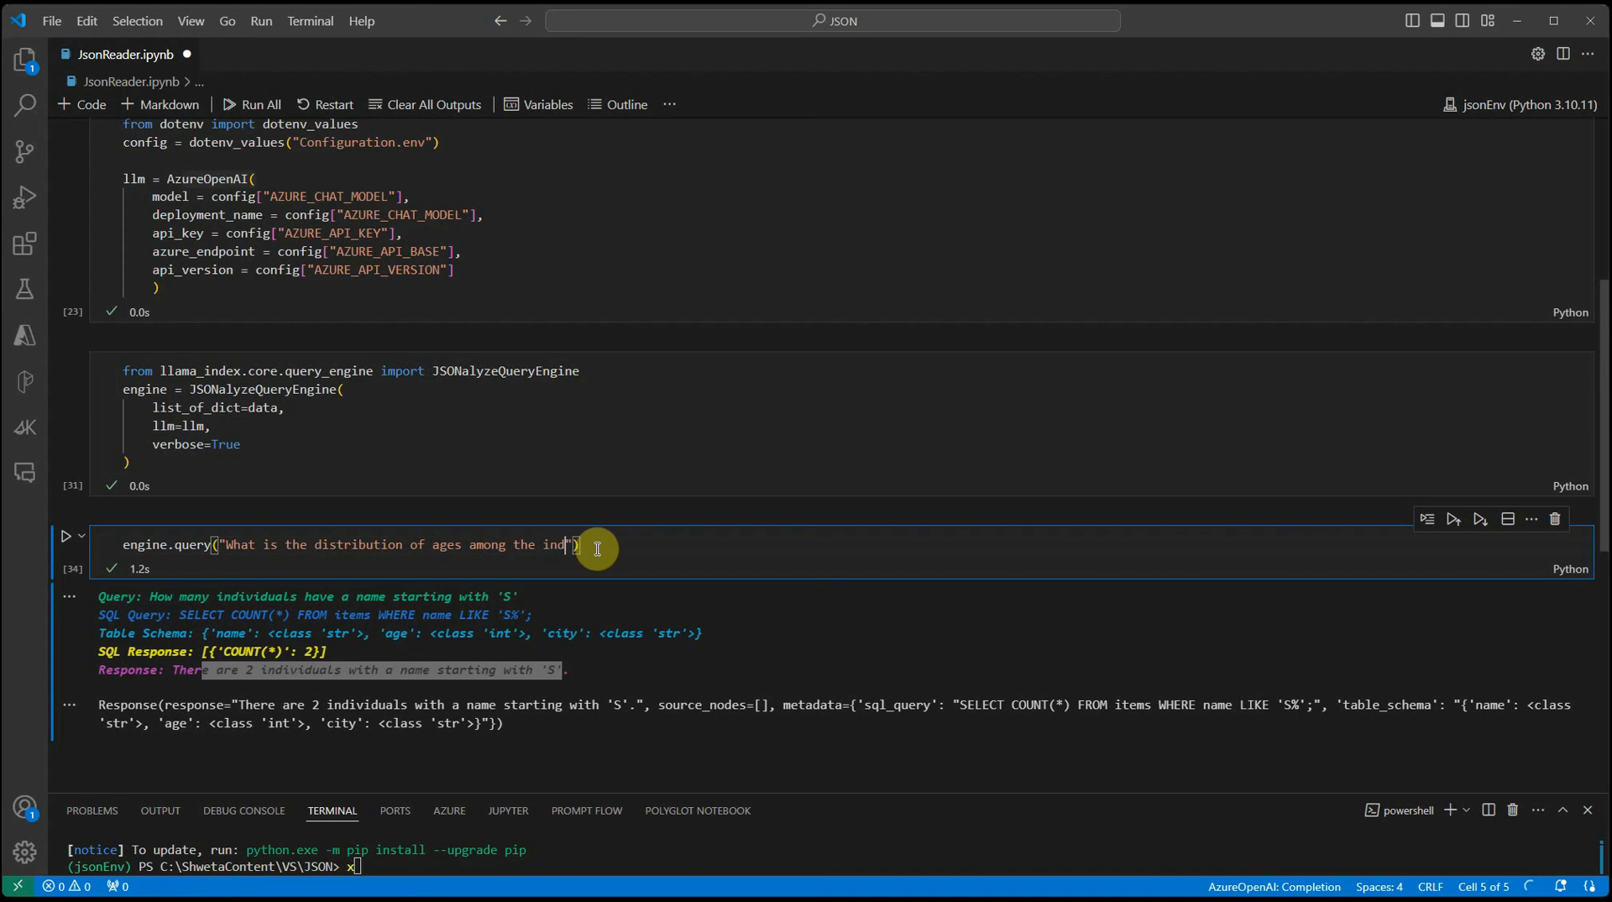
type("ividuals")
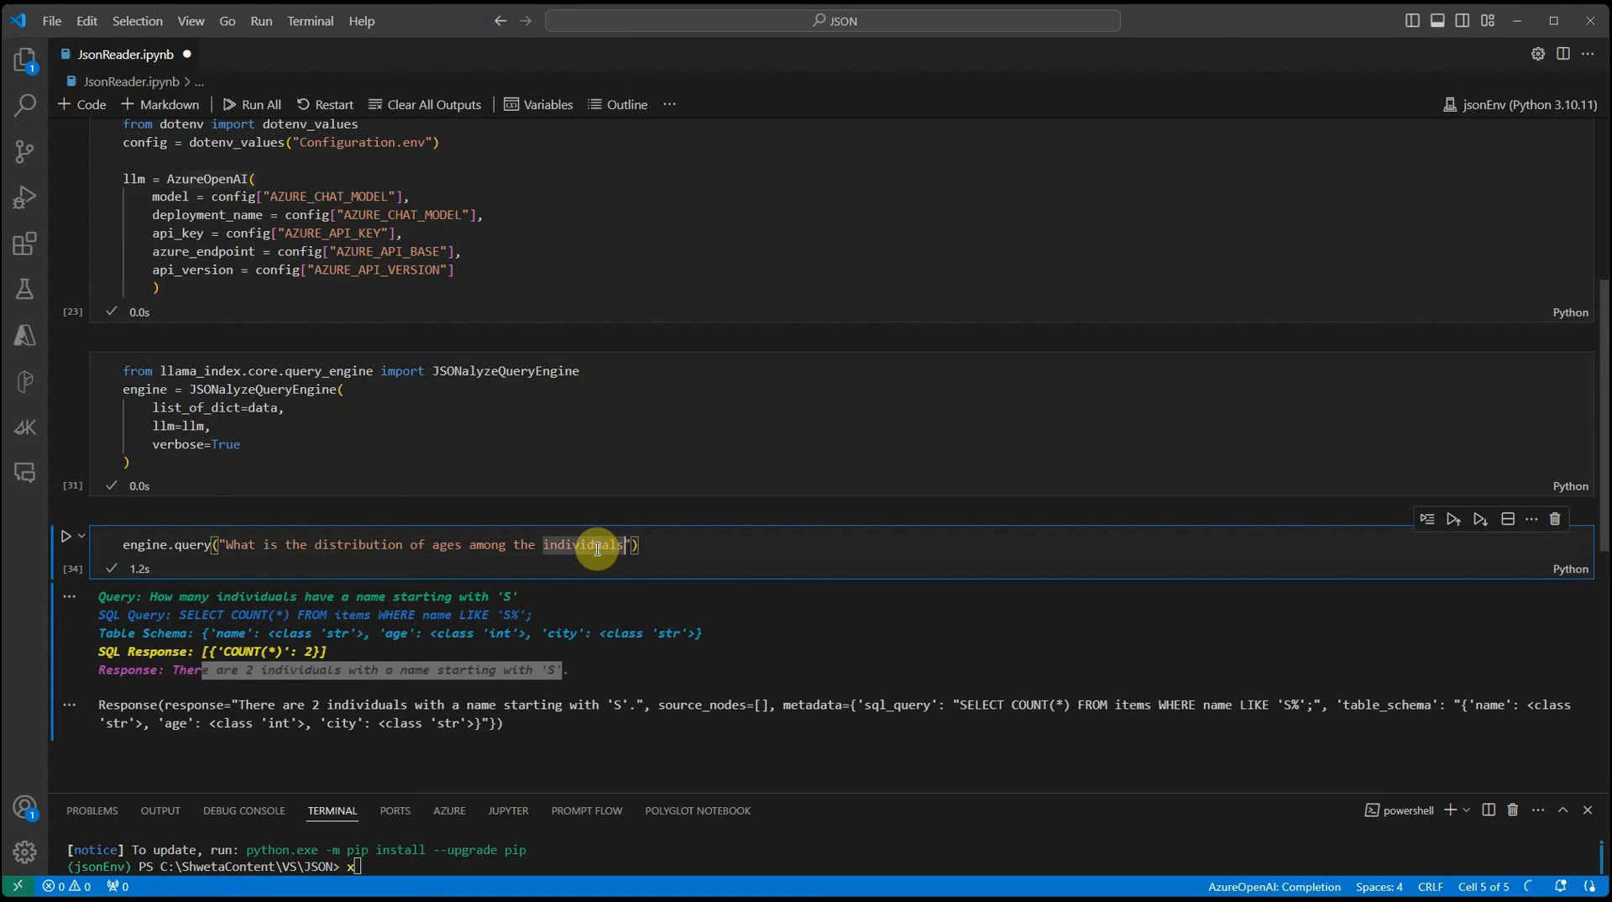
type("?")
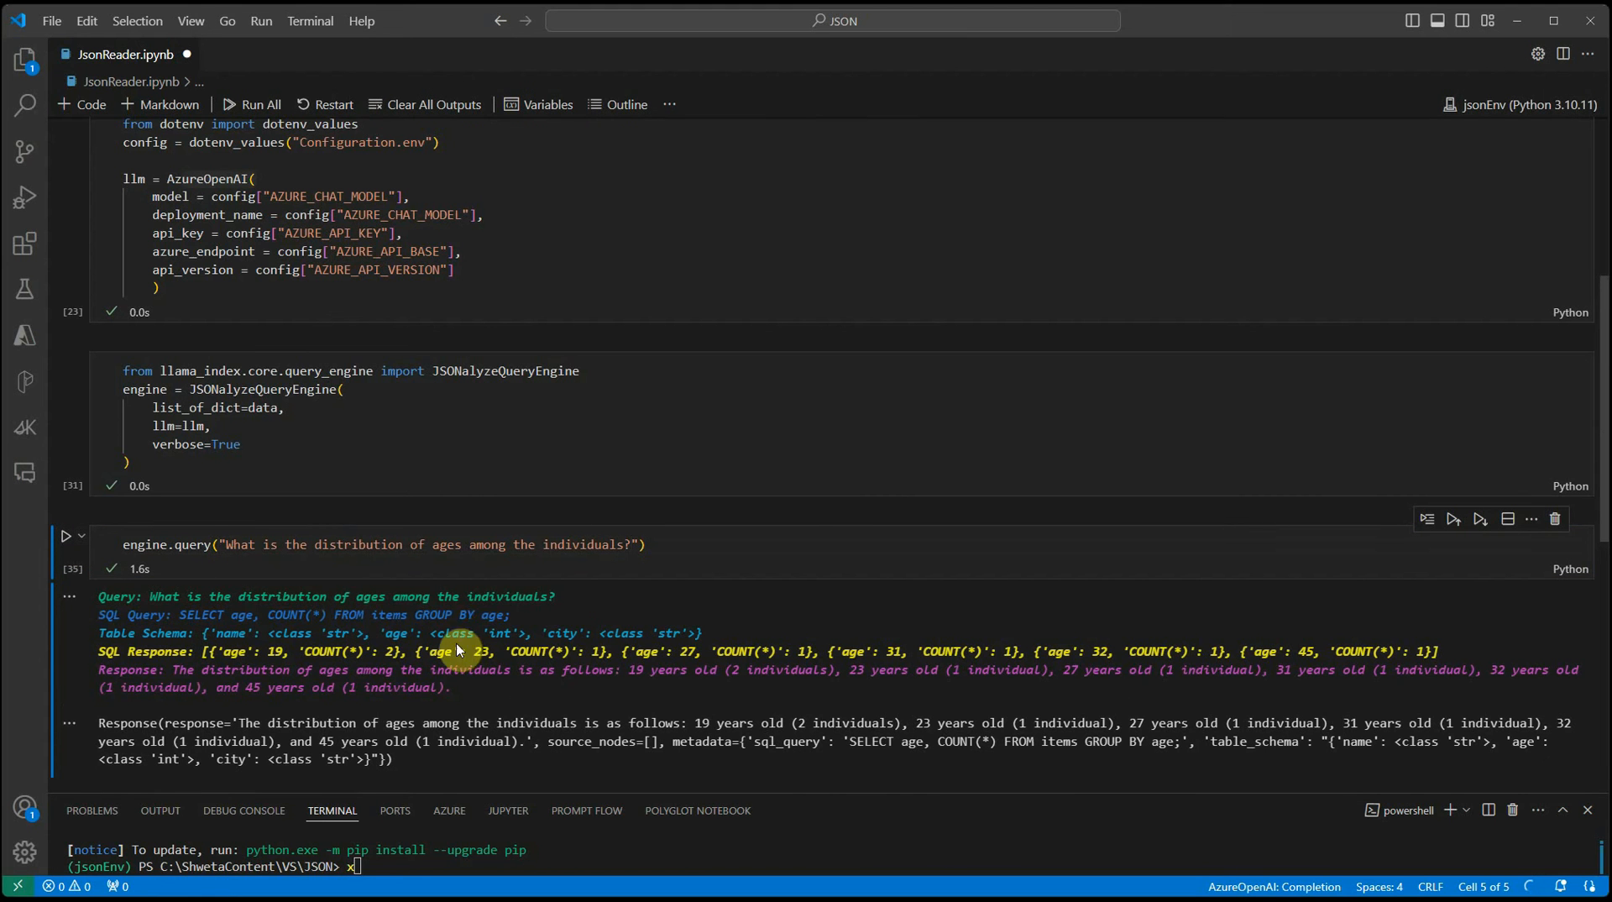
scroll("up", 3)
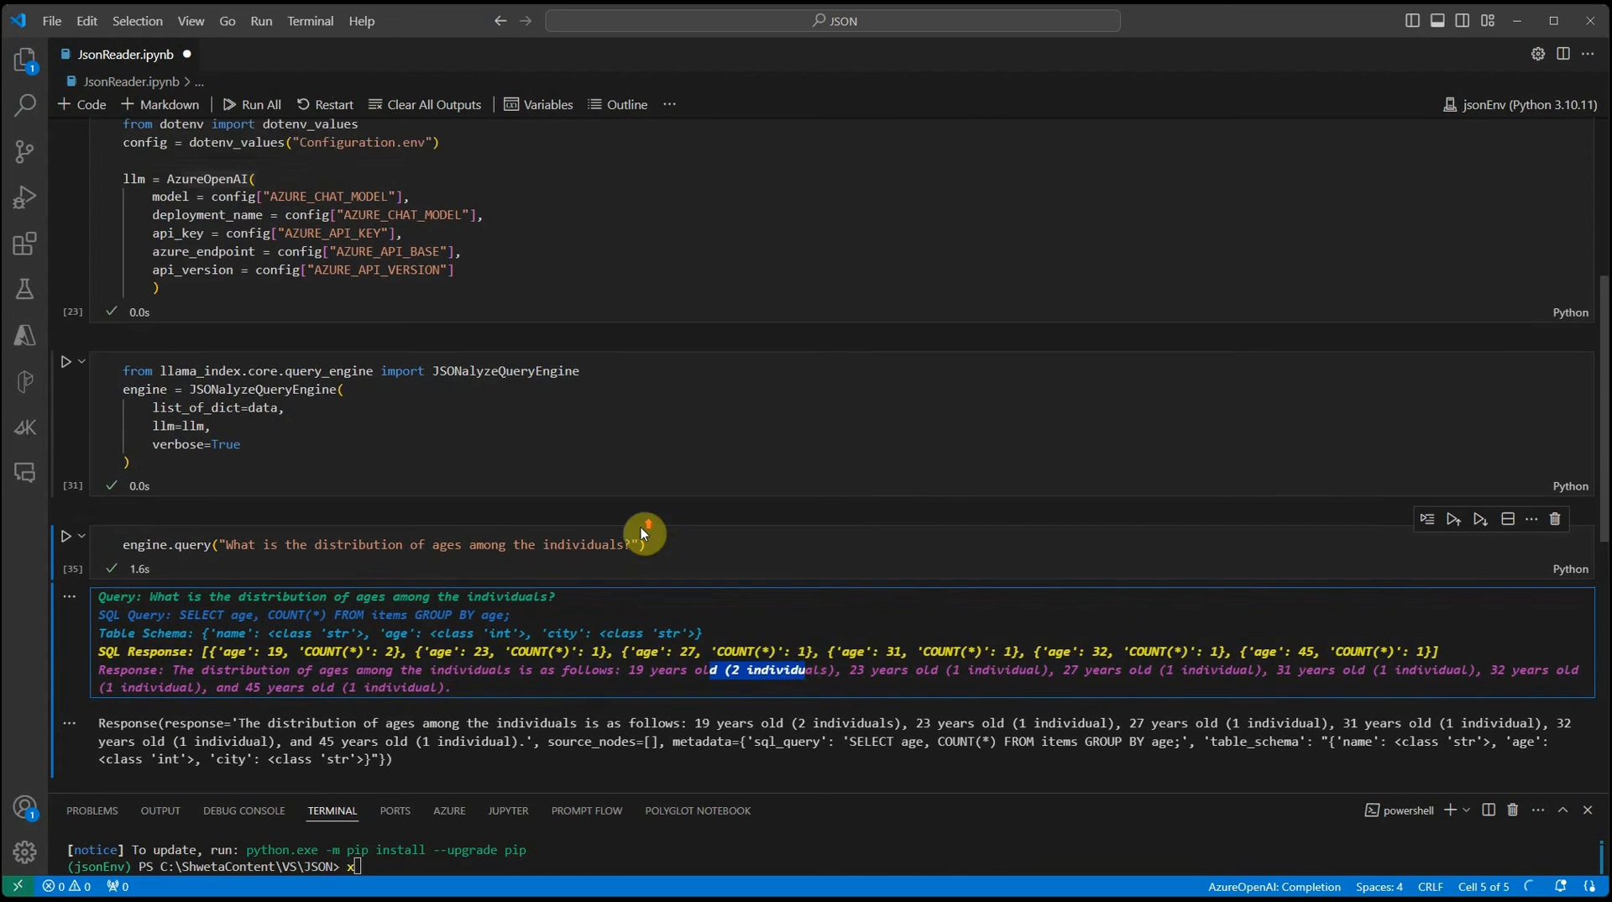
scroll("up", 3)
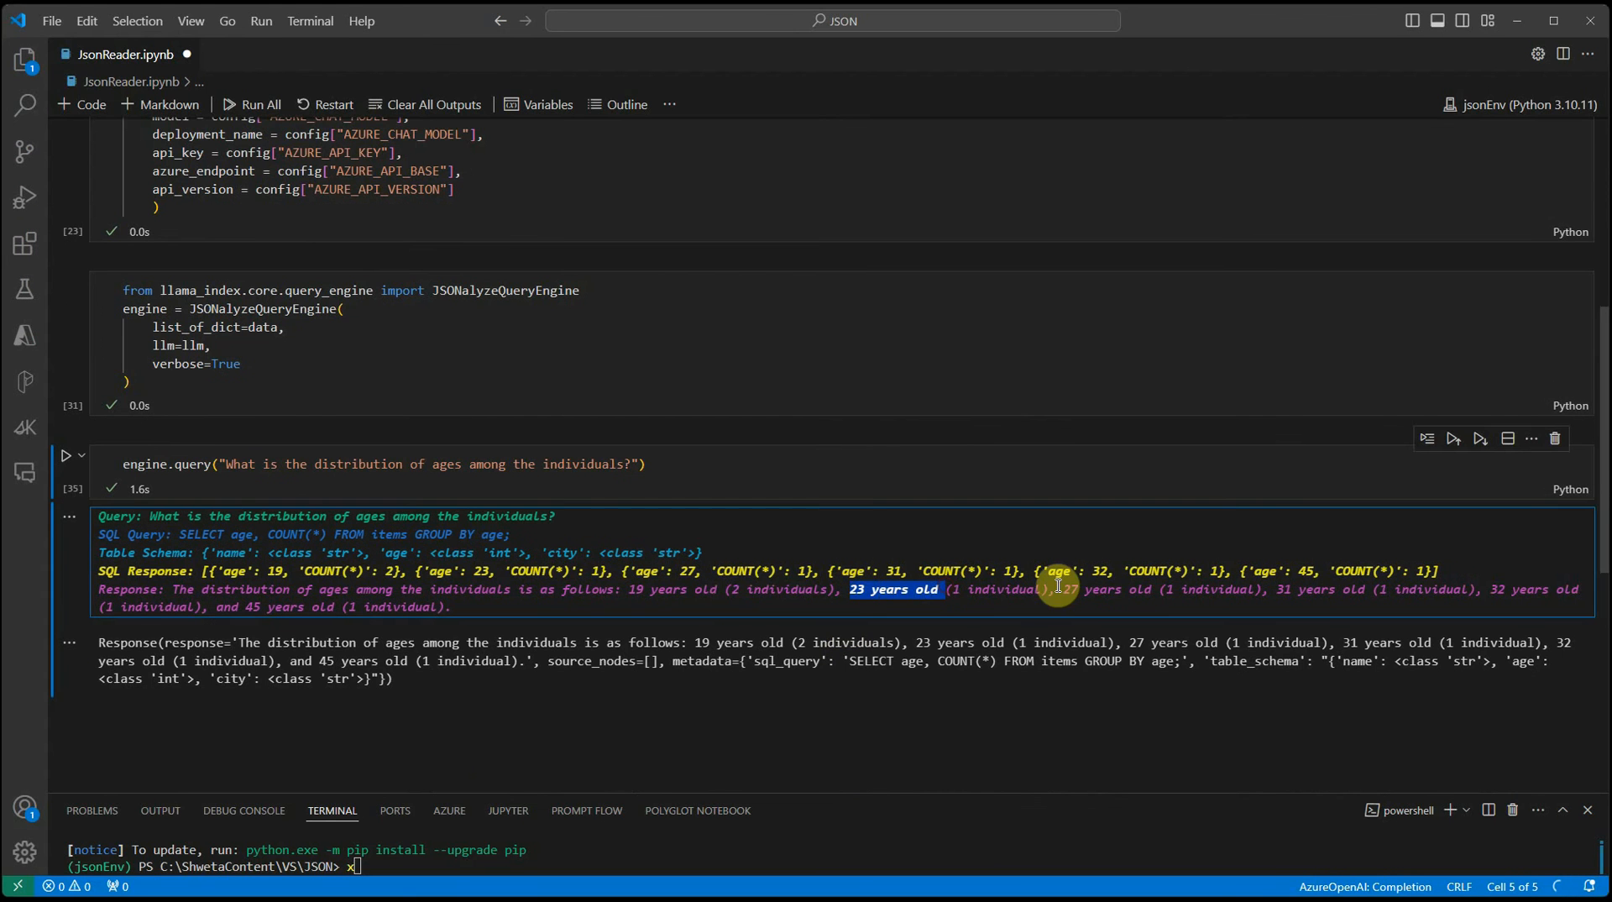
scroll("up", 3)
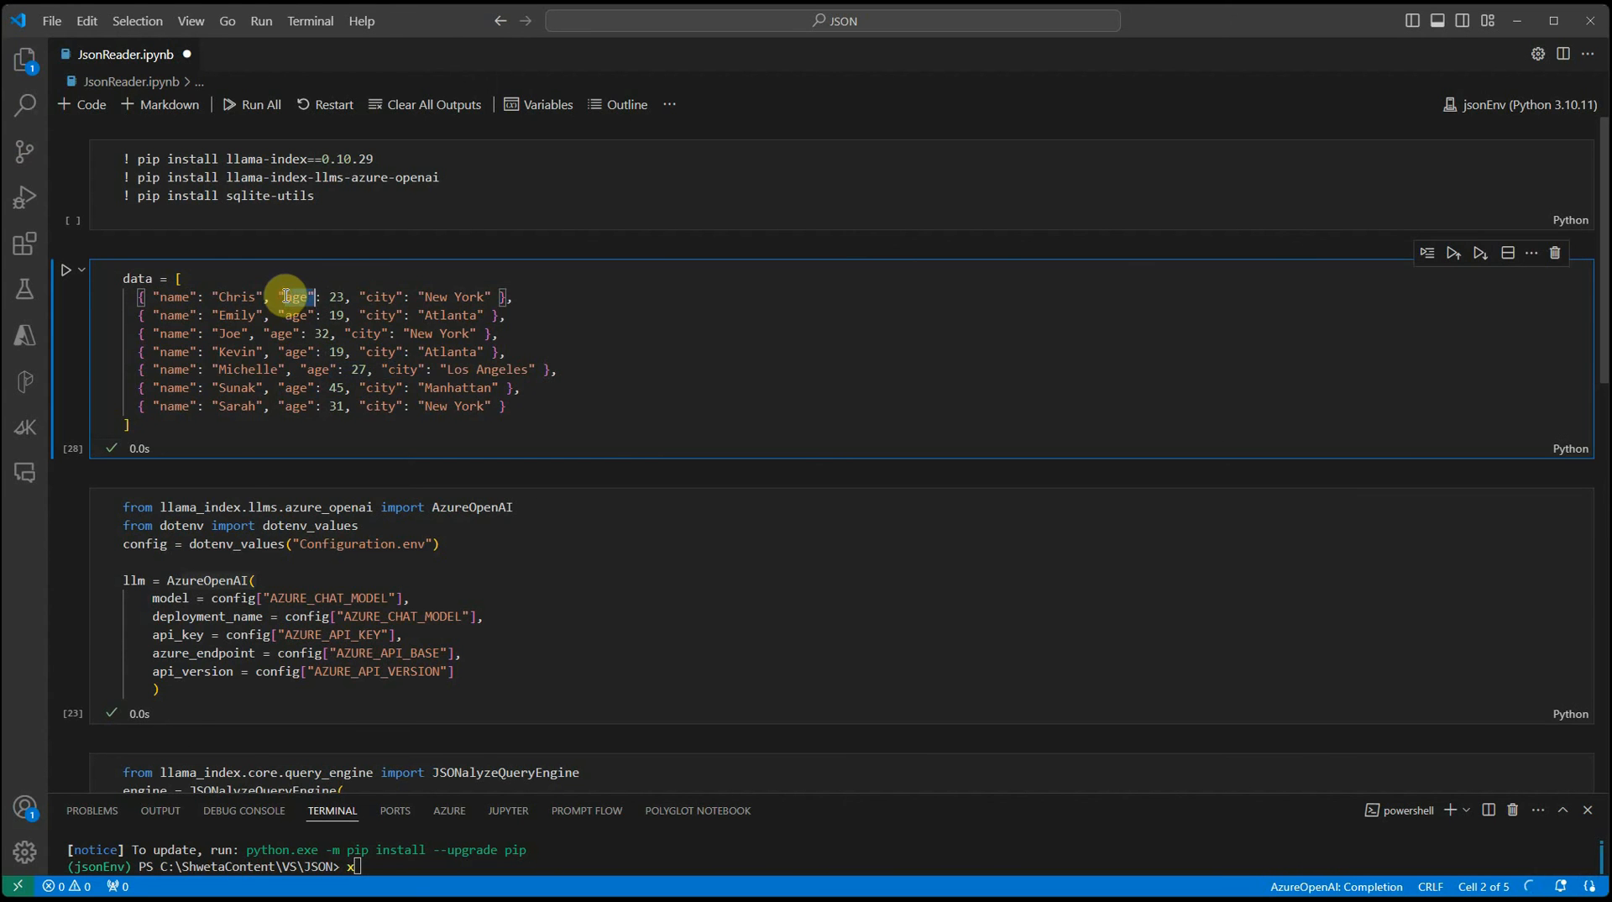
scroll("down", 3)
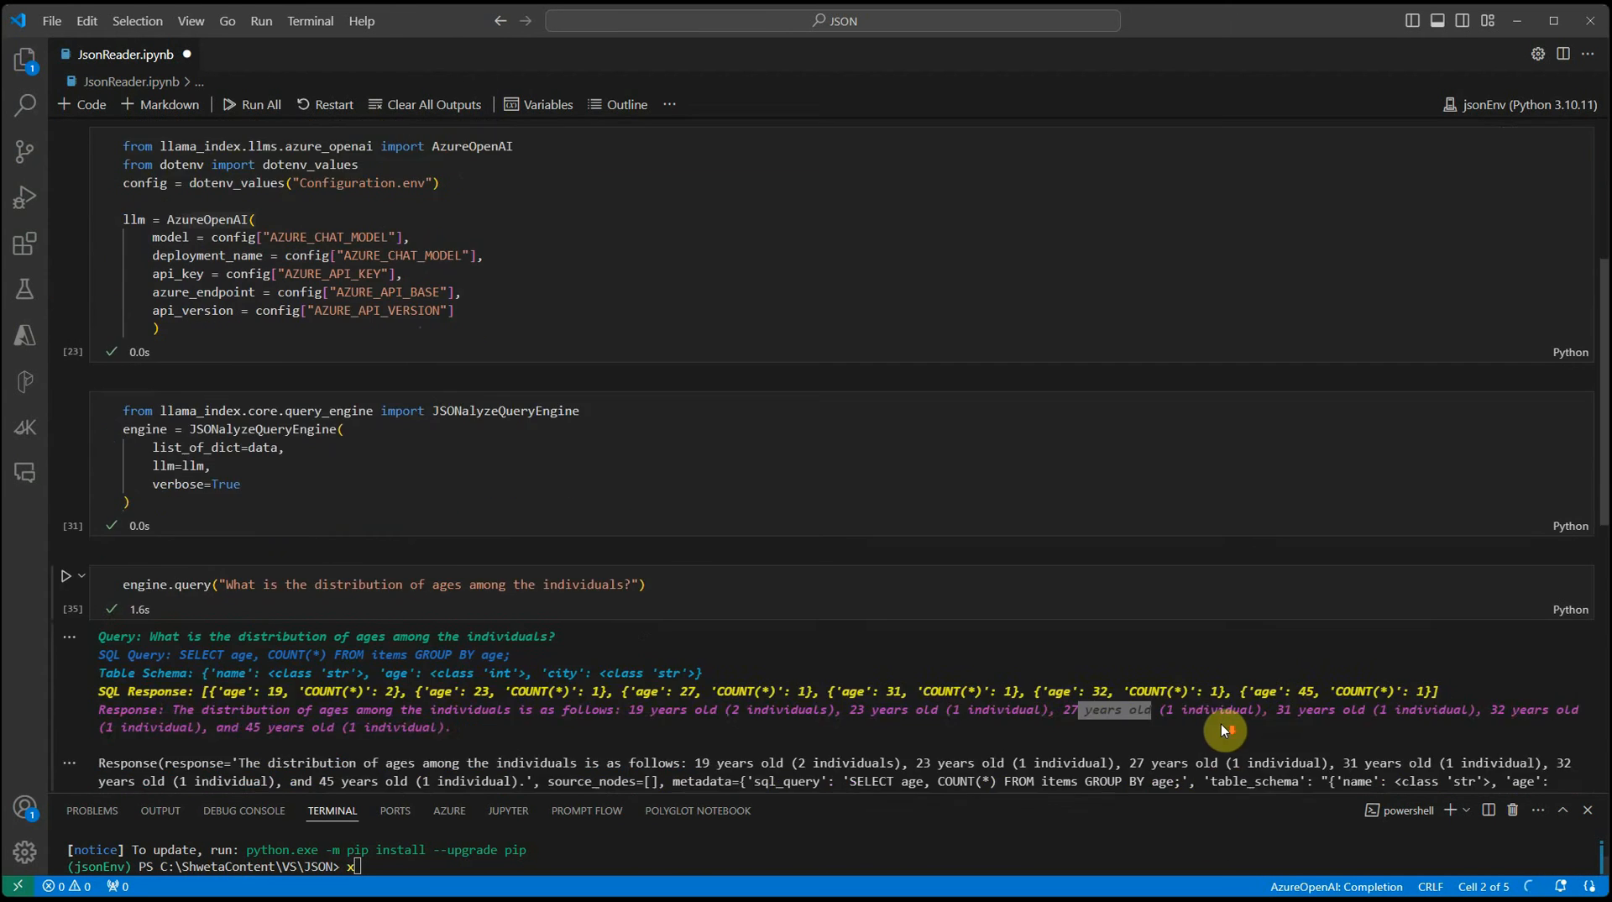
scroll("down", 3)
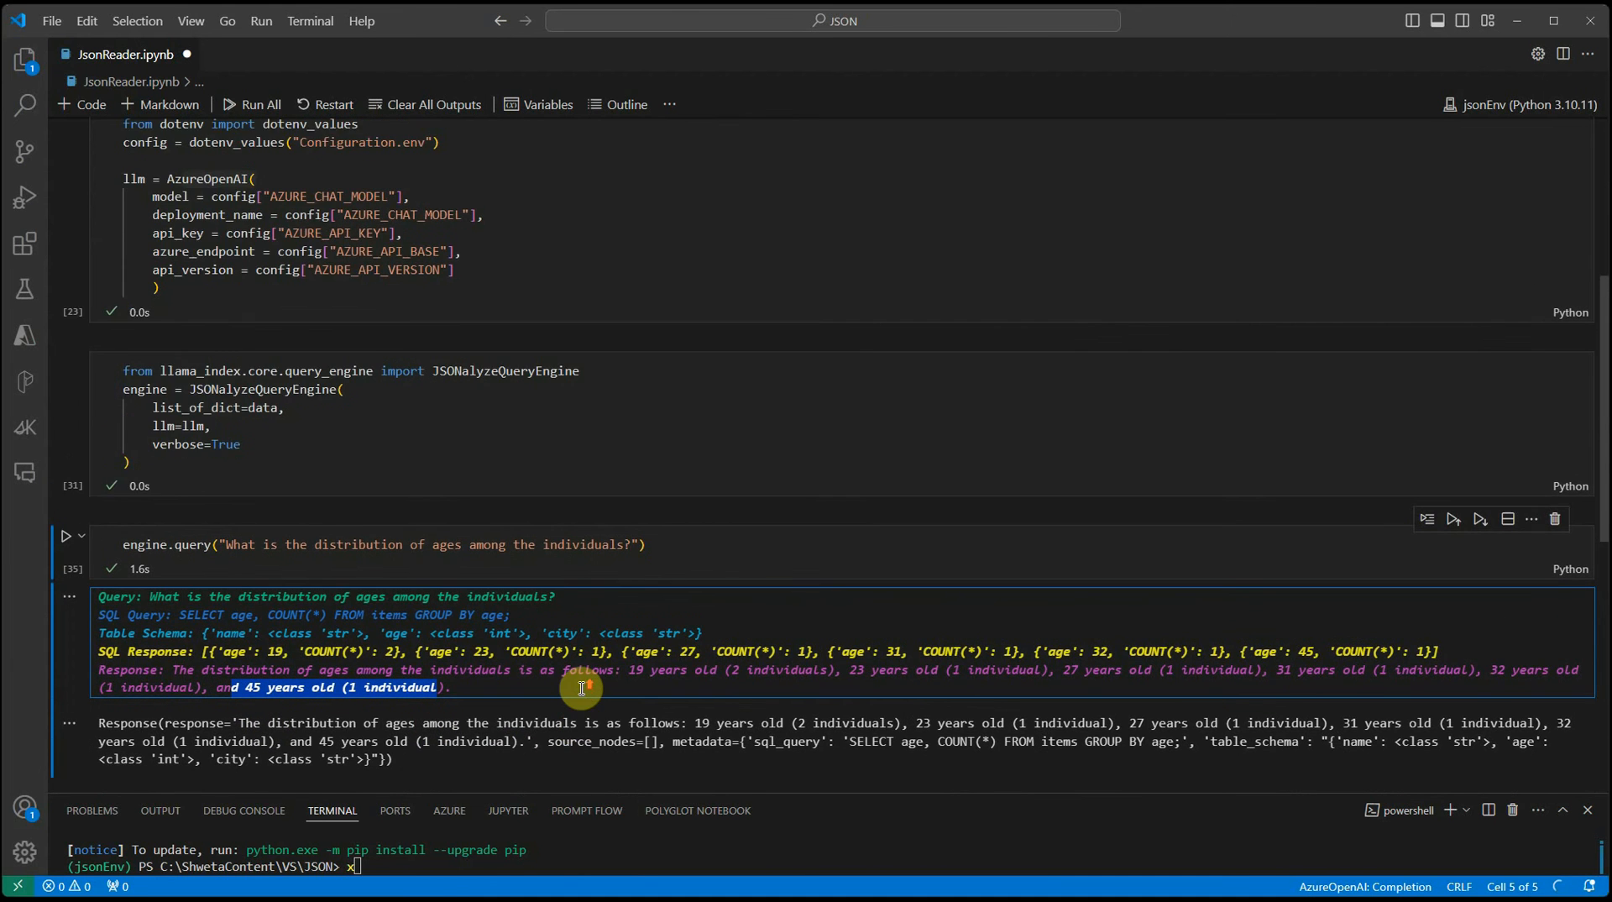
scroll("up", 3)
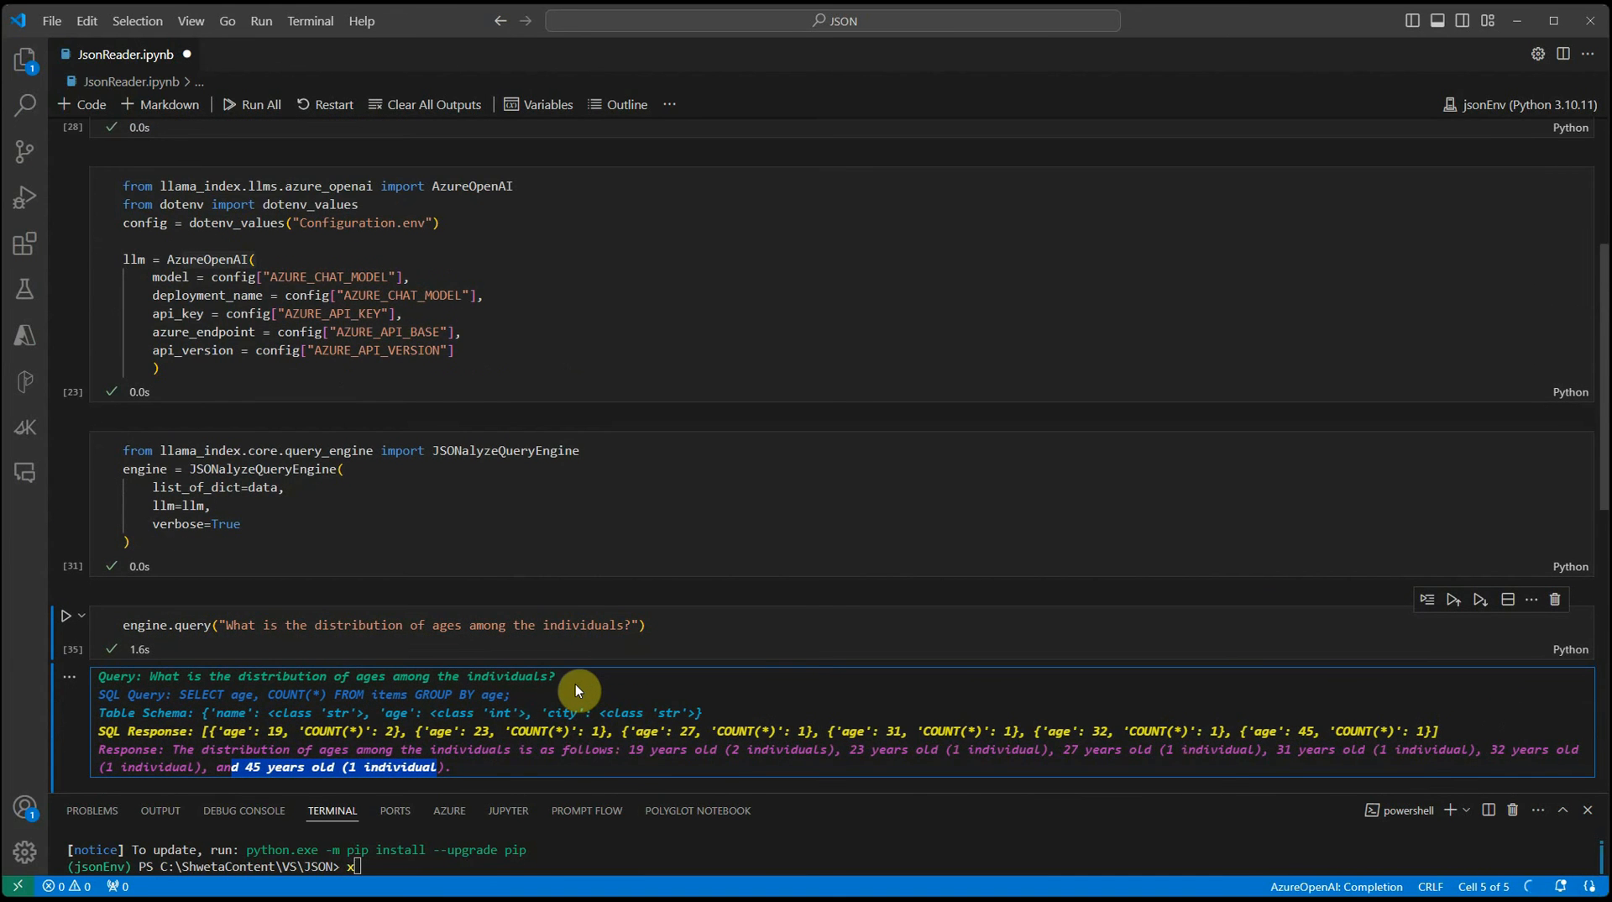
mouse_move(616, 477)
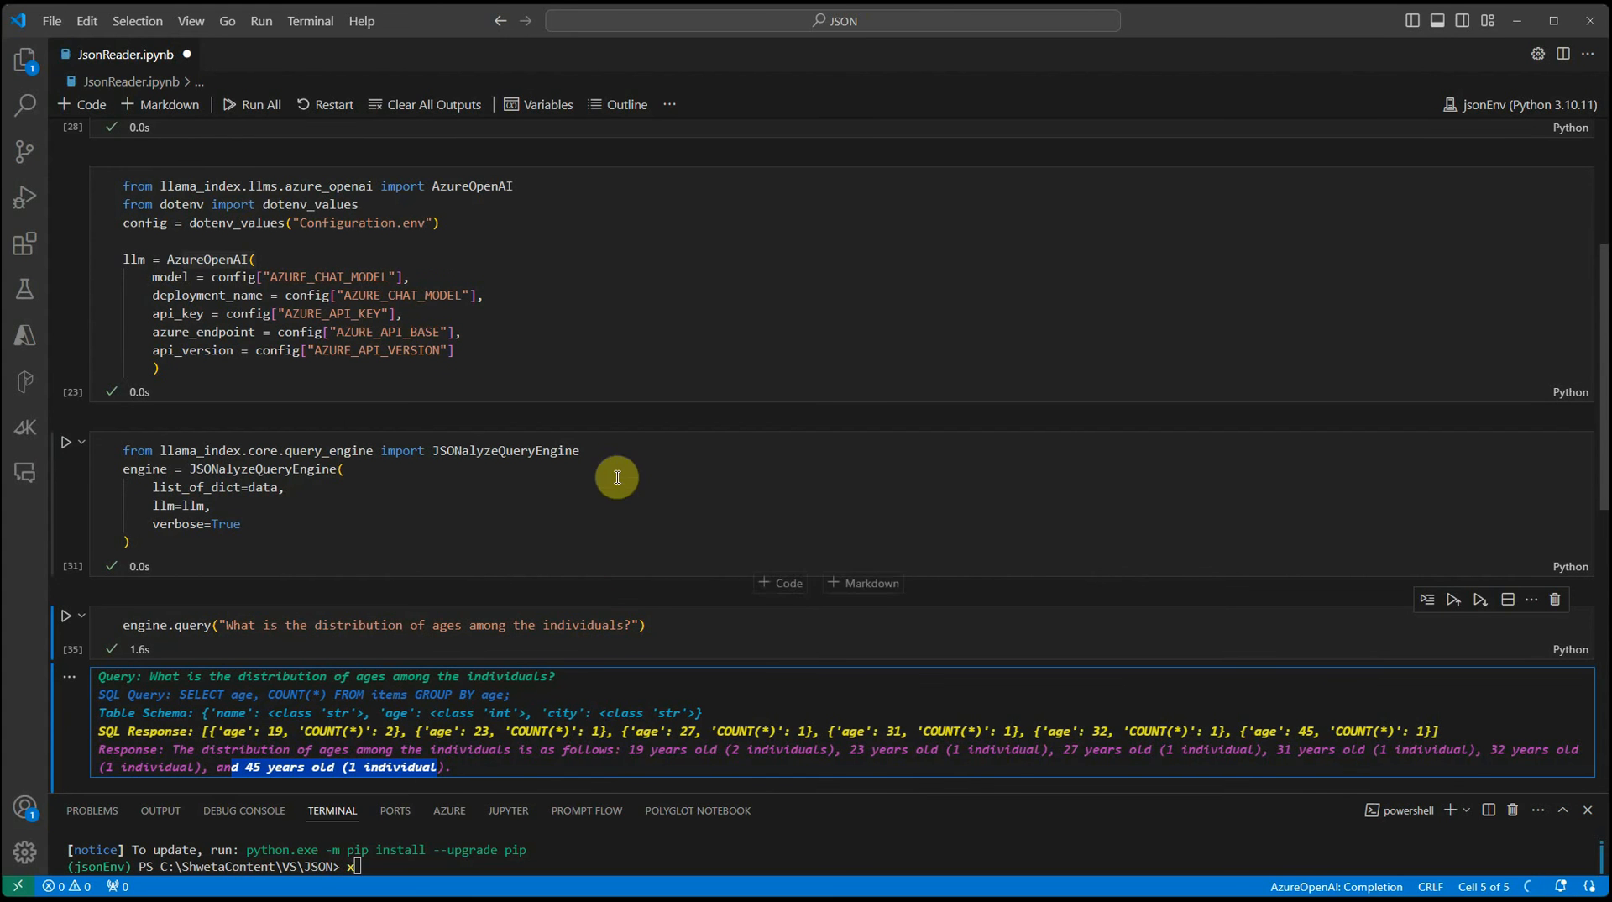
mouse_move(817, 564)
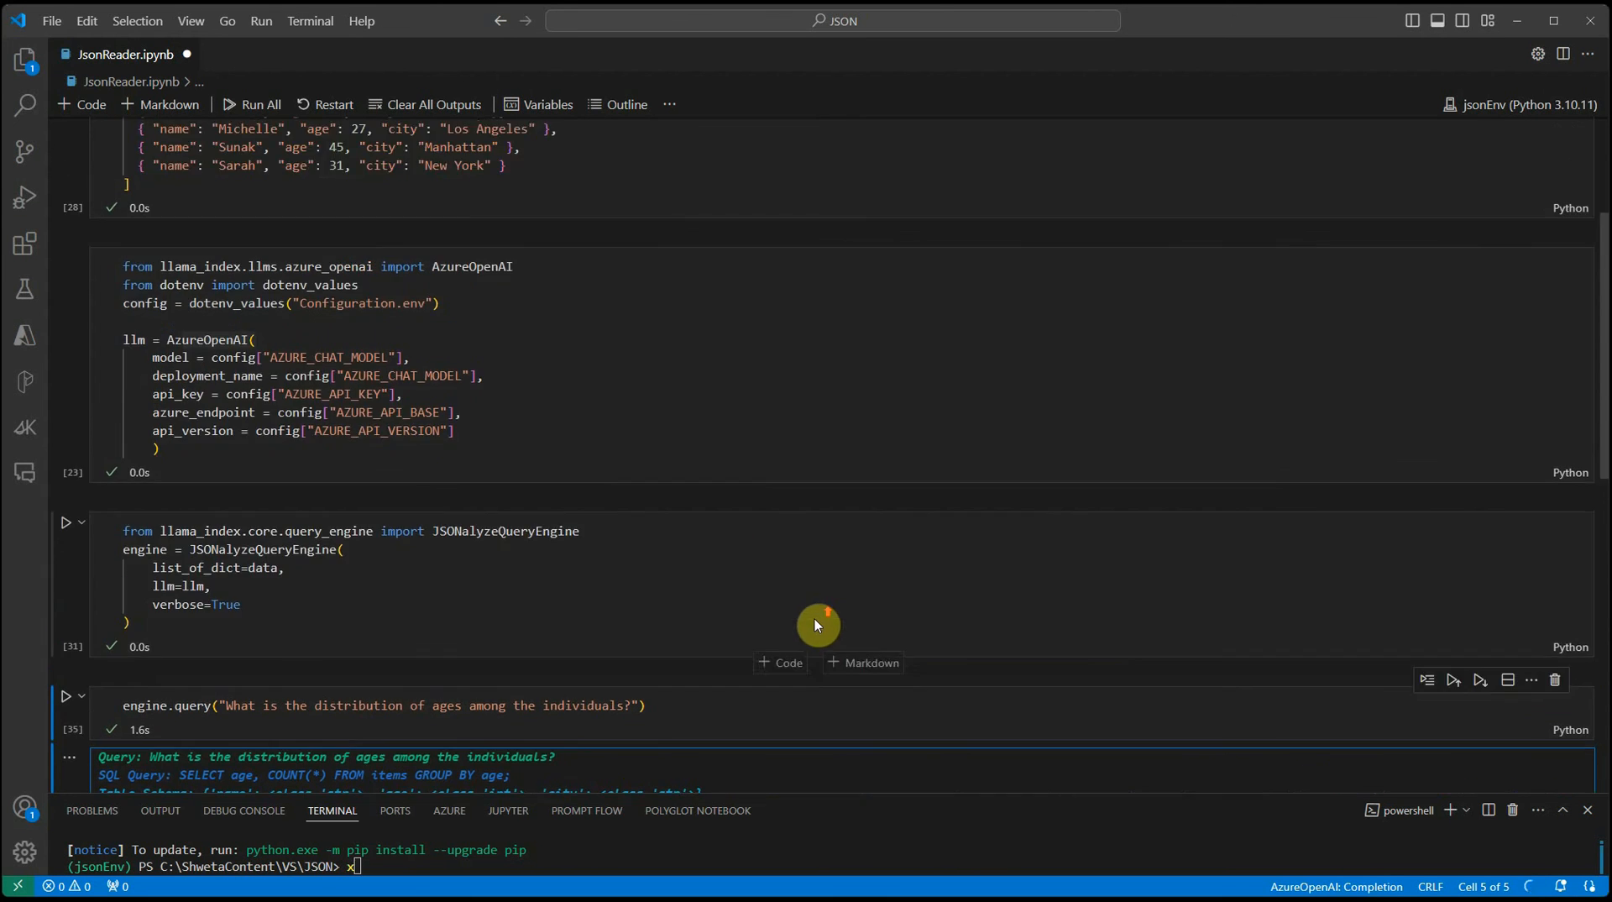
mouse_move(811, 650)
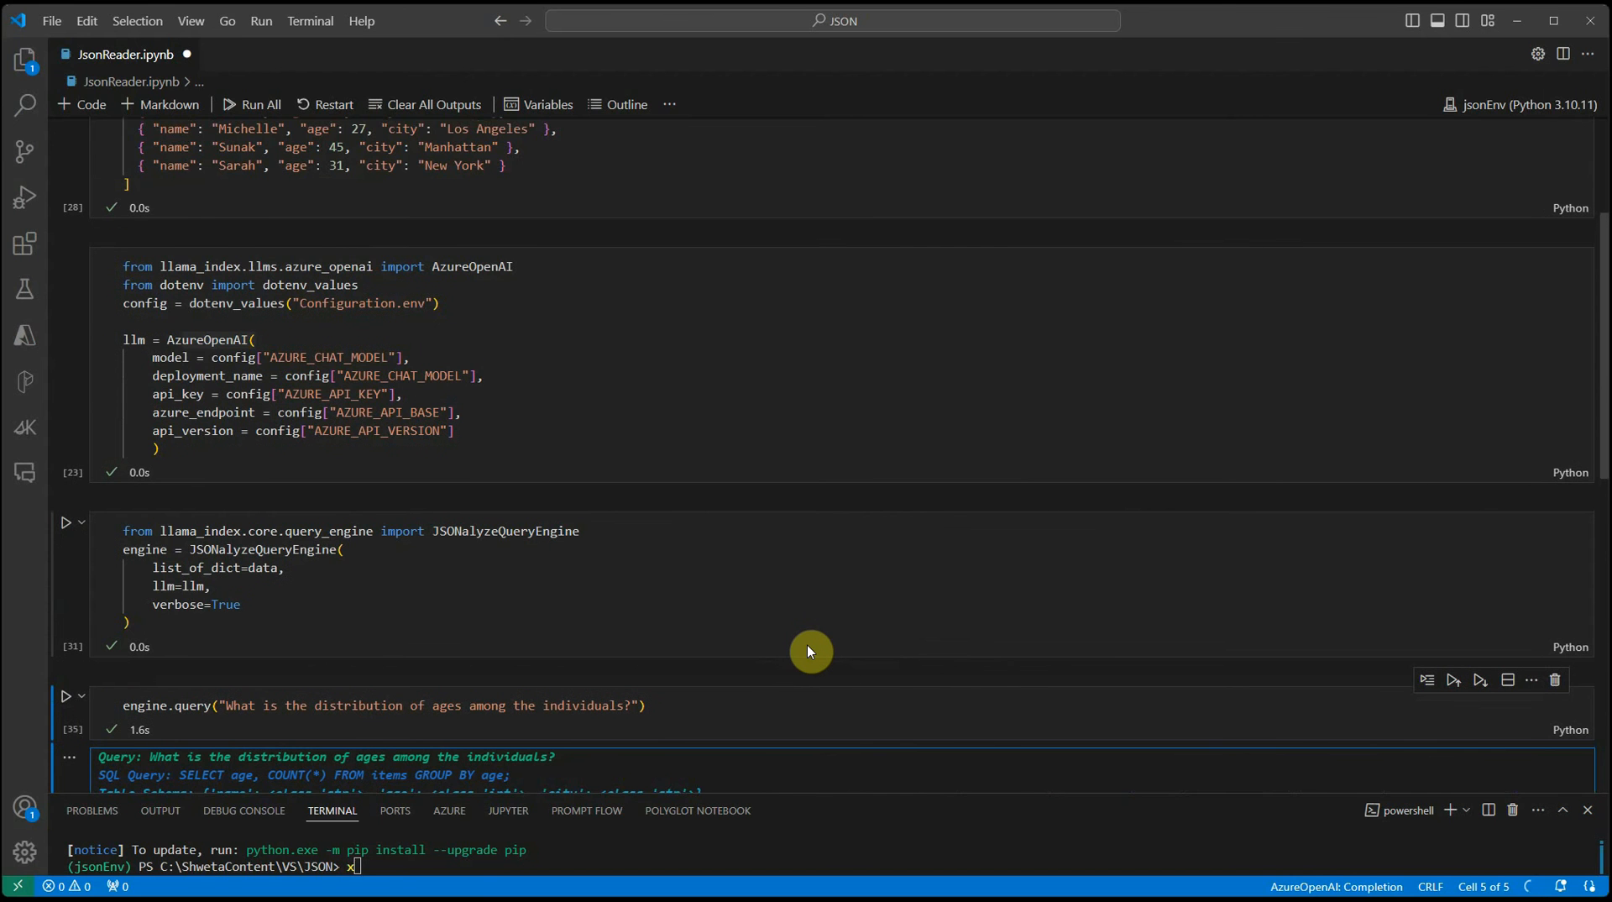
scroll("up", 3)
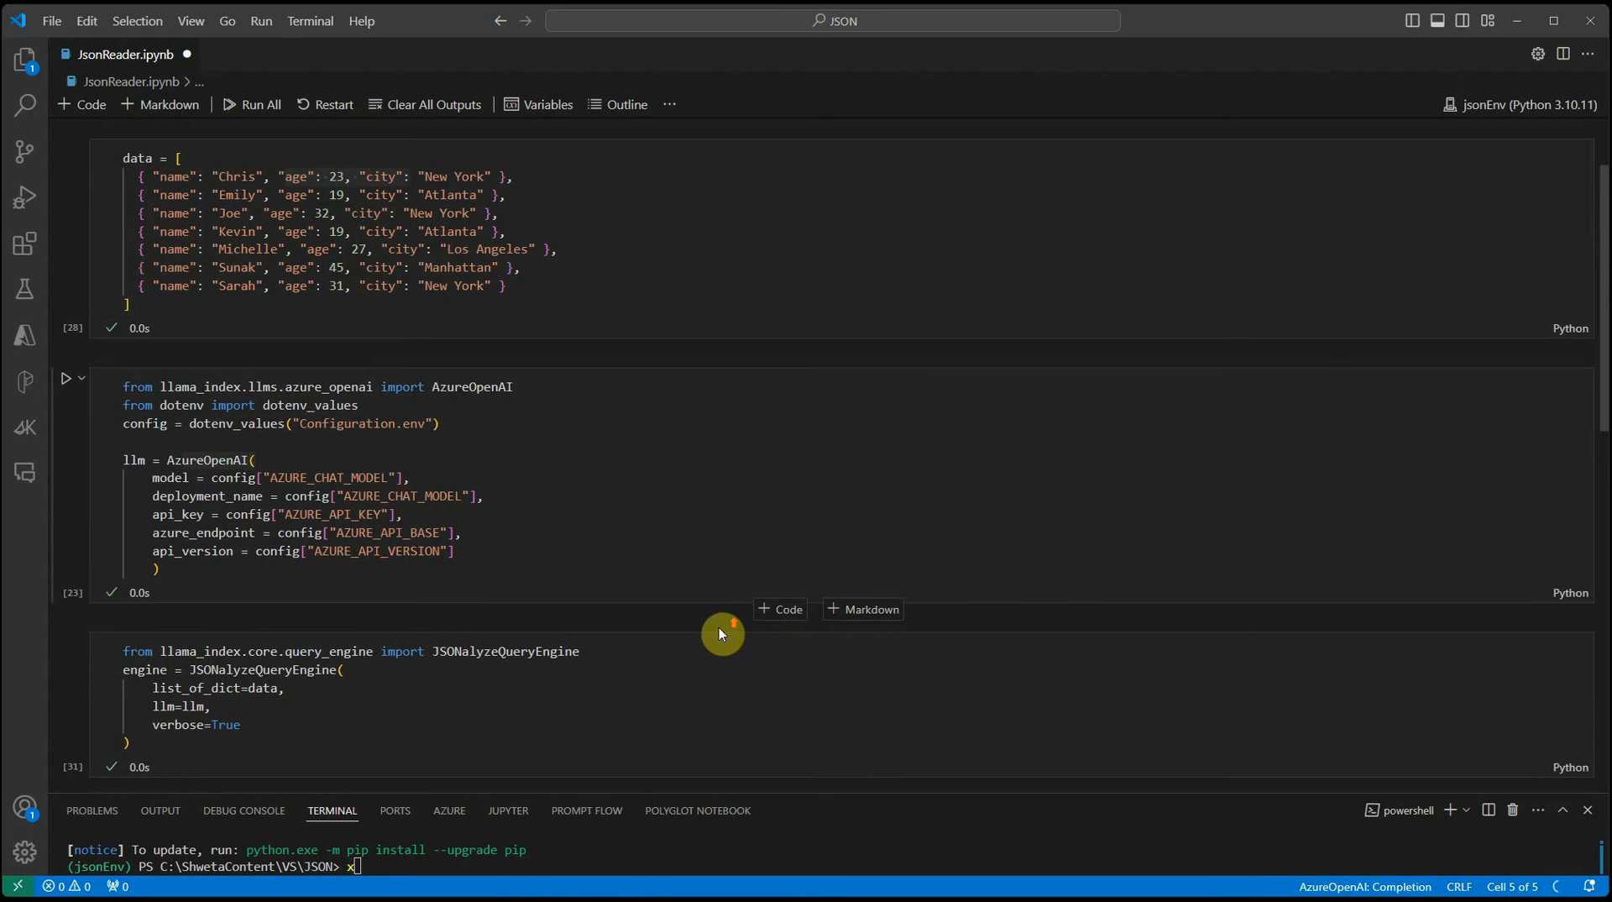
mouse_move(565, 596)
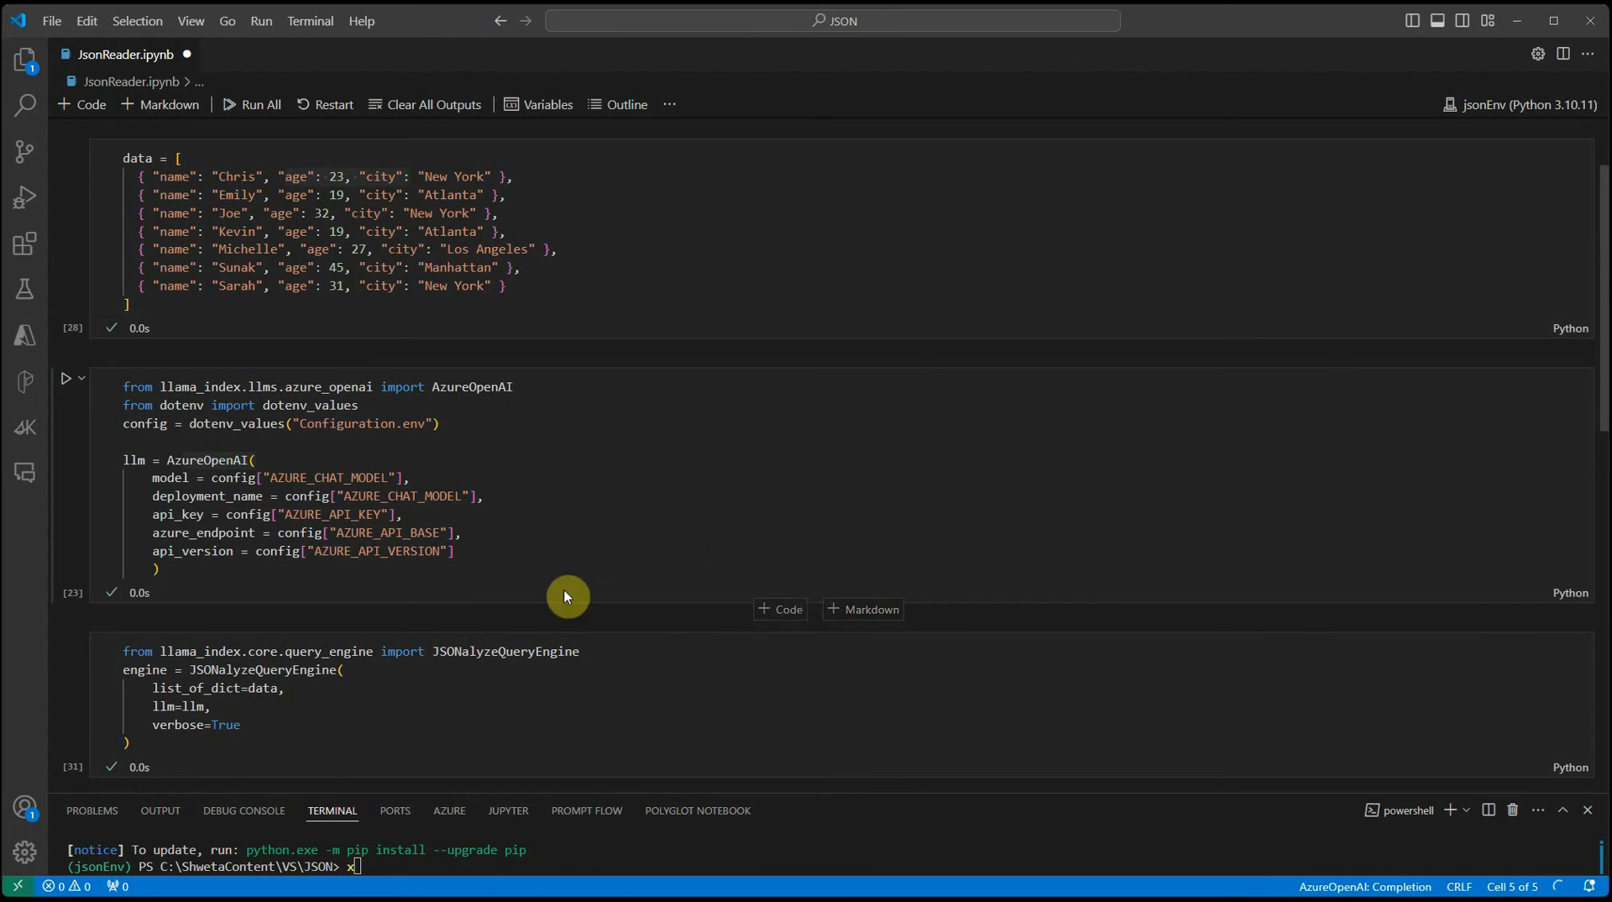
mouse_move(427, 724)
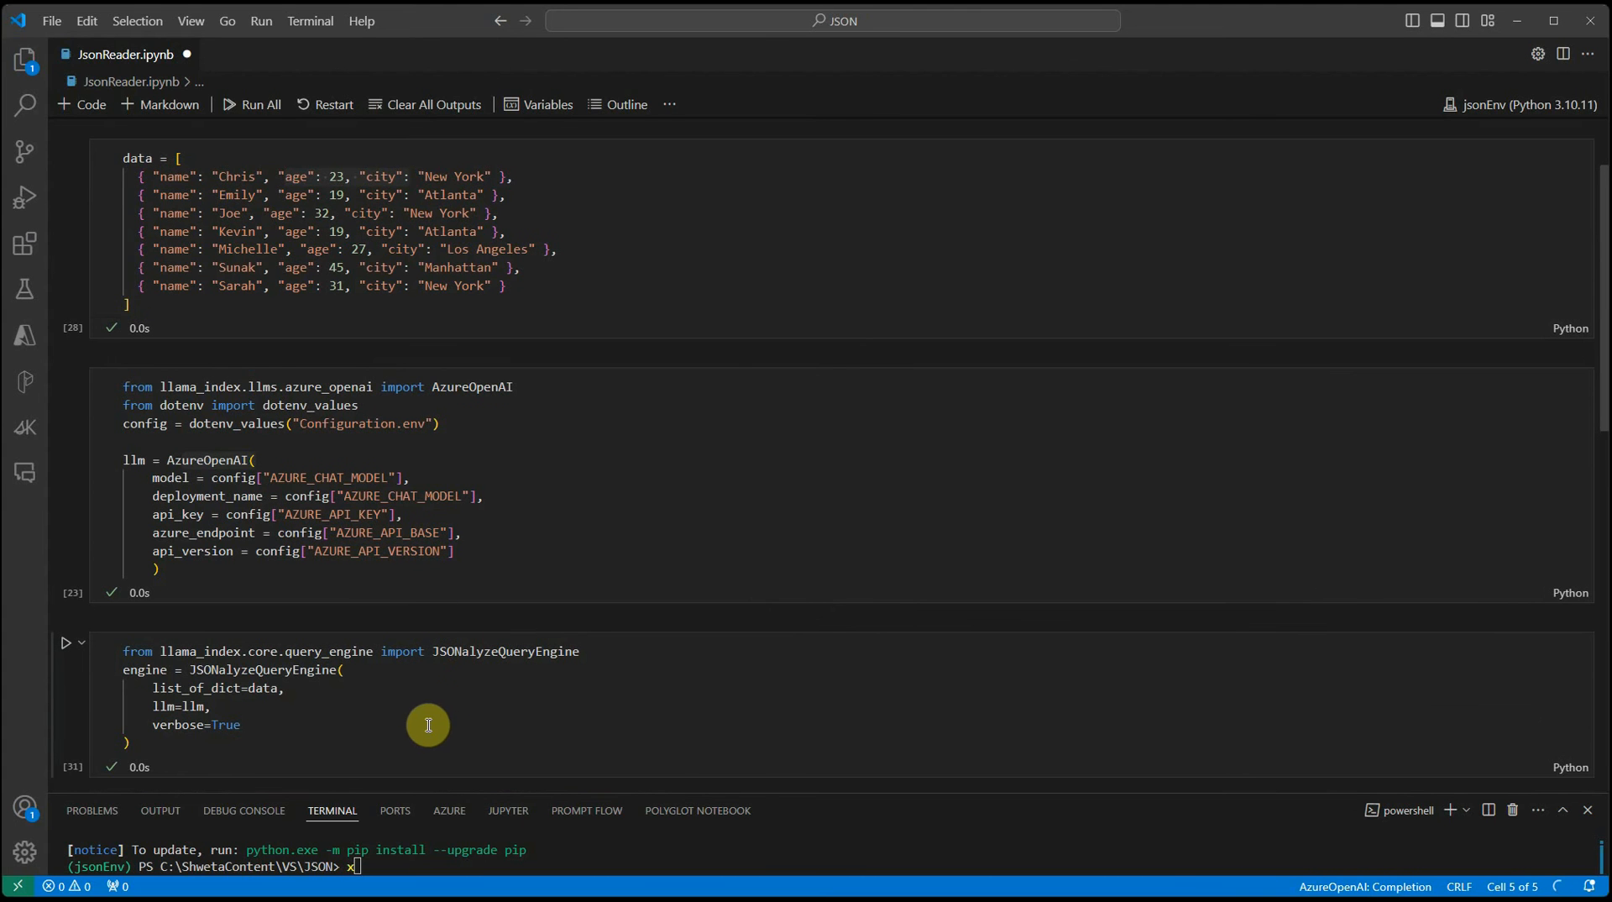
mouse_move(423, 709)
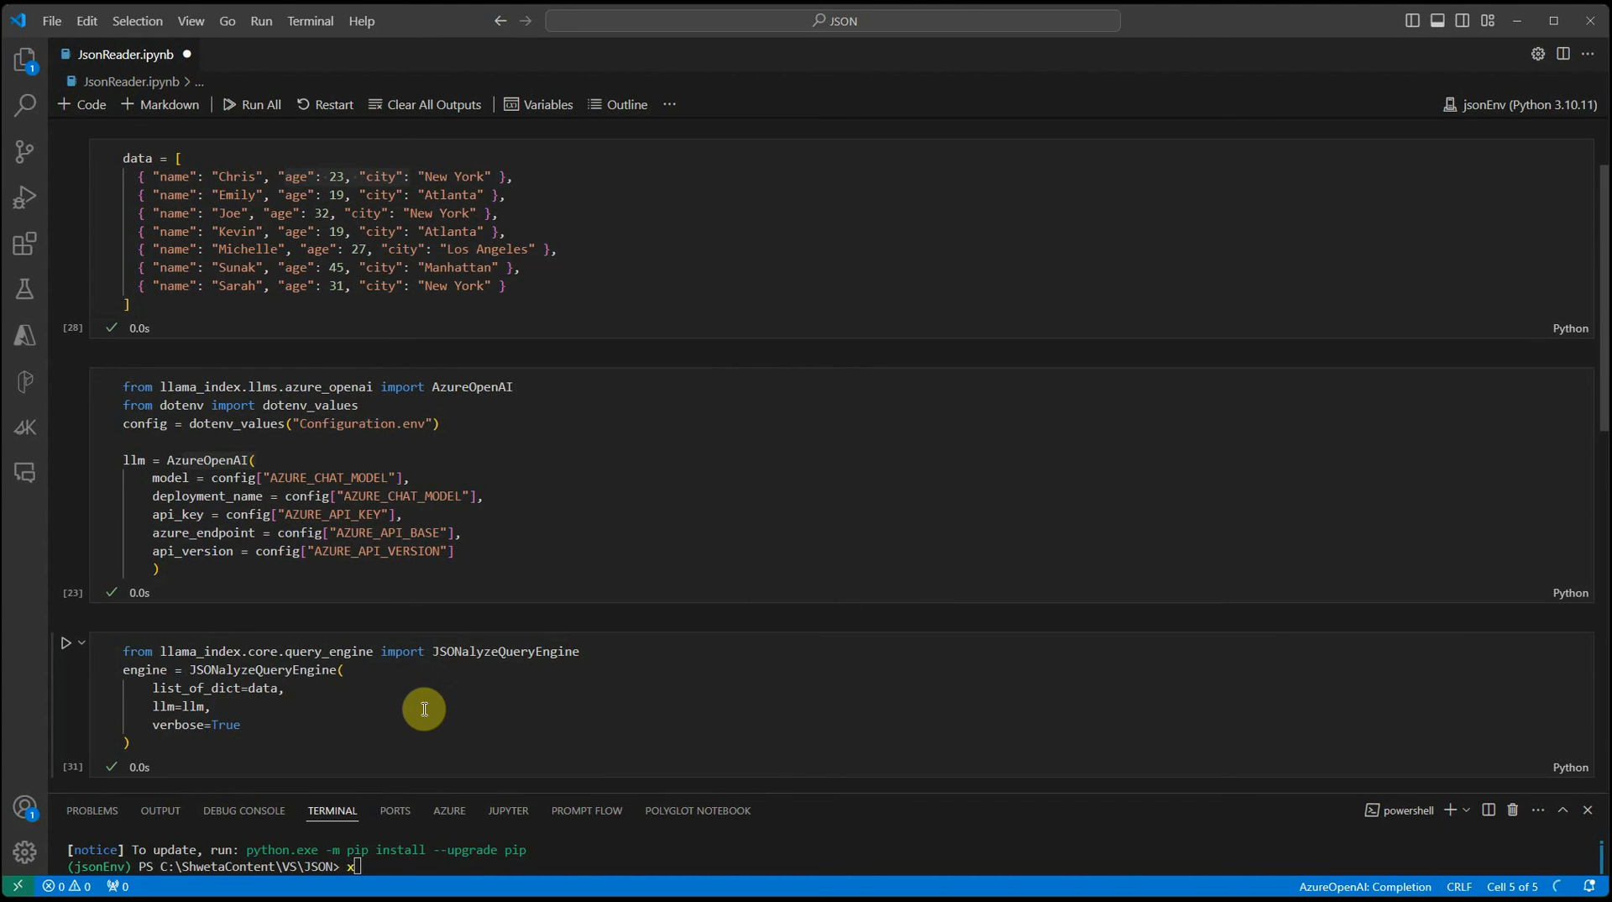